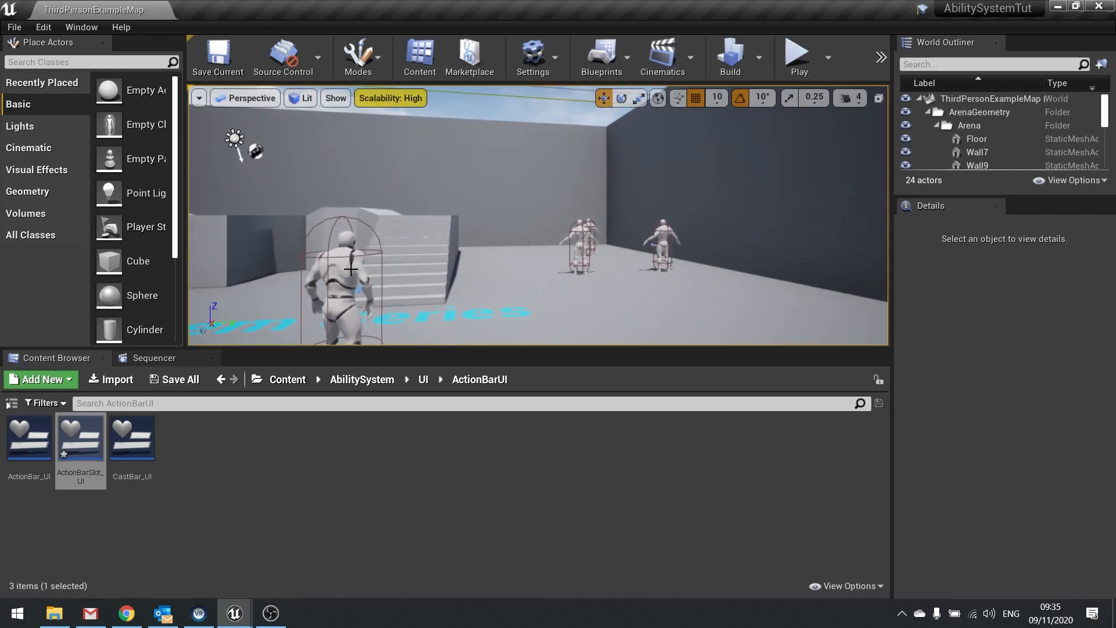
Select the ThirdPersonCharacter, browse to AbilitySystem > Projectiles > Fireball, and end the play session
click(335, 278)
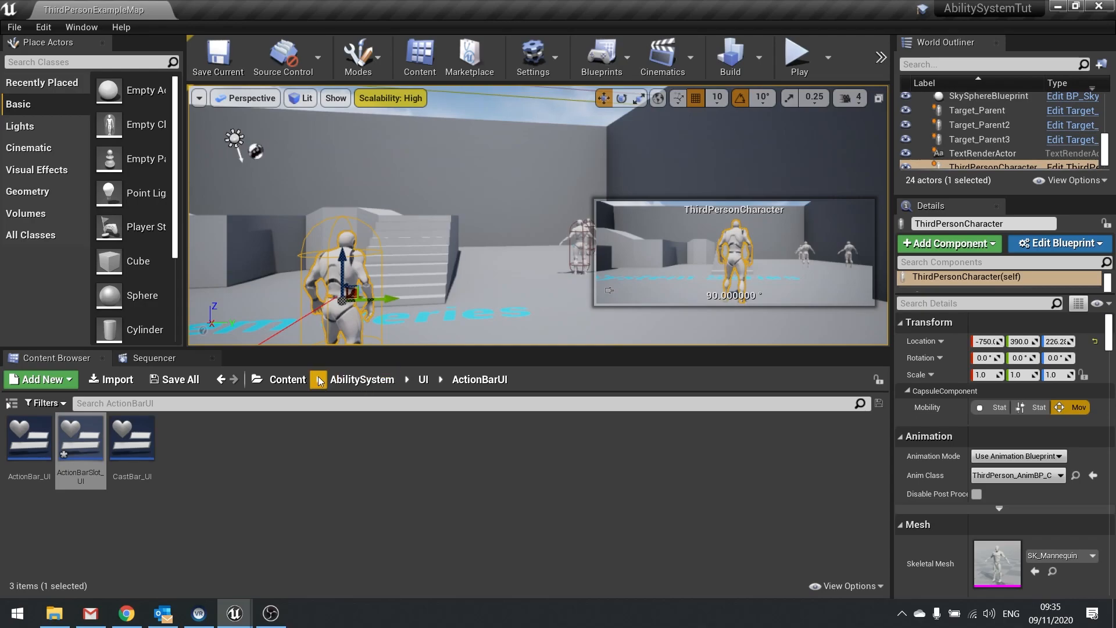
click(287, 379)
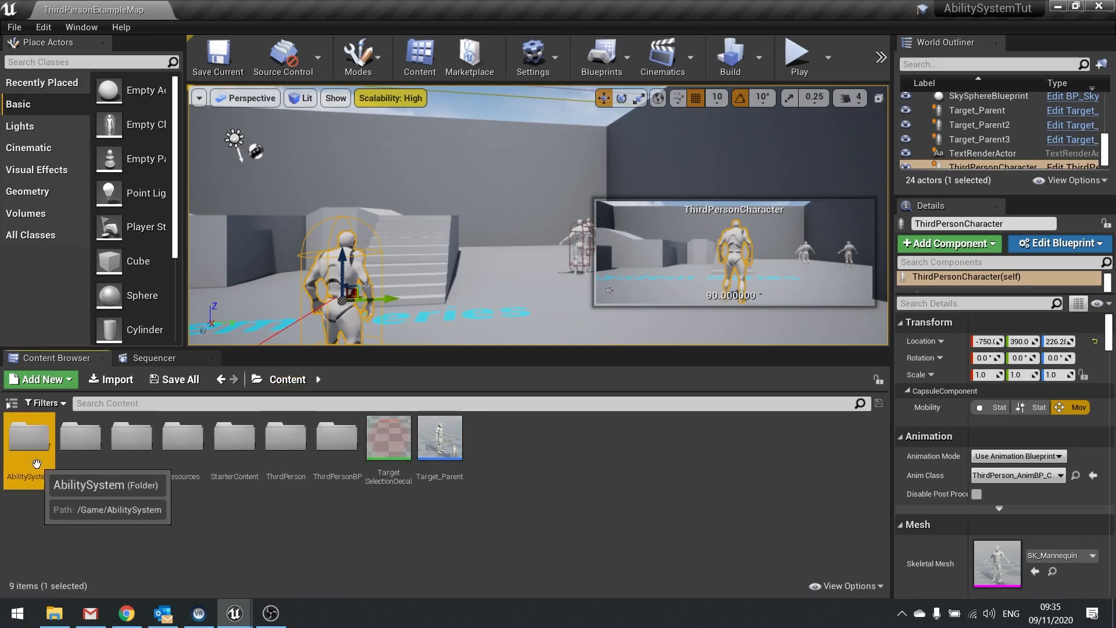
double_click(29, 435)
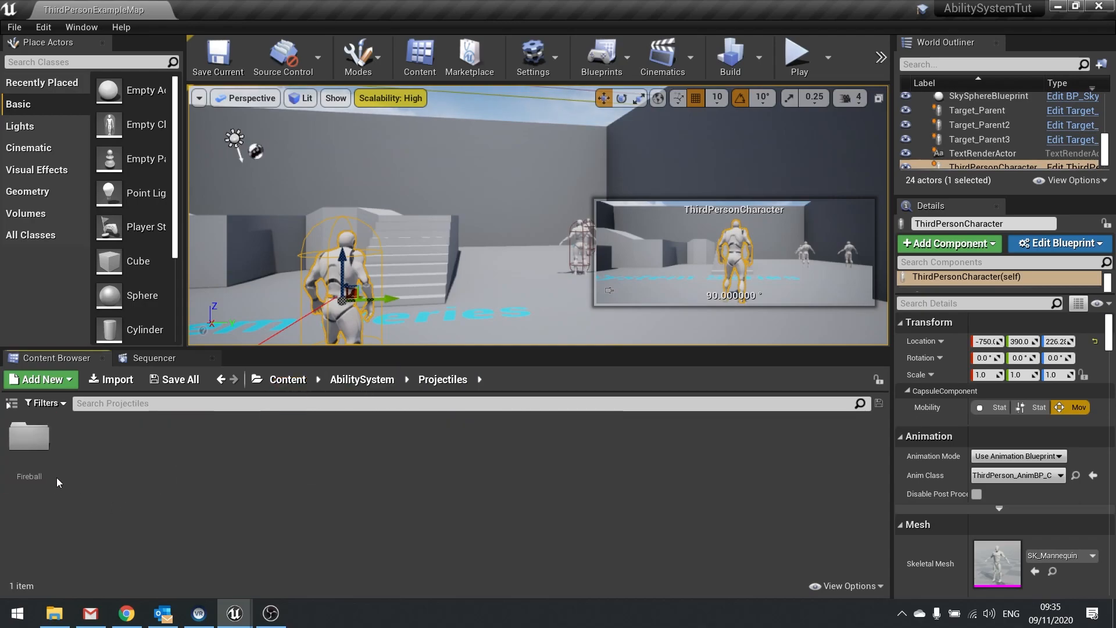
click(97, 19)
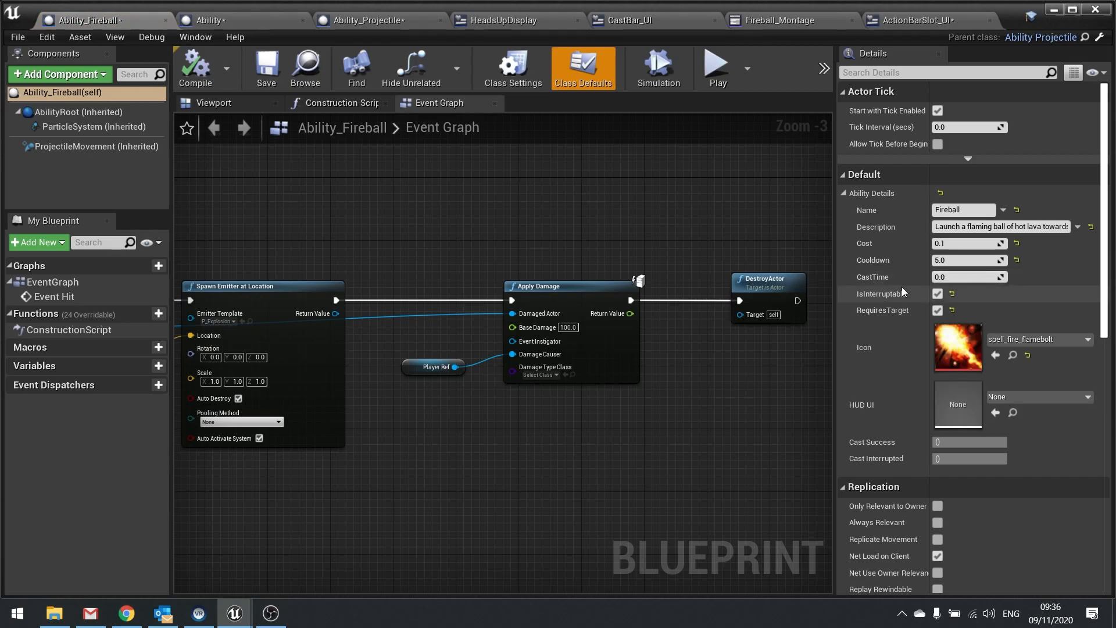
mouse_move(910, 317)
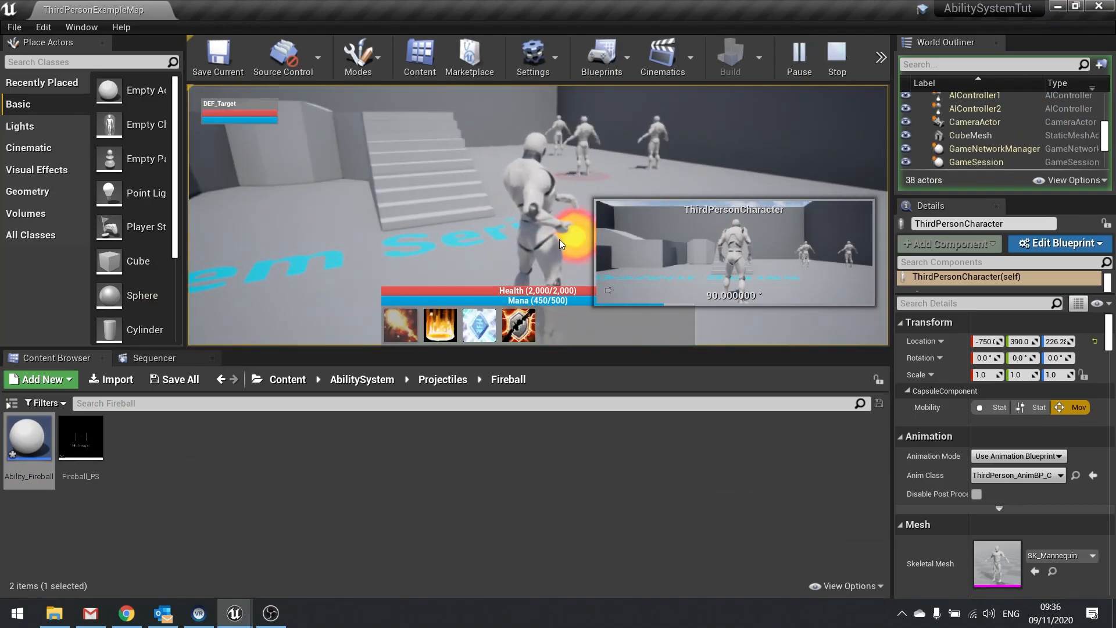
click(836, 57)
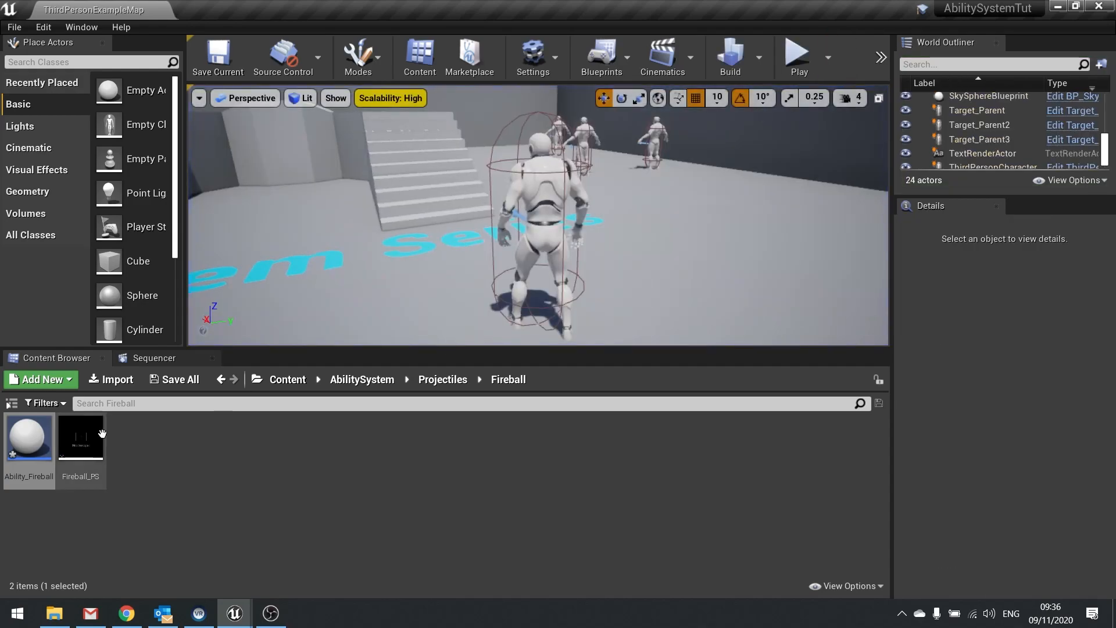
mouse_move(80, 437)
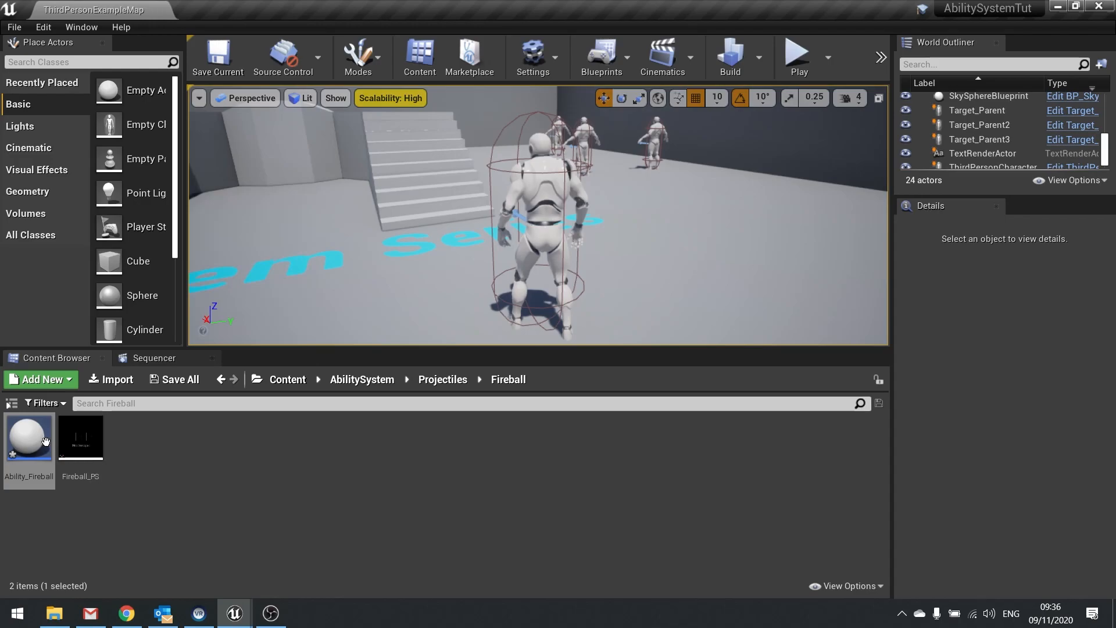
Review Ability_Fireball, Ability_Projectile, and the base Ability's Begin Casting graph with its Cast Ability node
double_click(29, 437)
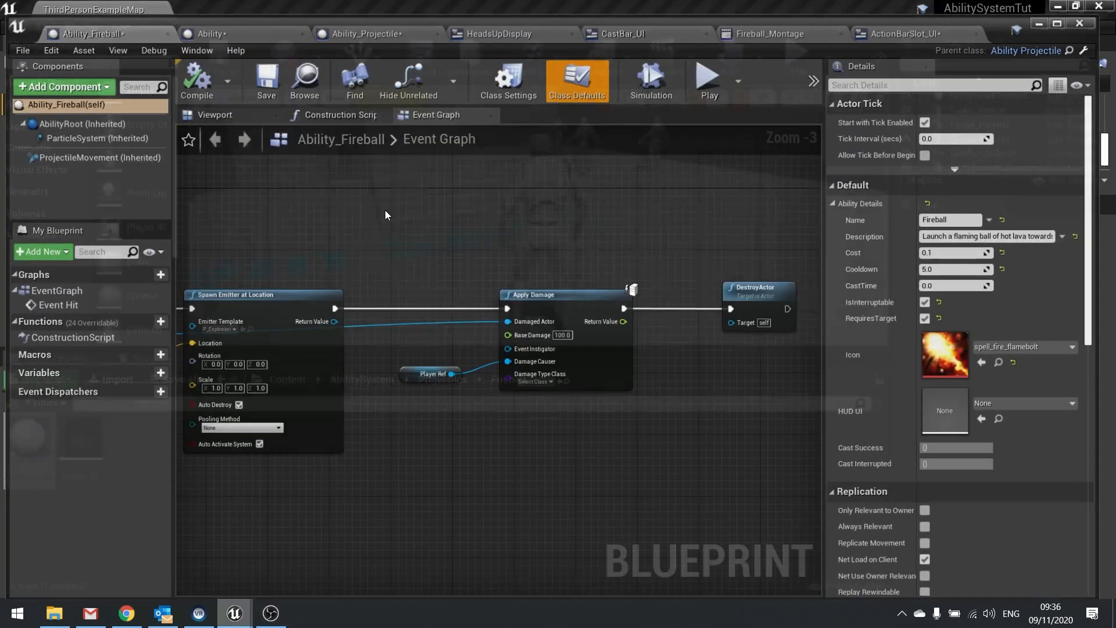
click(367, 33)
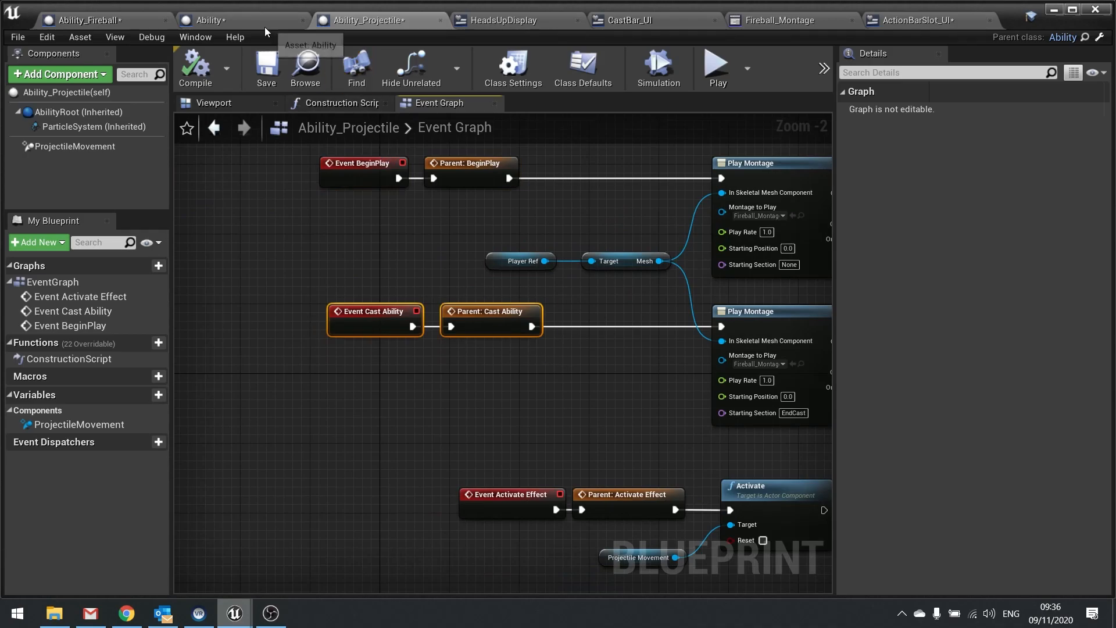
click(207, 20)
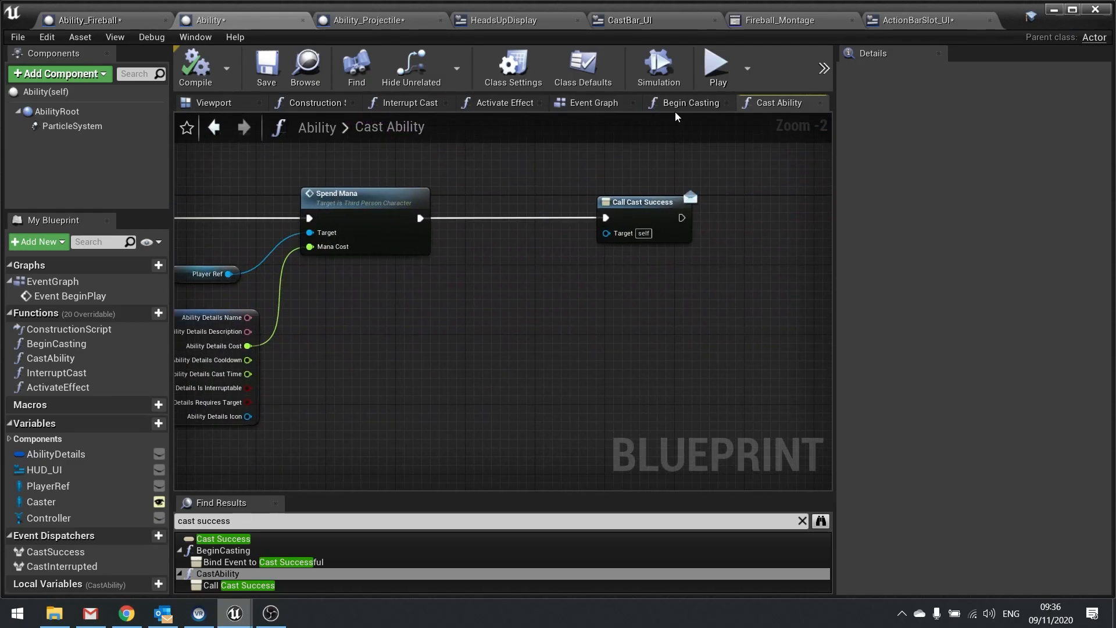
click(688, 101)
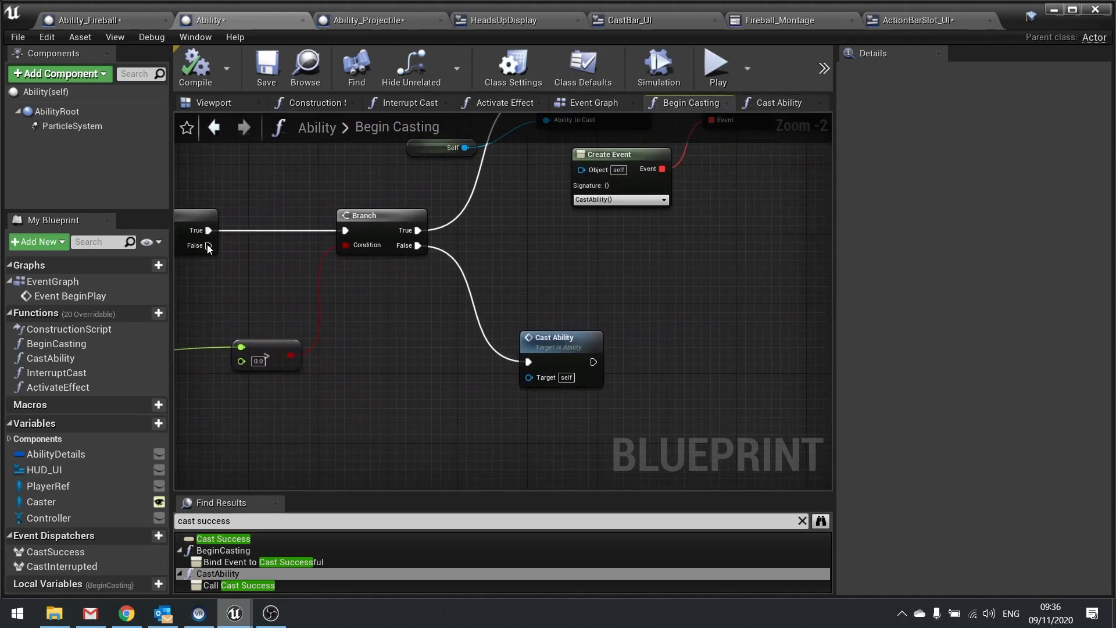
click(561, 339)
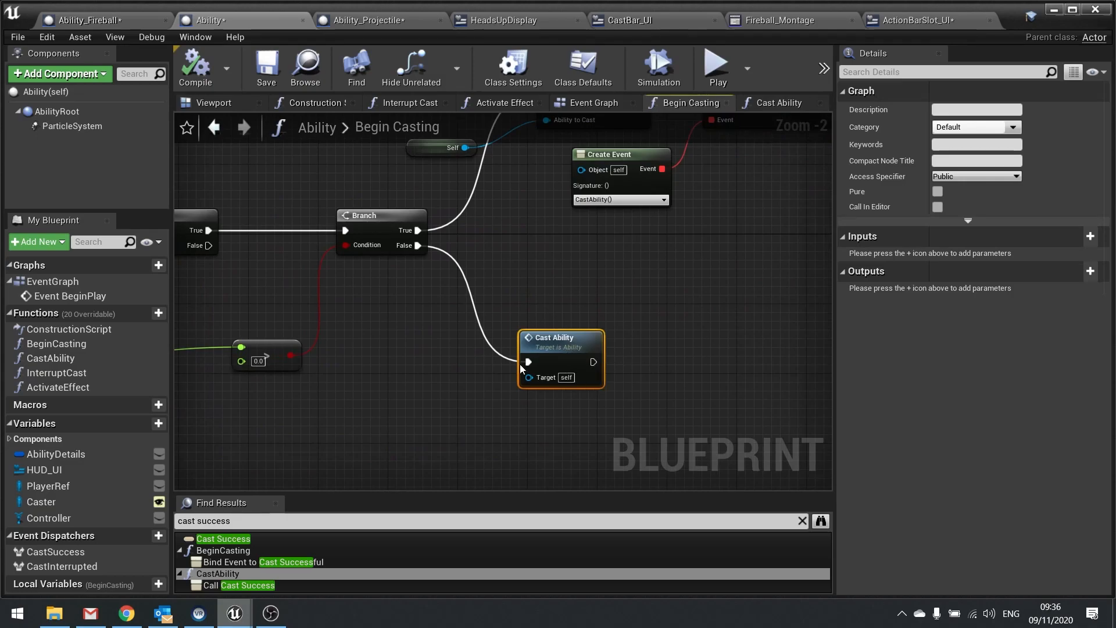
mouse_move(494, 382)
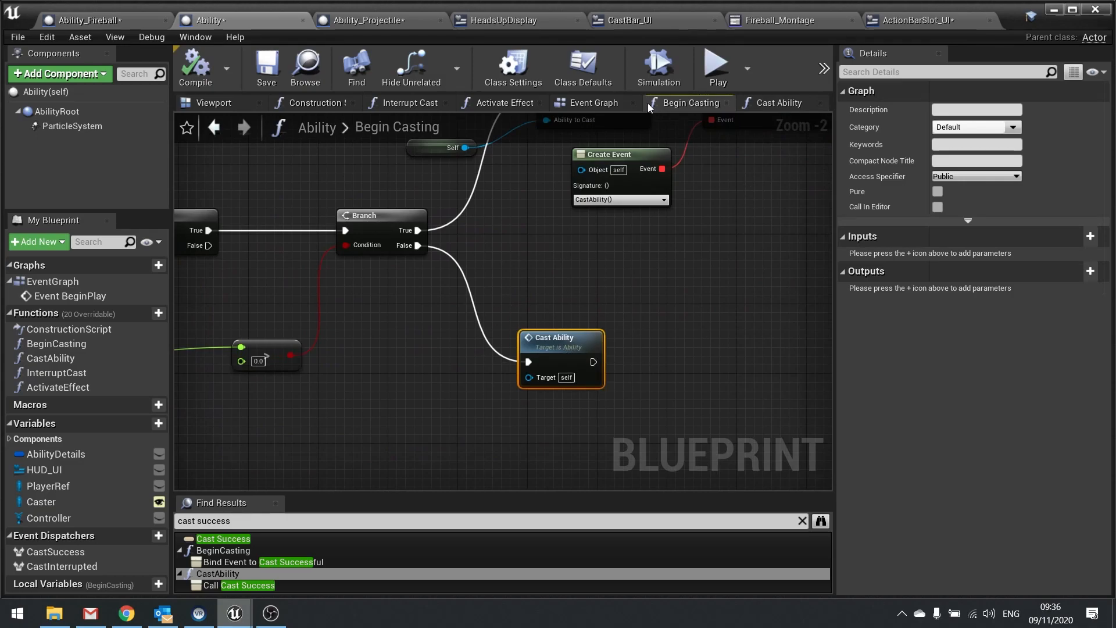
click(362, 20)
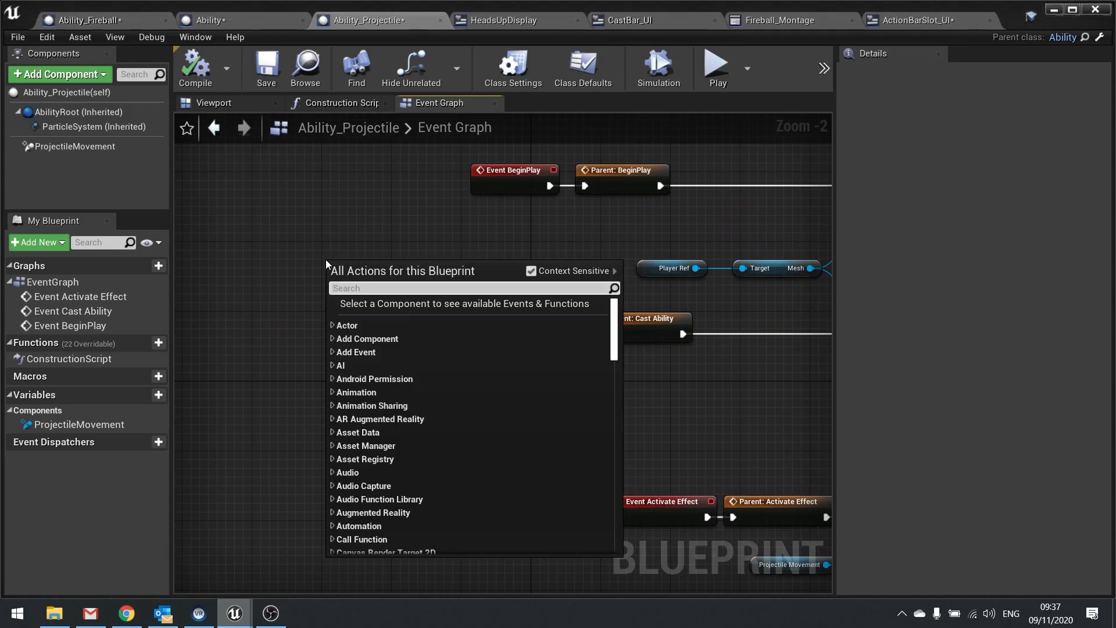
Add a split Get Ability Details node and feed its Cast Time into a float > float
text(get ability detai)
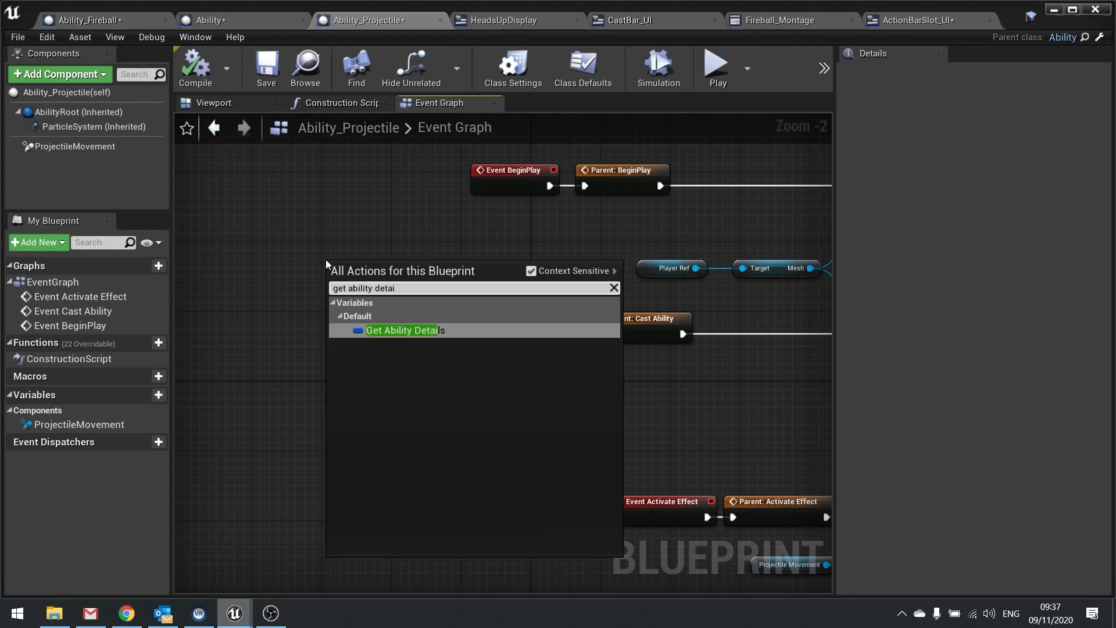
click(403, 329)
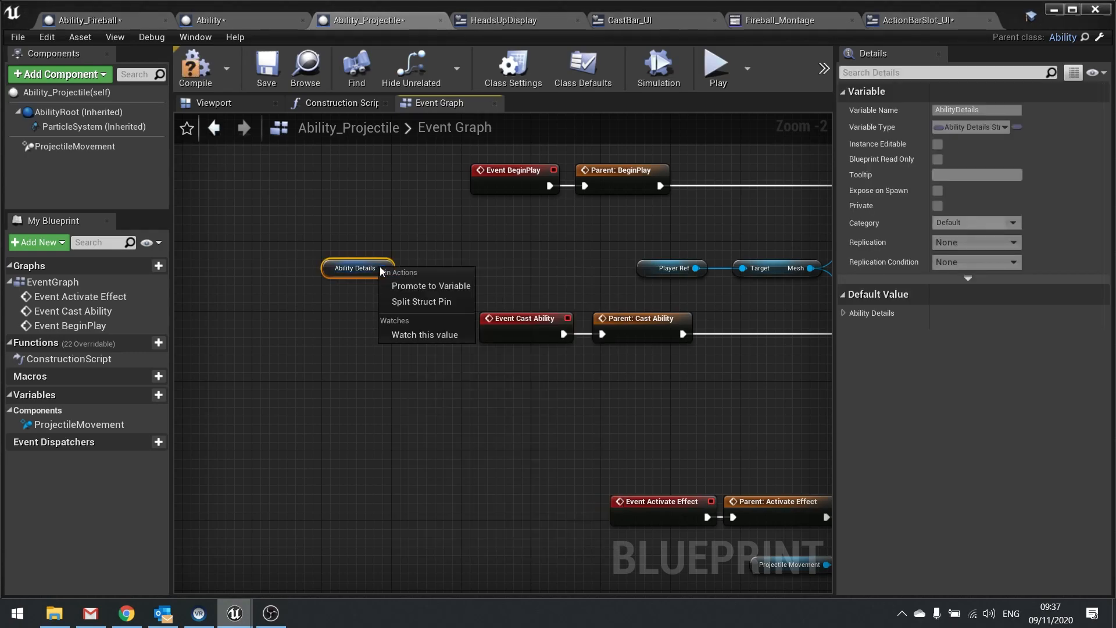
click(420, 301)
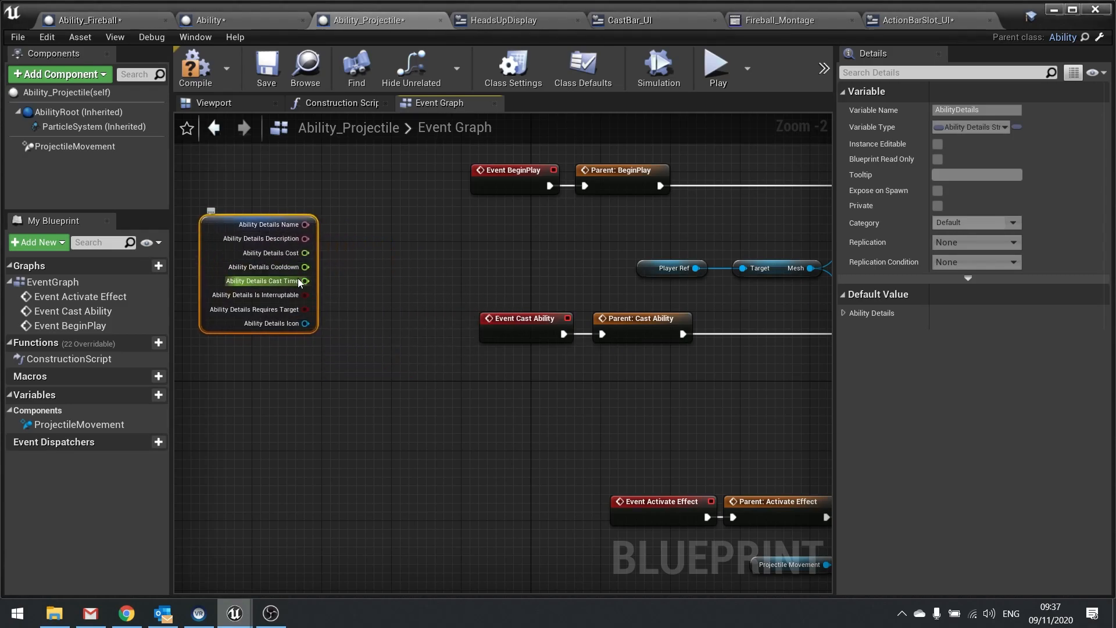
drag(307, 281, 380, 277)
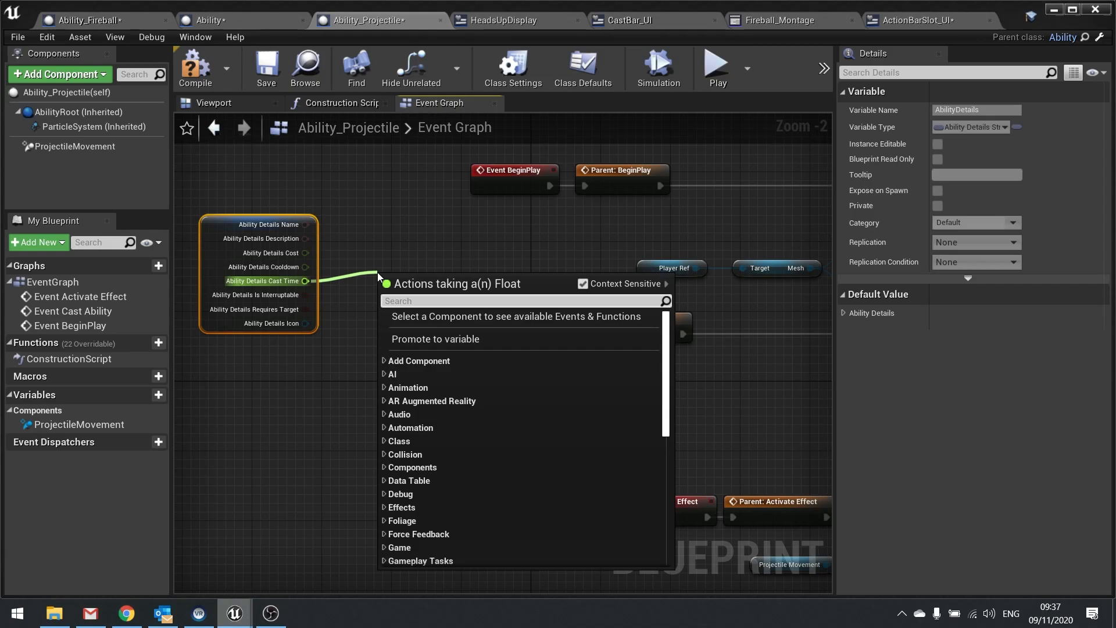
text(>)
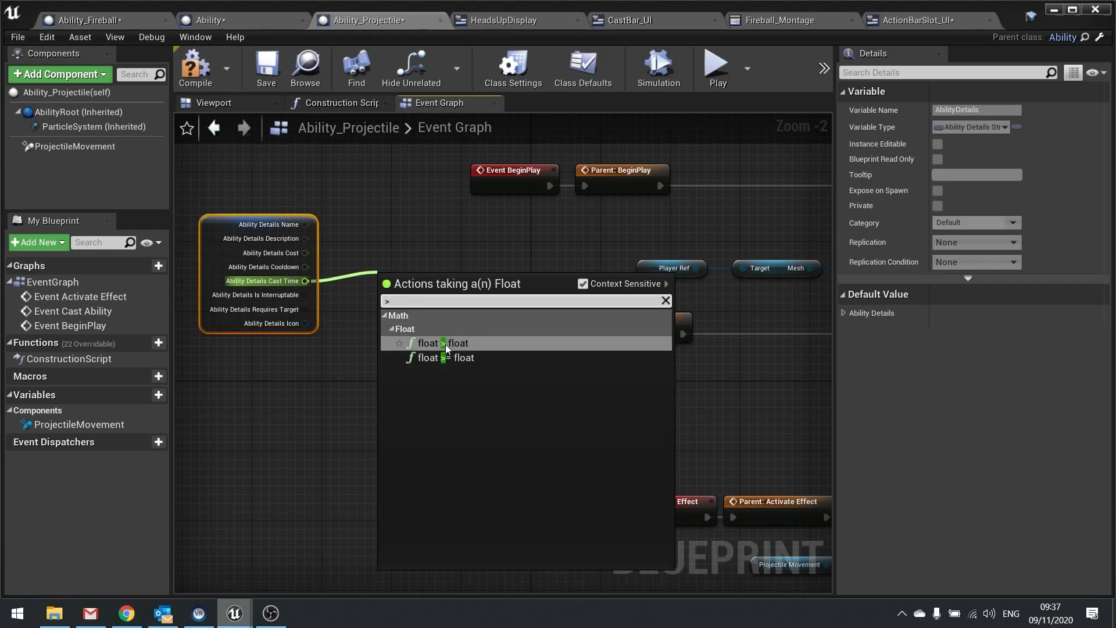
click(441, 343)
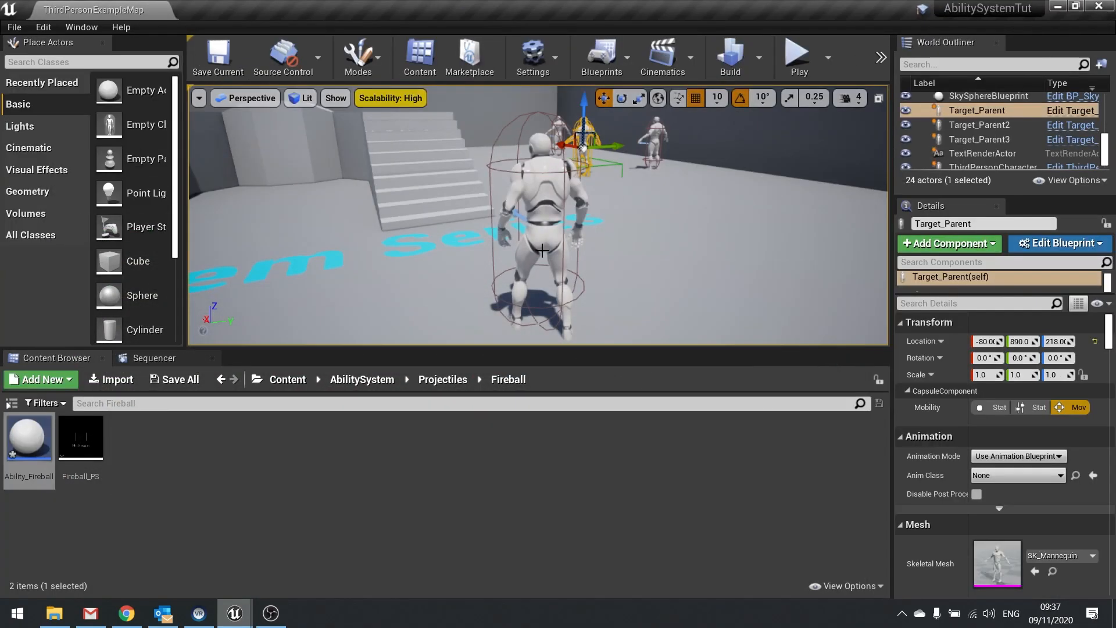
Play-test casting abilities until mana falls to 225/500 and the action bar slots grey out
click(798, 57)
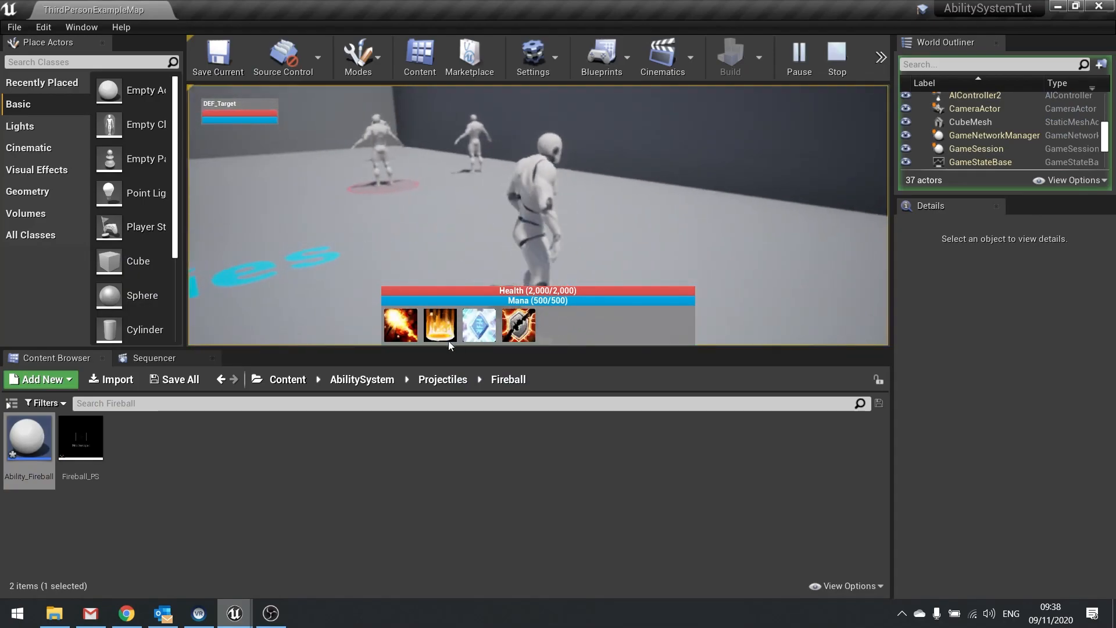
click(400, 324)
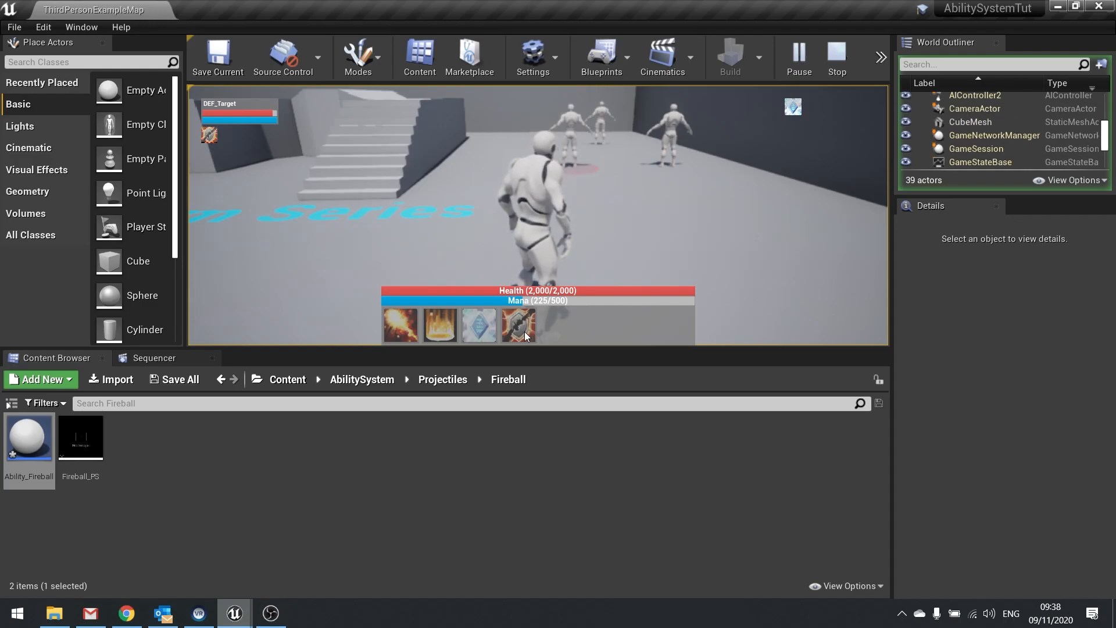
click(836, 57)
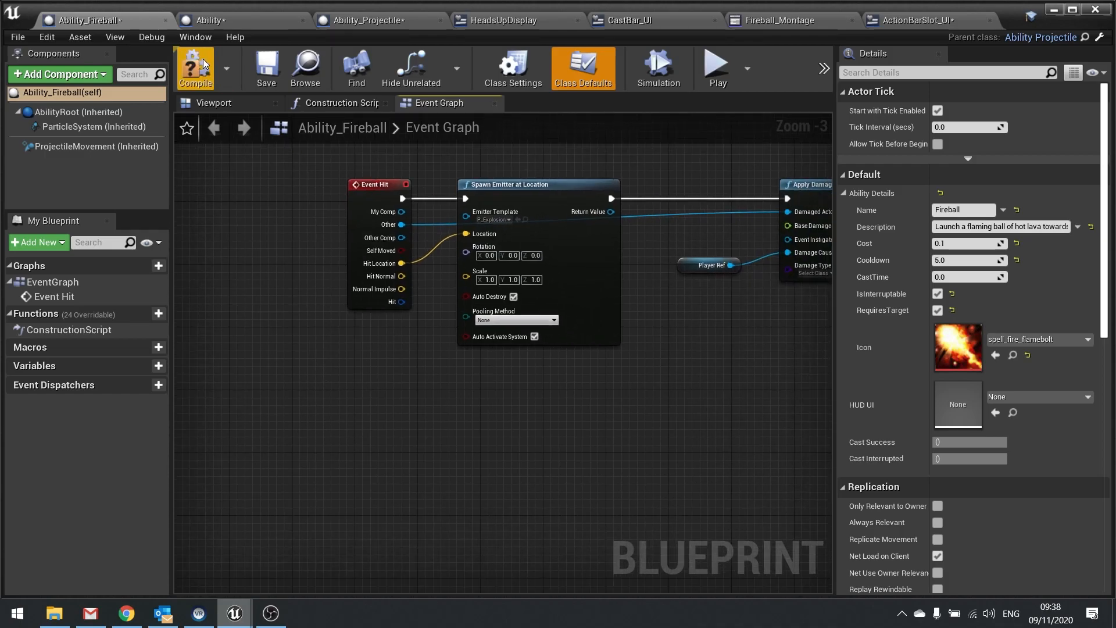
click(362, 20)
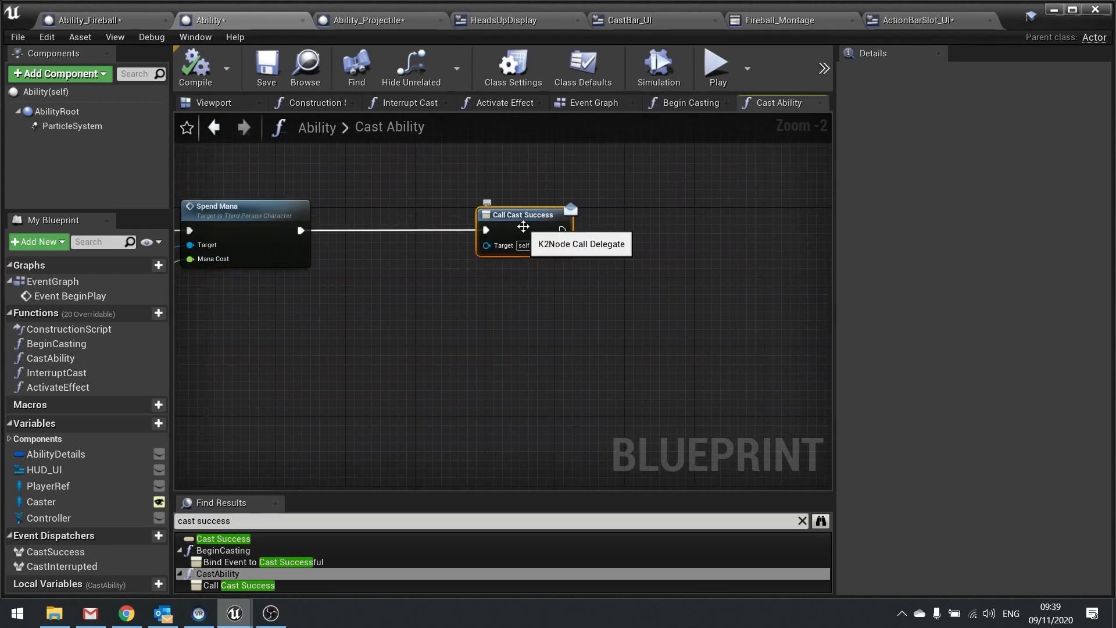
mouse_move(590, 251)
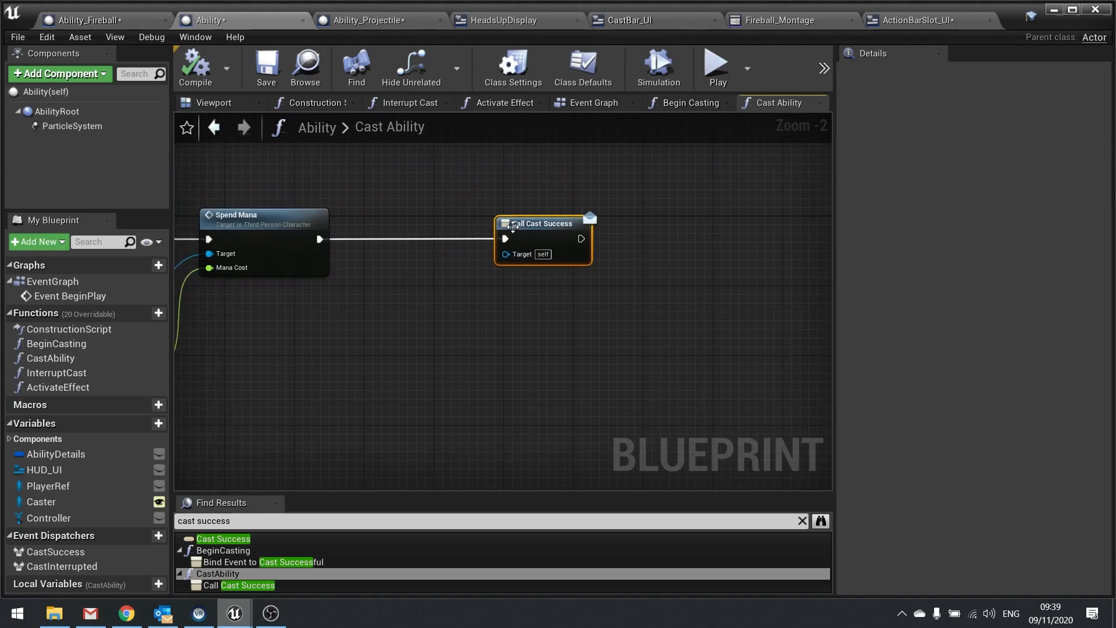
mouse_move(520, 232)
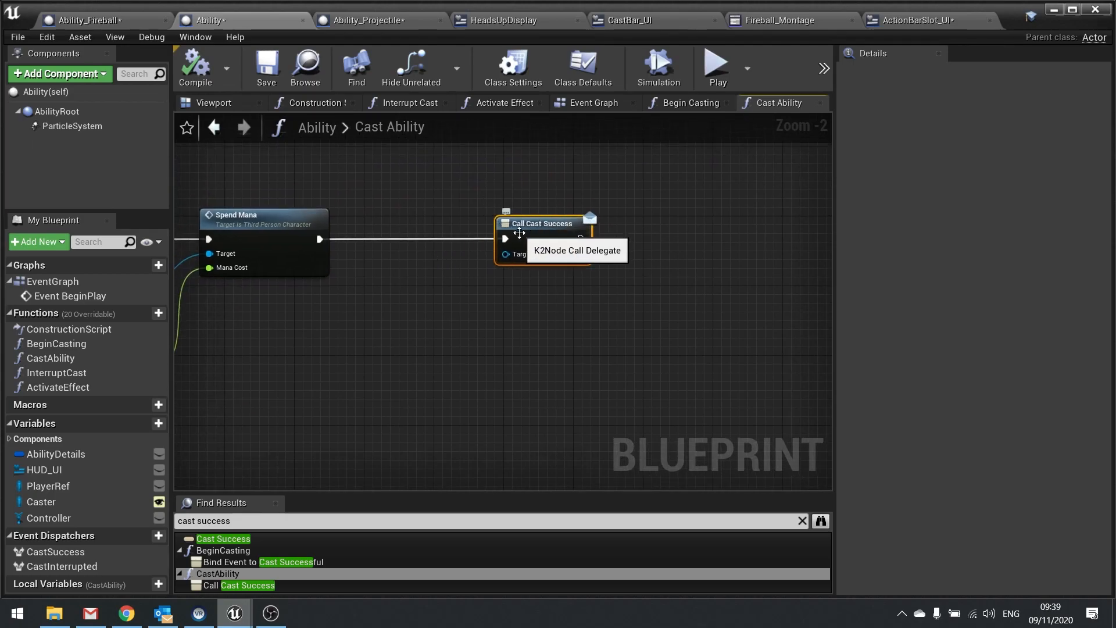
mouse_move(916, 32)
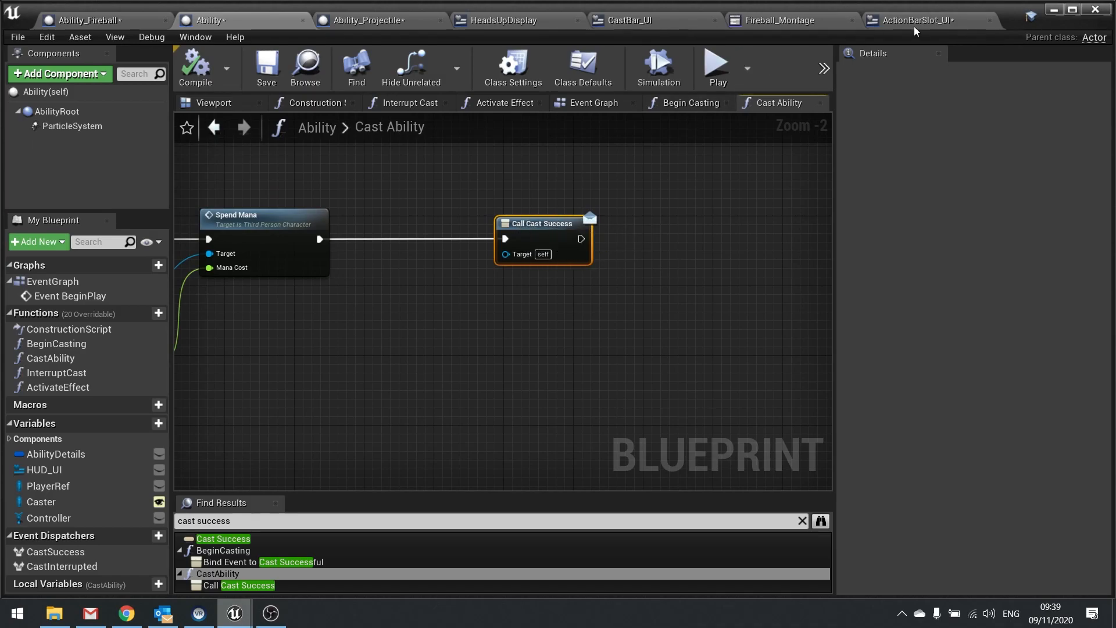
click(916, 20)
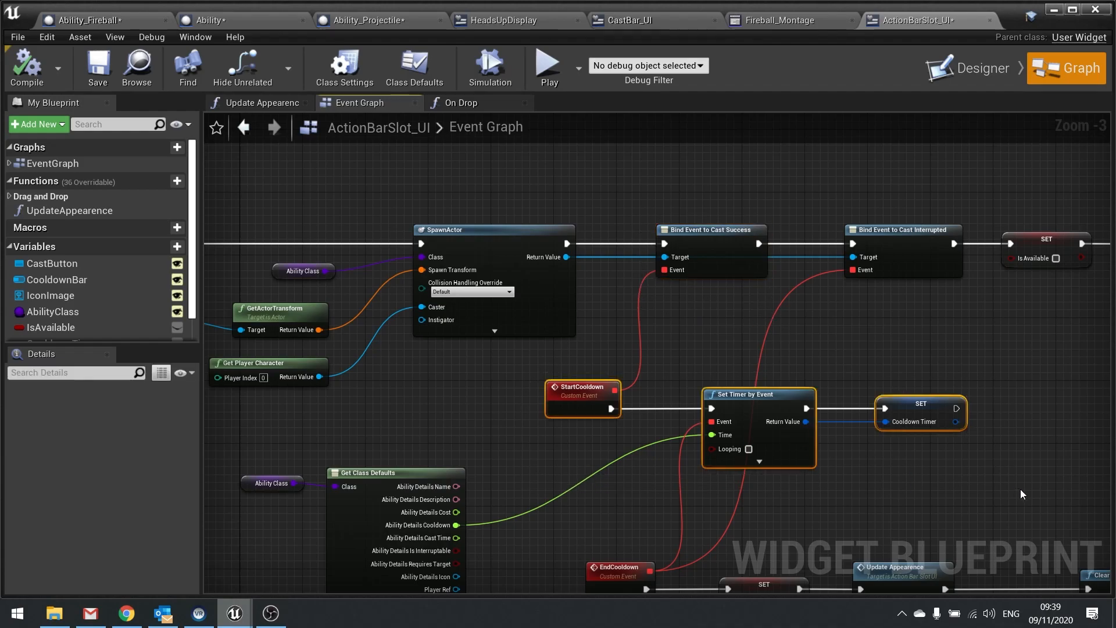
mouse_move(560, 257)
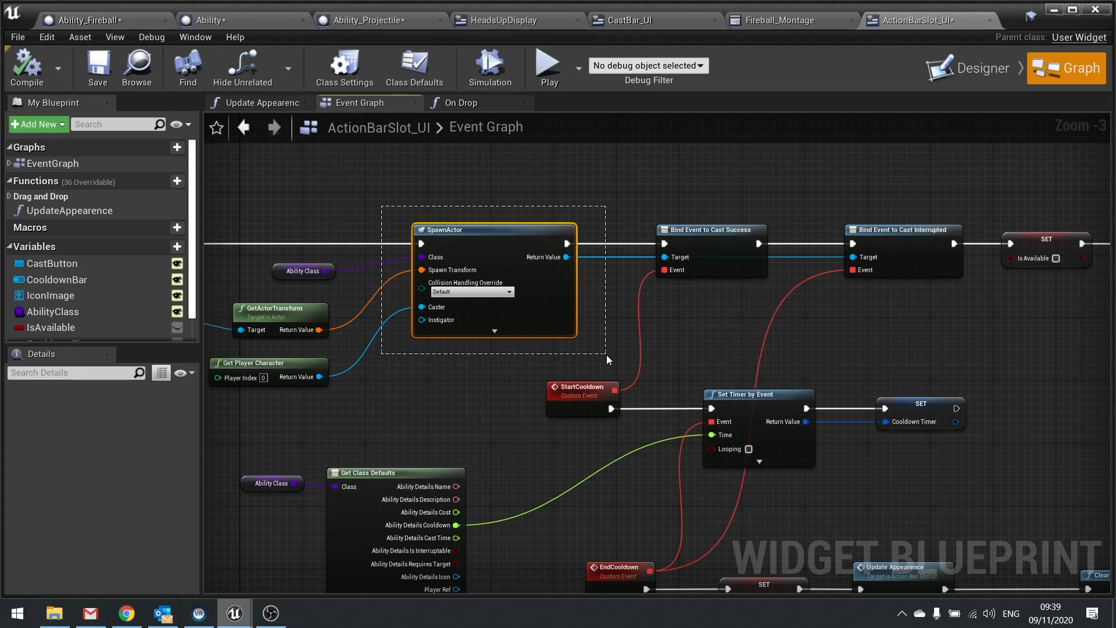
click(710, 229)
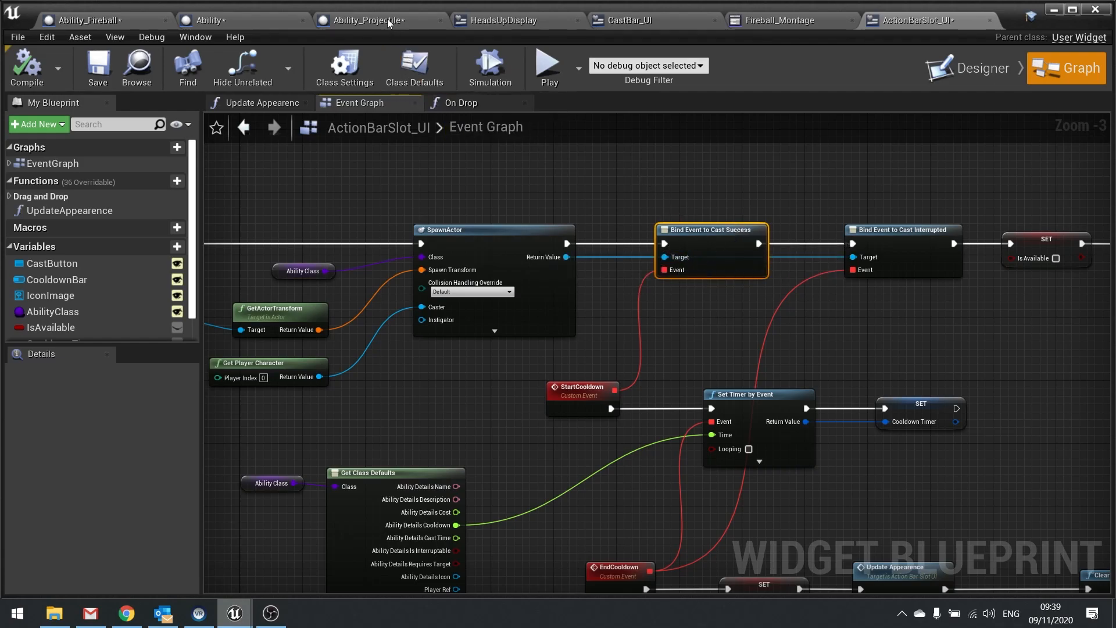
click(208, 20)
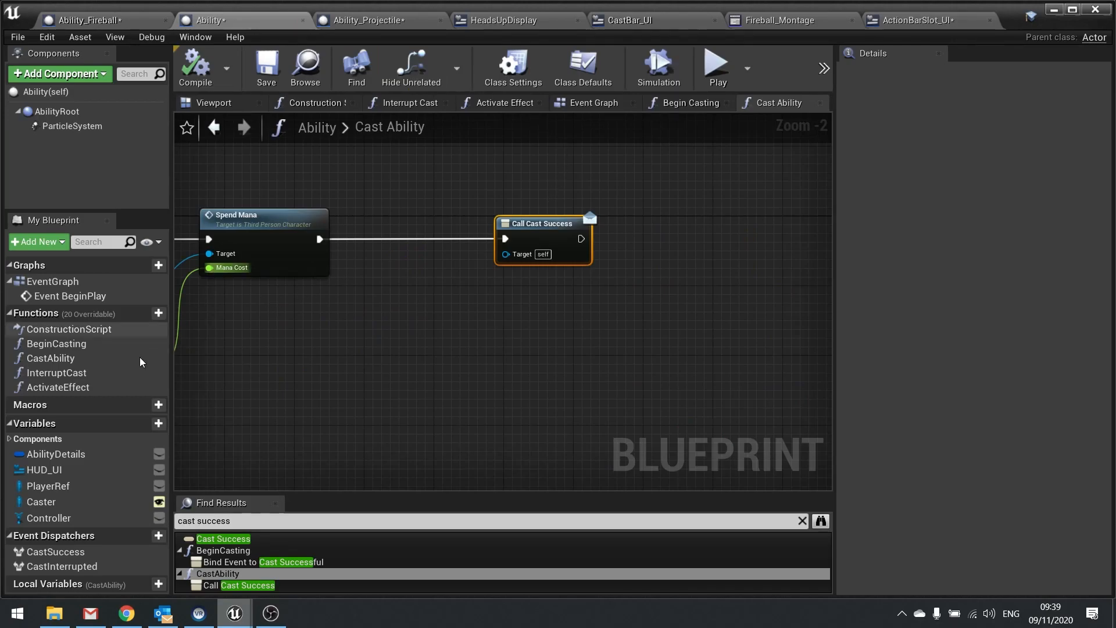
Add a SuccessfulCast custom event driving a 0.2-second Delay, then bring in Cast Success
click(593, 103)
text(cust)
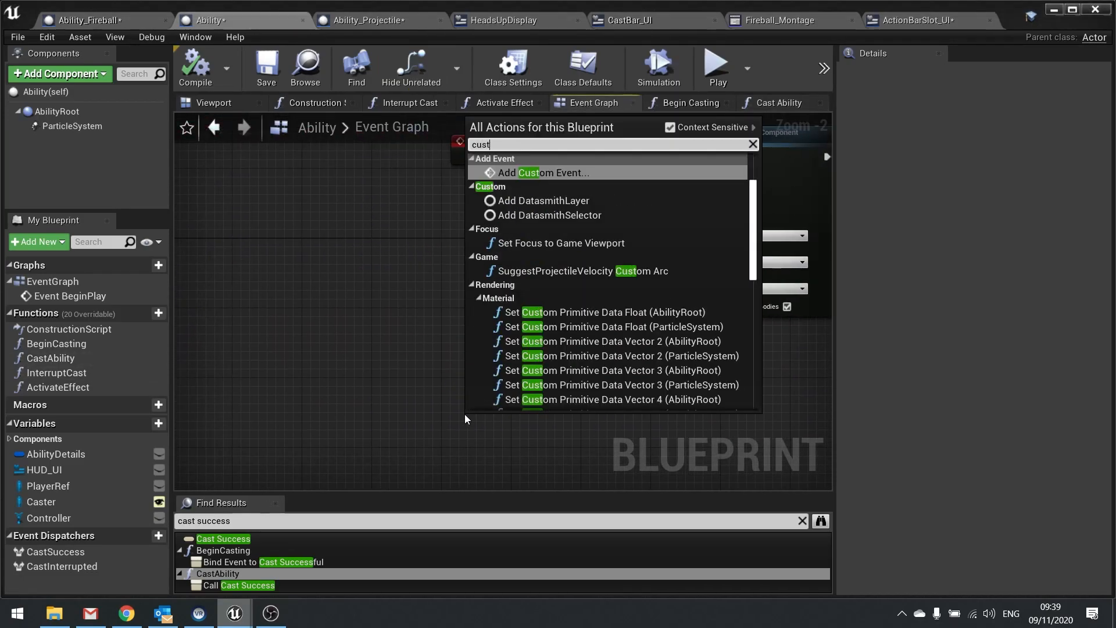
click(547, 172)
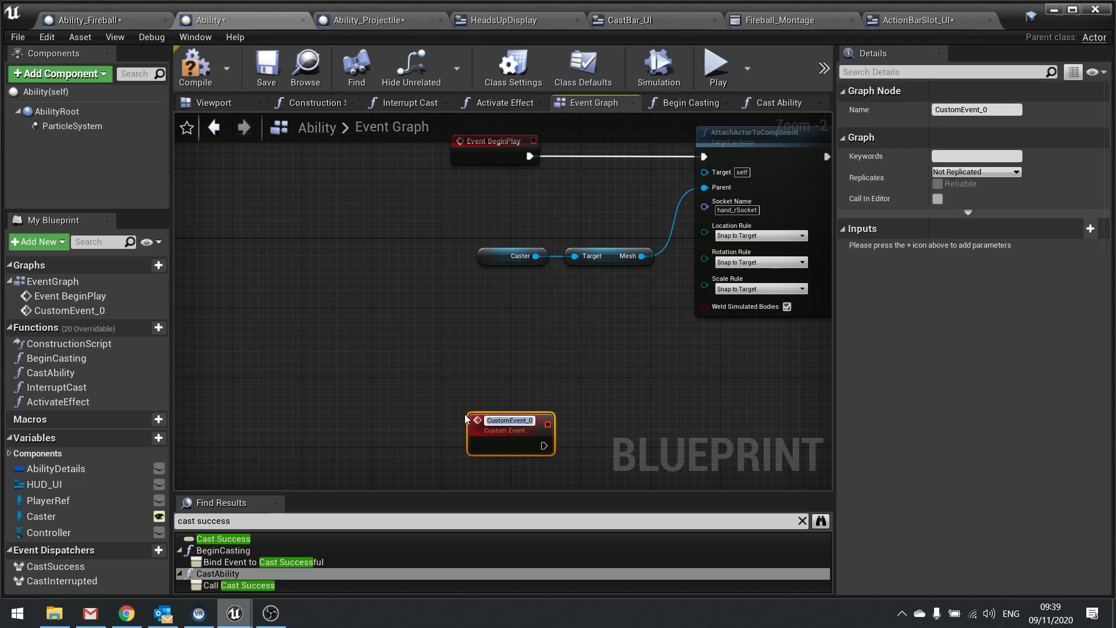
text(SuccessfulCast)
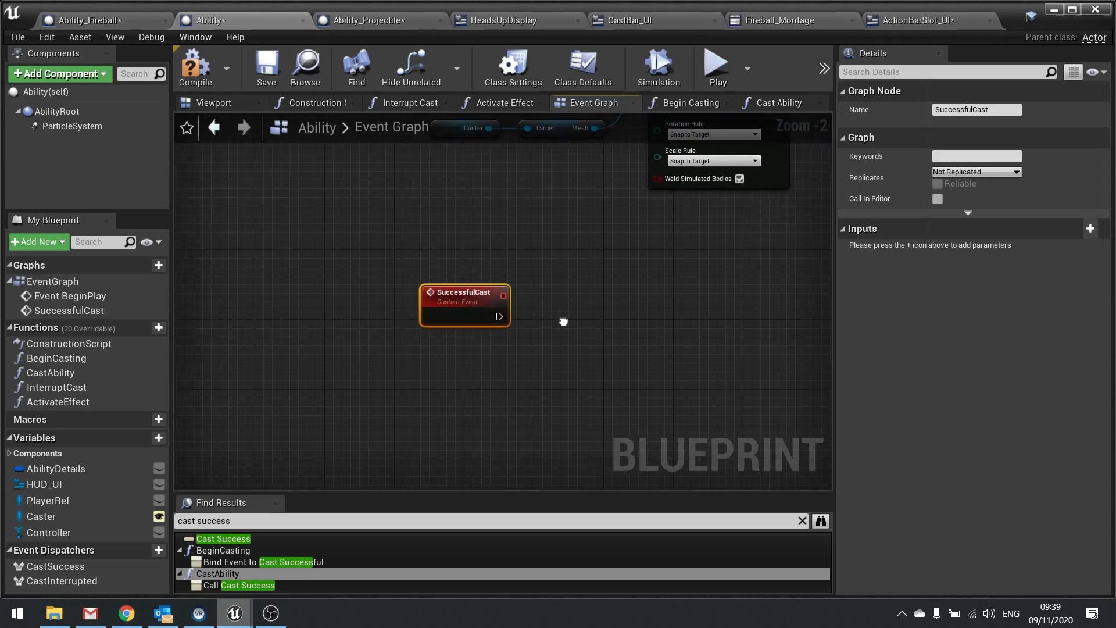
drag(501, 317, 424, 317)
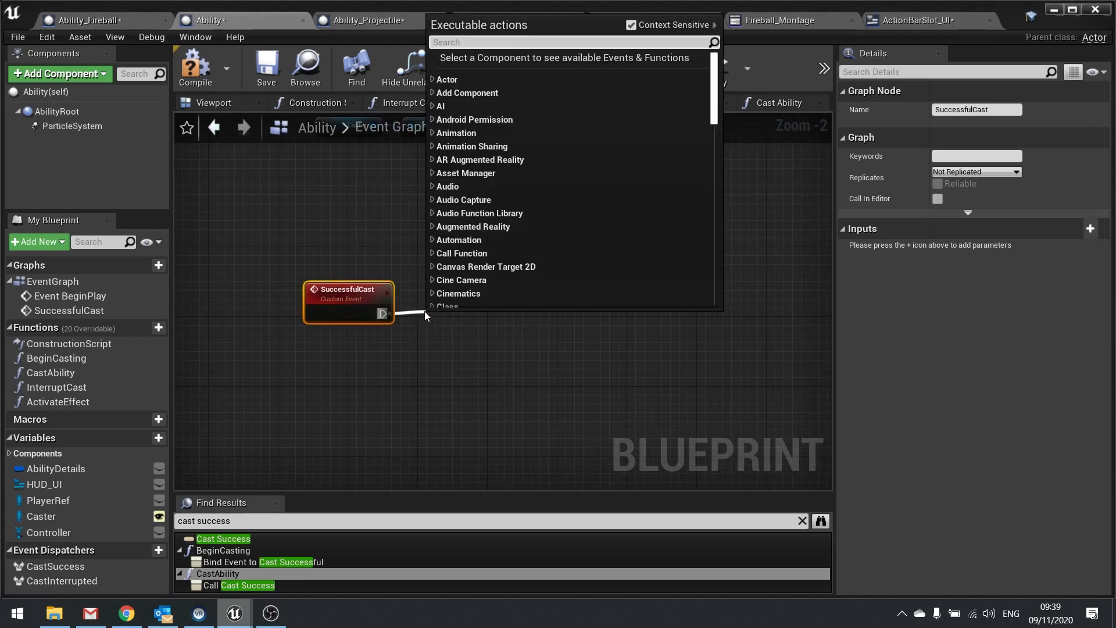
text(delay)
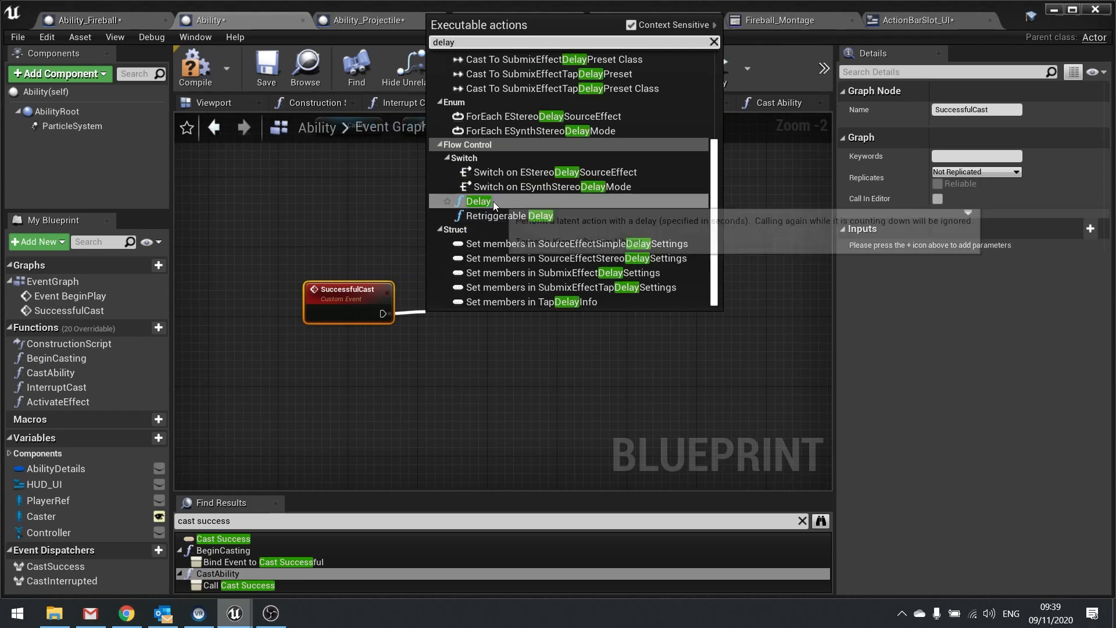
click(478, 200)
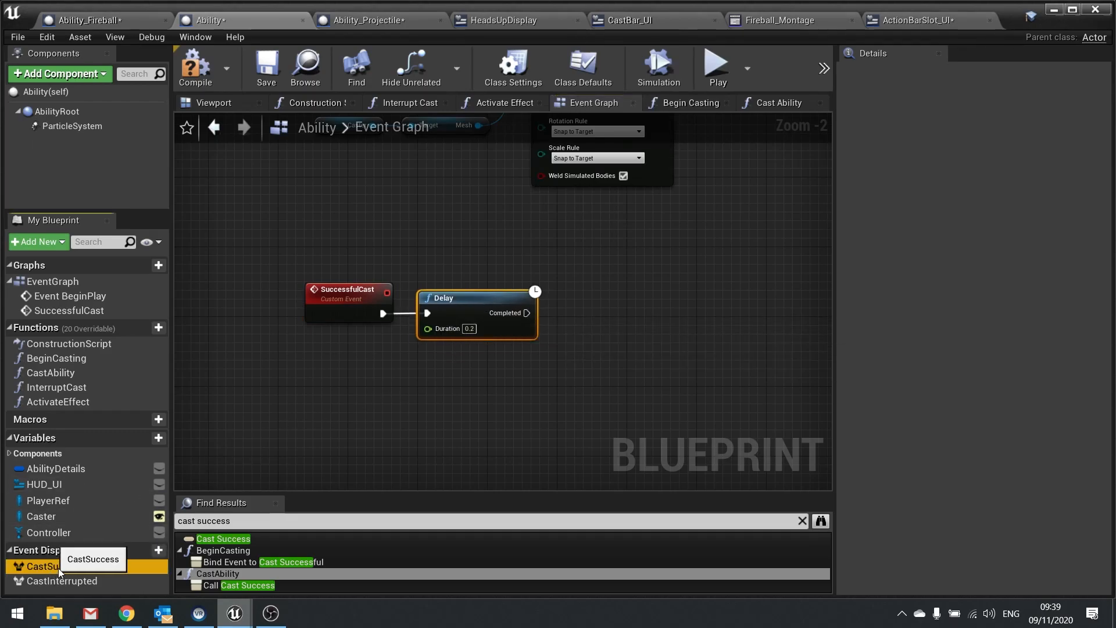
drag(45, 565, 612, 313)
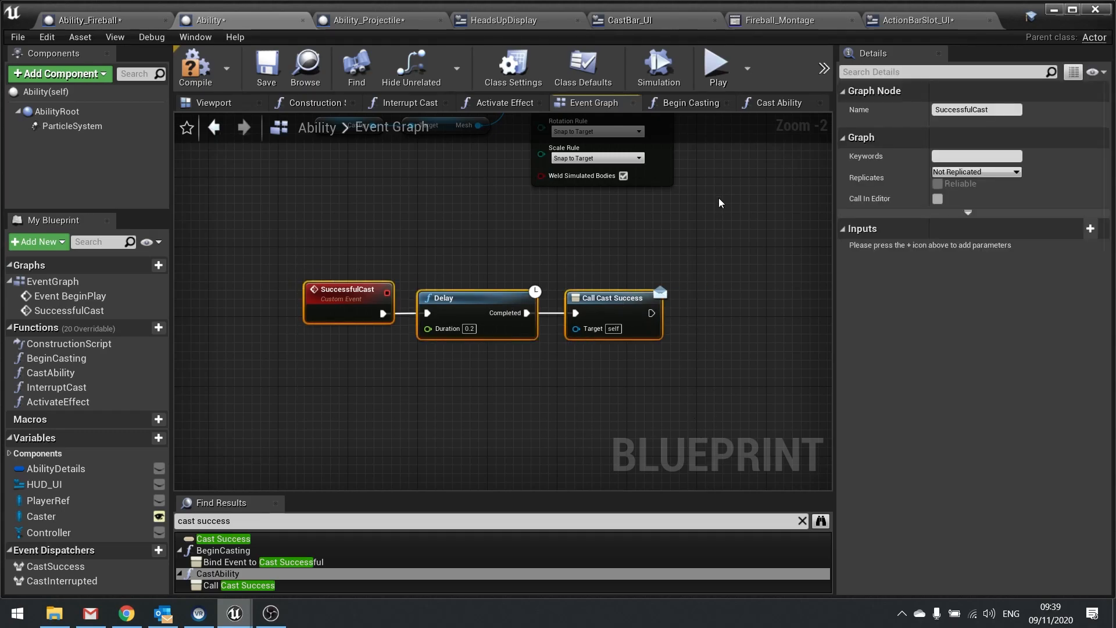
Delete the direct Call Cast Success node from the Cast Ability function
click(778, 103)
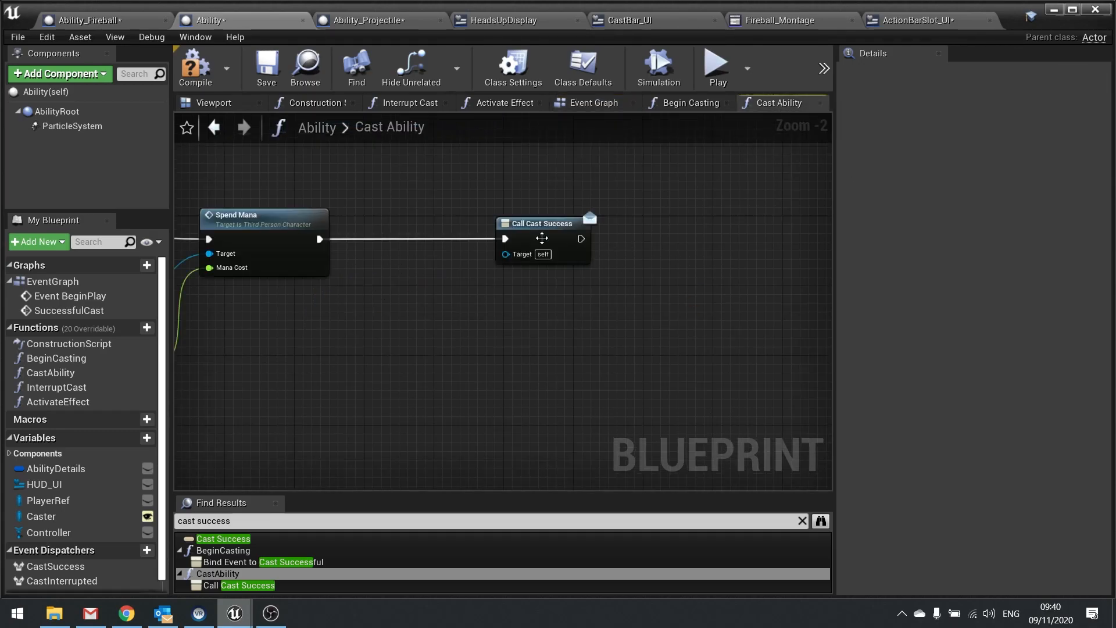
key(Delete)
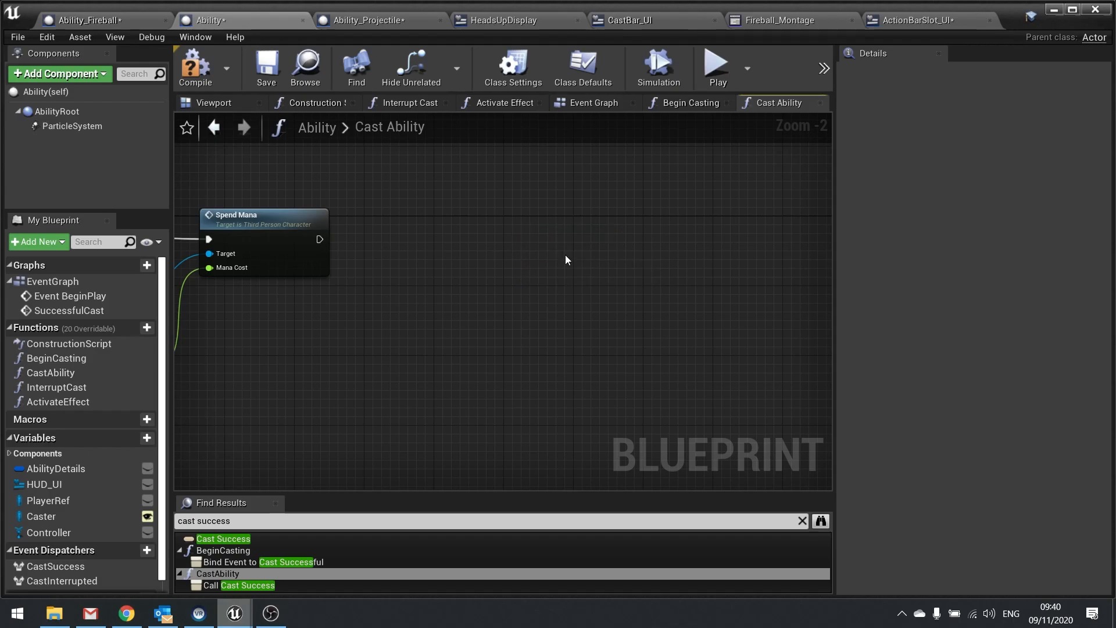
click(69, 310)
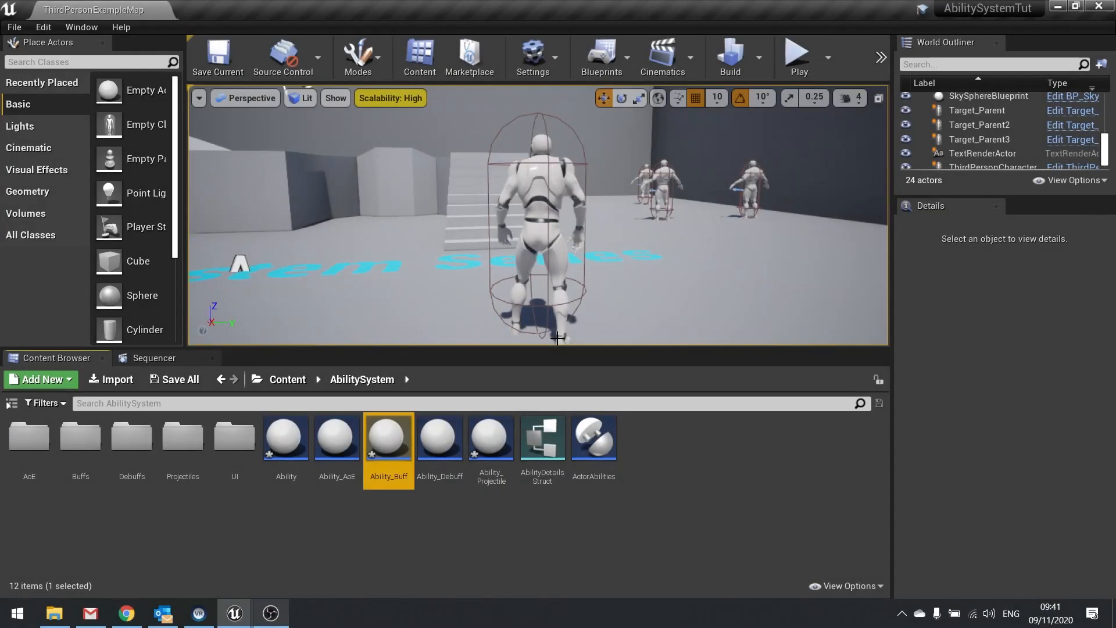
Play-test the level, casting three abilities from the action bar to drain mana to 375/500
click(797, 57)
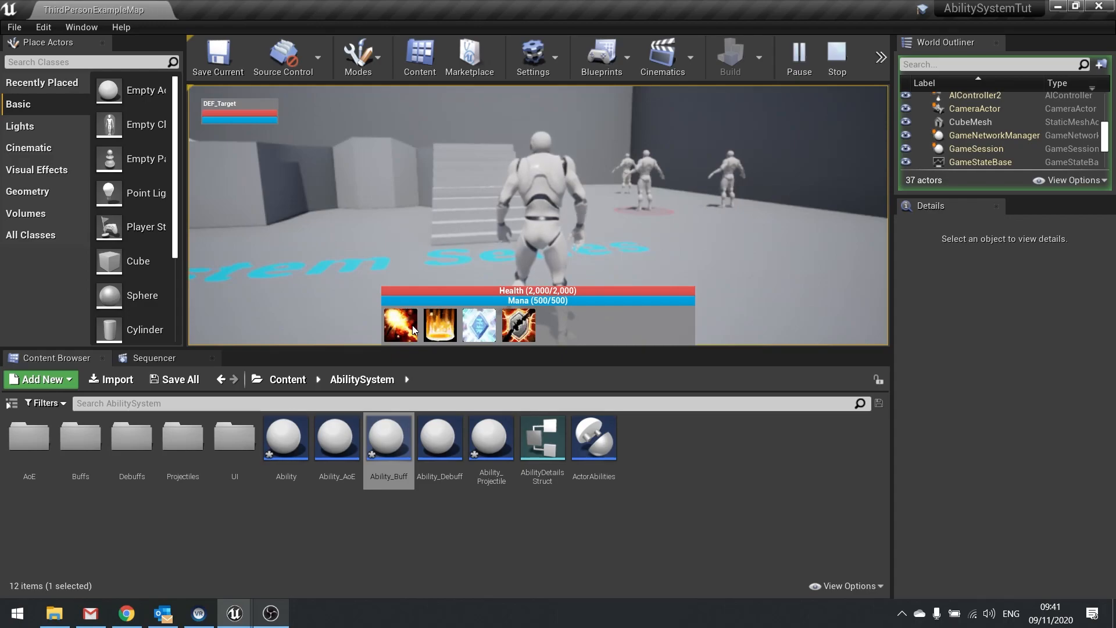
click(400, 325)
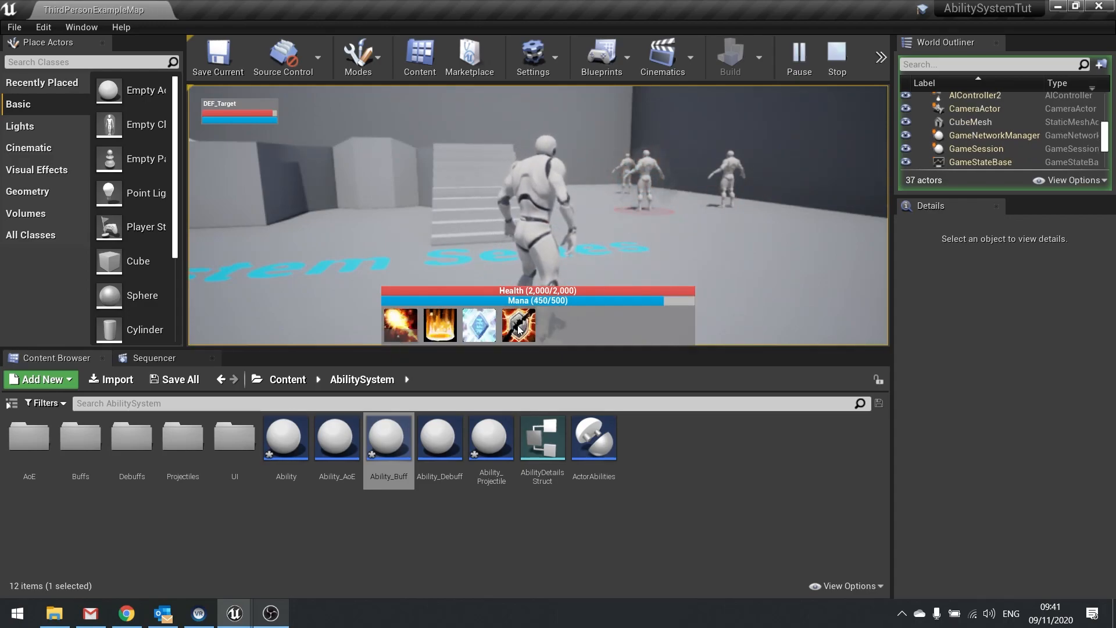
click(518, 326)
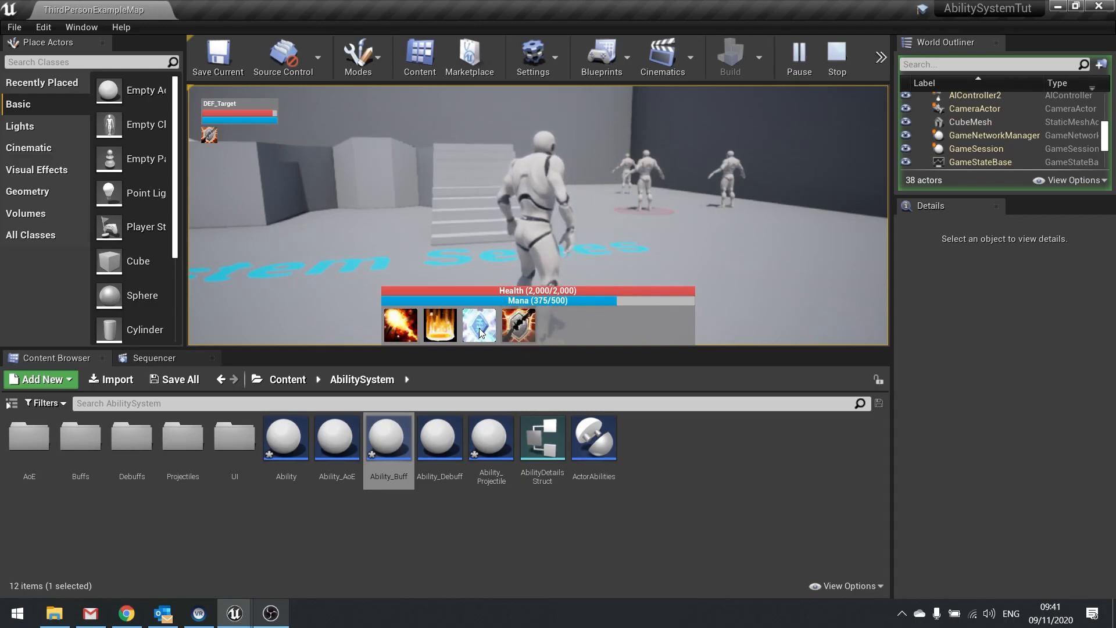
click(478, 324)
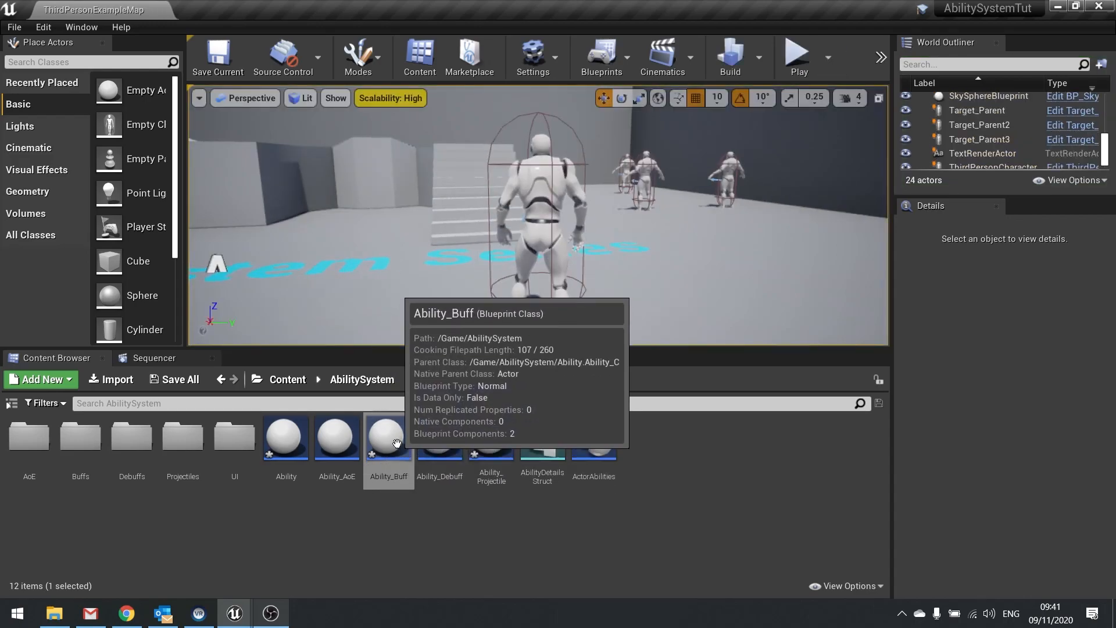
In Ability_Buff, call Successful Cast after the SET Buff Tick Timer node
double_click(388, 437)
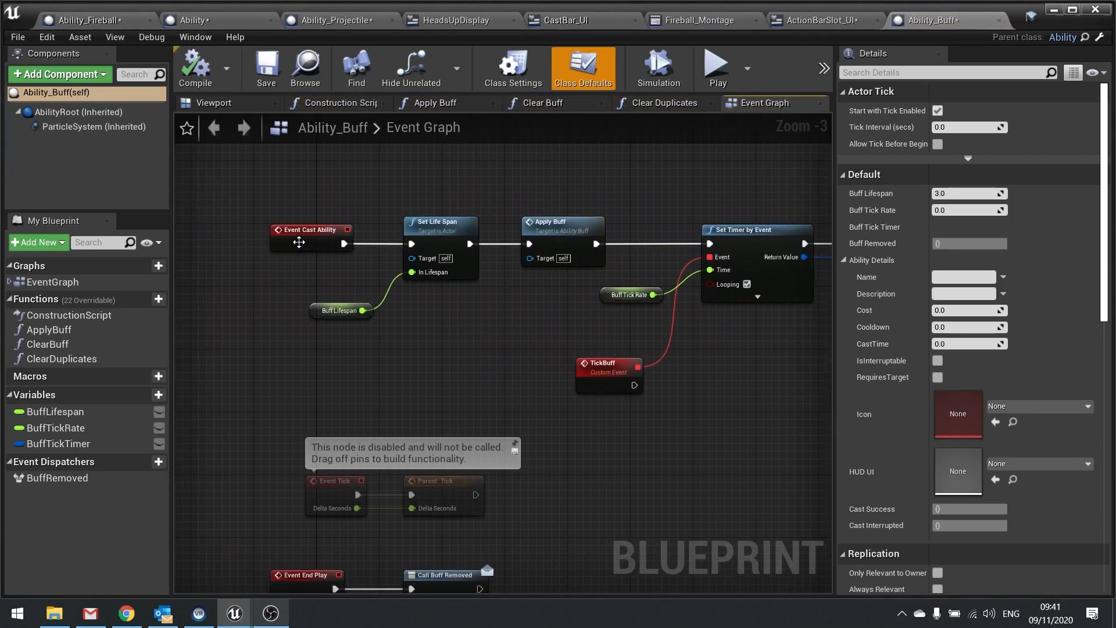
drag(238, 191, 786, 332)
text(succes)
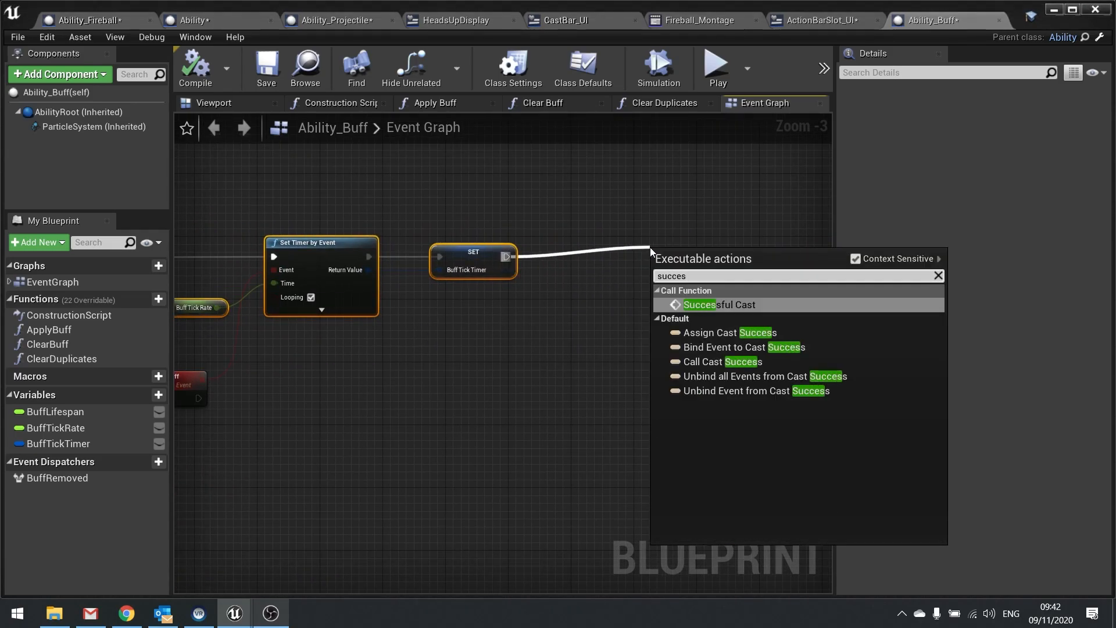
click(717, 304)
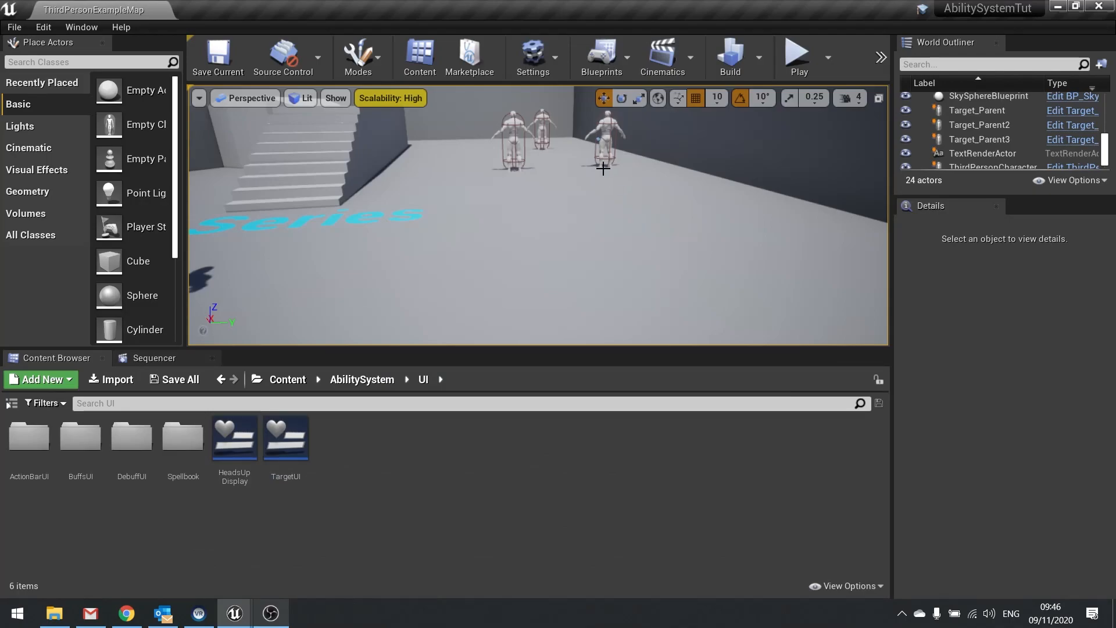
mouse_move(799, 57)
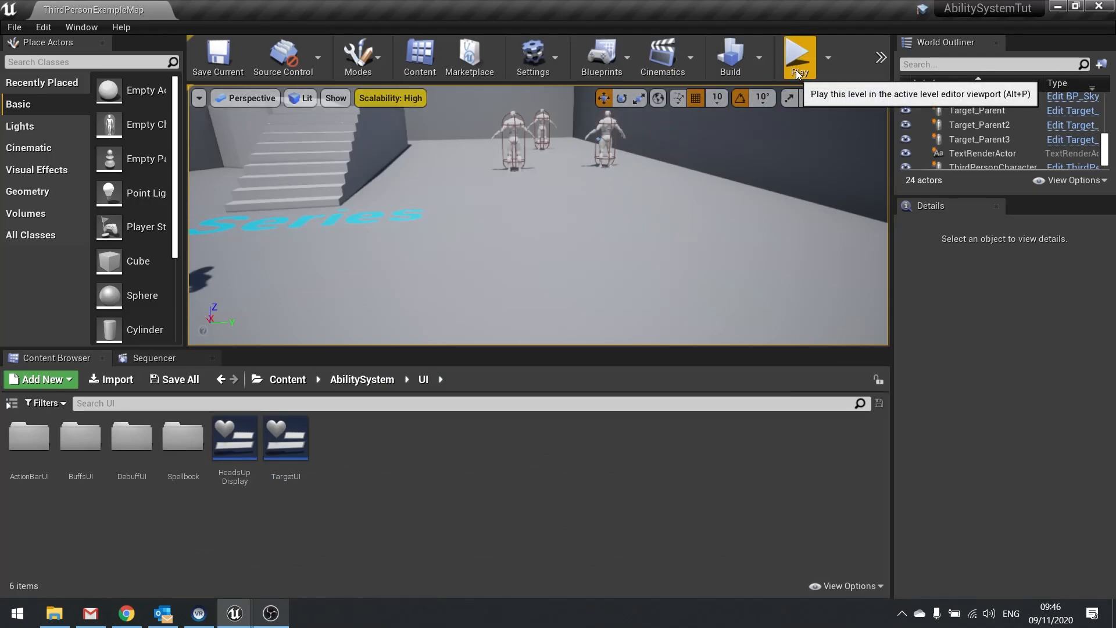
Play-test the level from full 500/500 mana and cast from the action bar
click(798, 56)
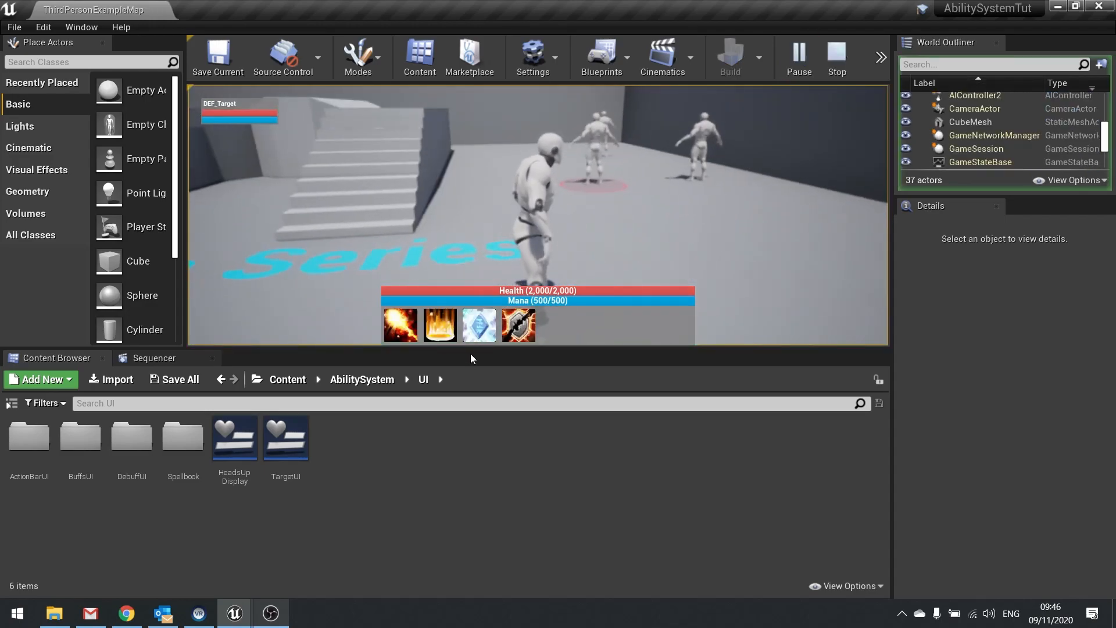
click(477, 324)
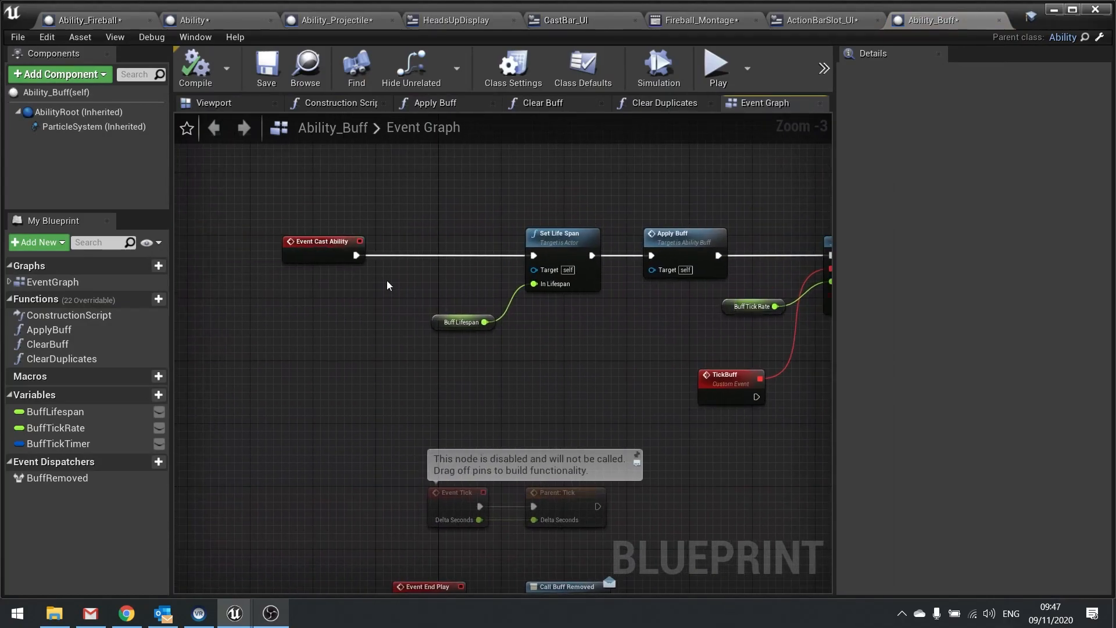
Use the event node's Goto Definition action and return to the level editor
right_click(324, 240)
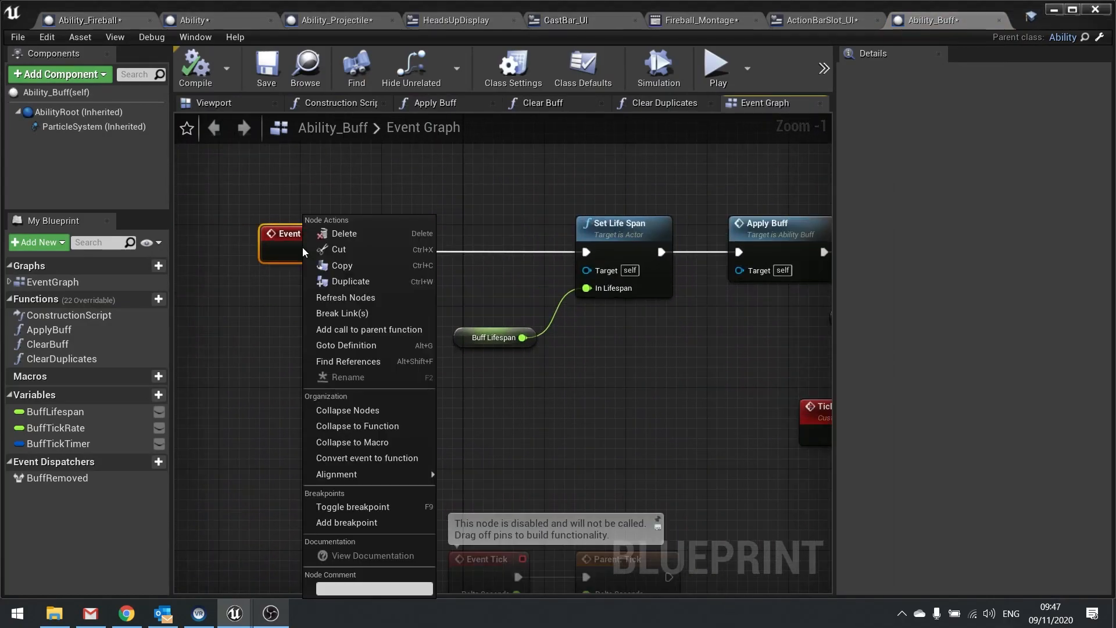
mouse_move(346, 344)
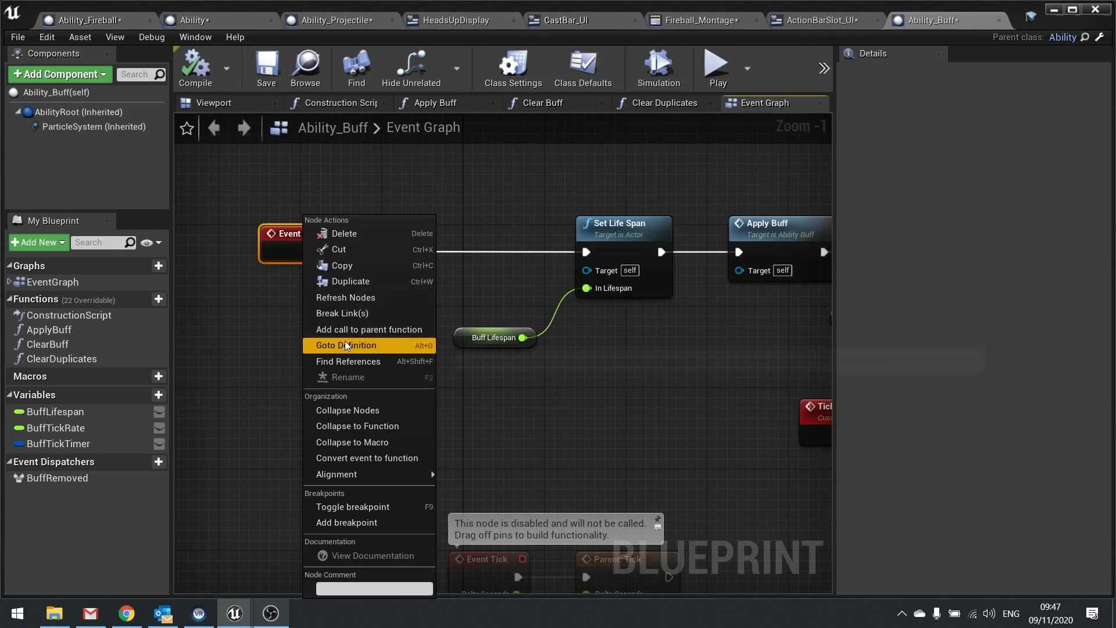
click(346, 345)
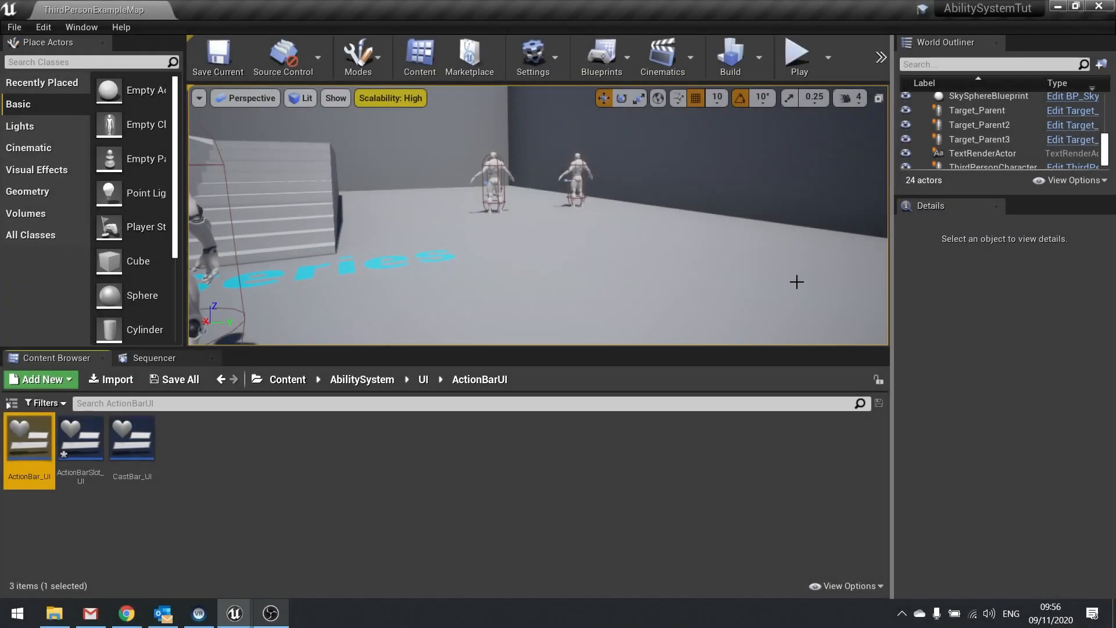
mouse_move(639, 176)
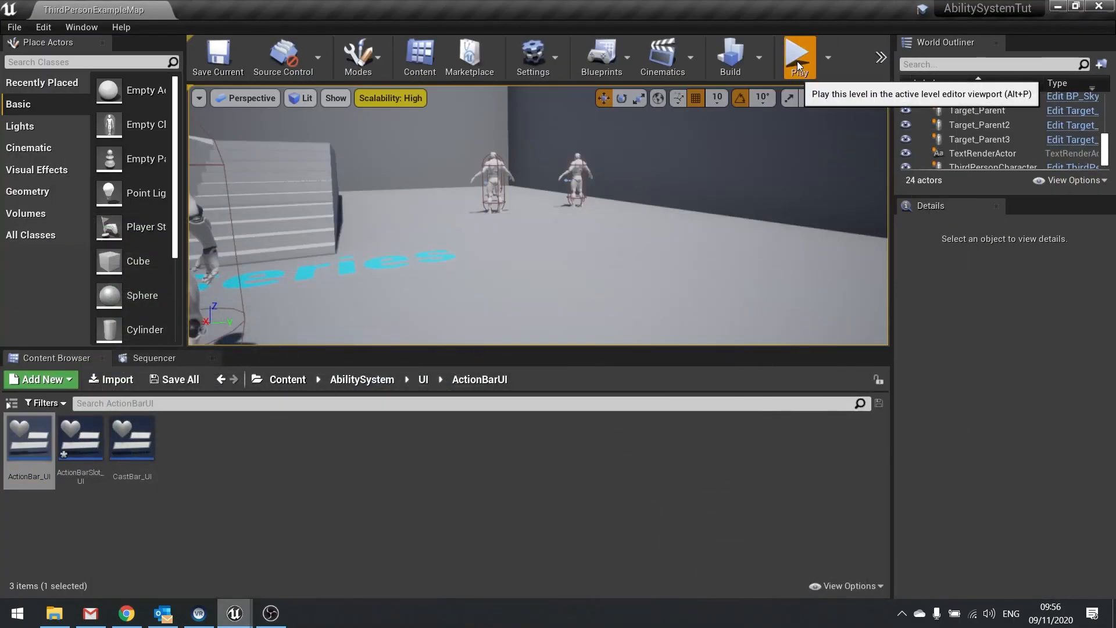
click(799, 57)
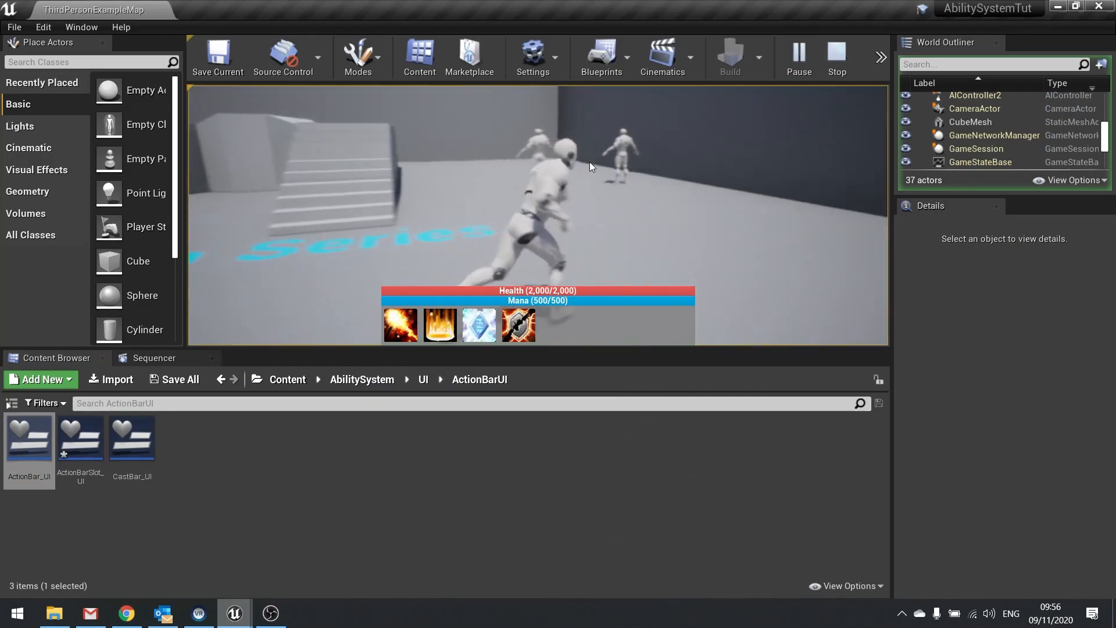
click(399, 324)
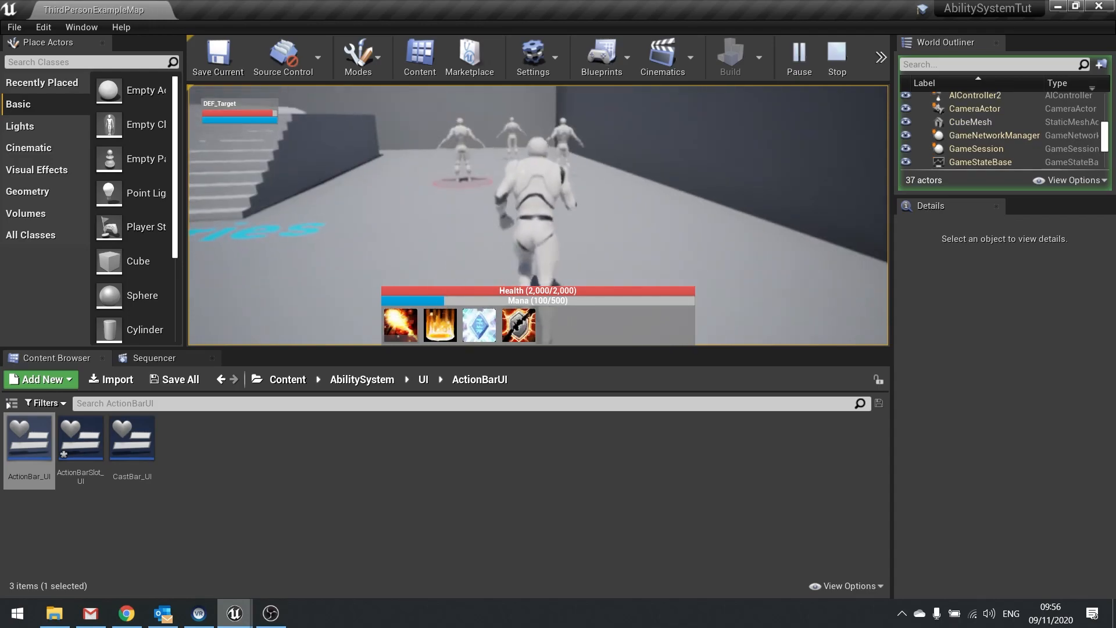
click(400, 325)
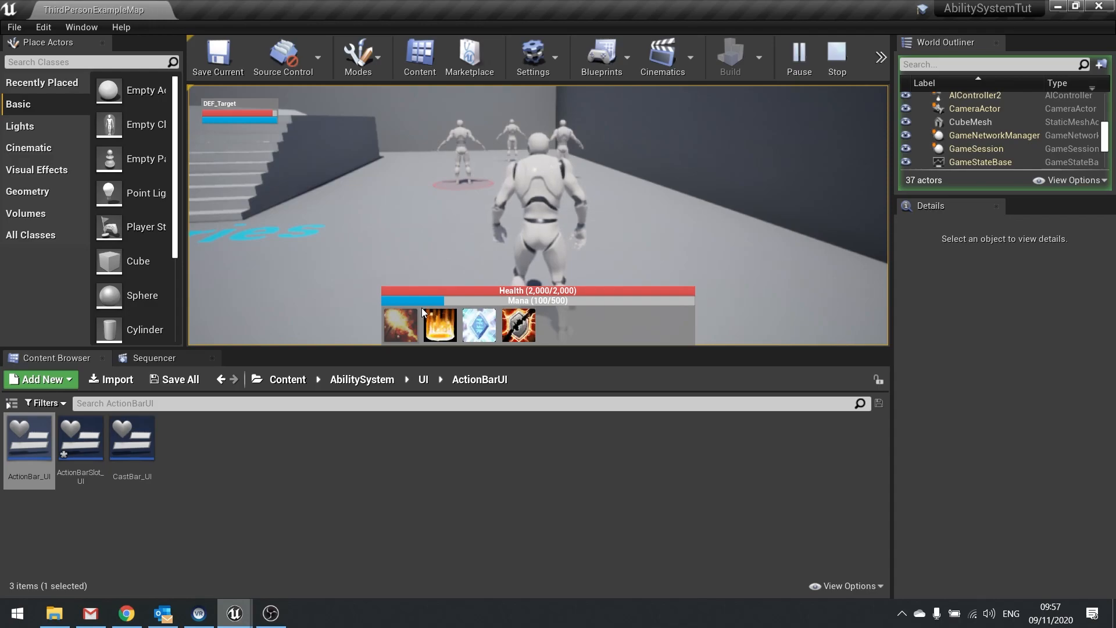
mouse_move(392, 330)
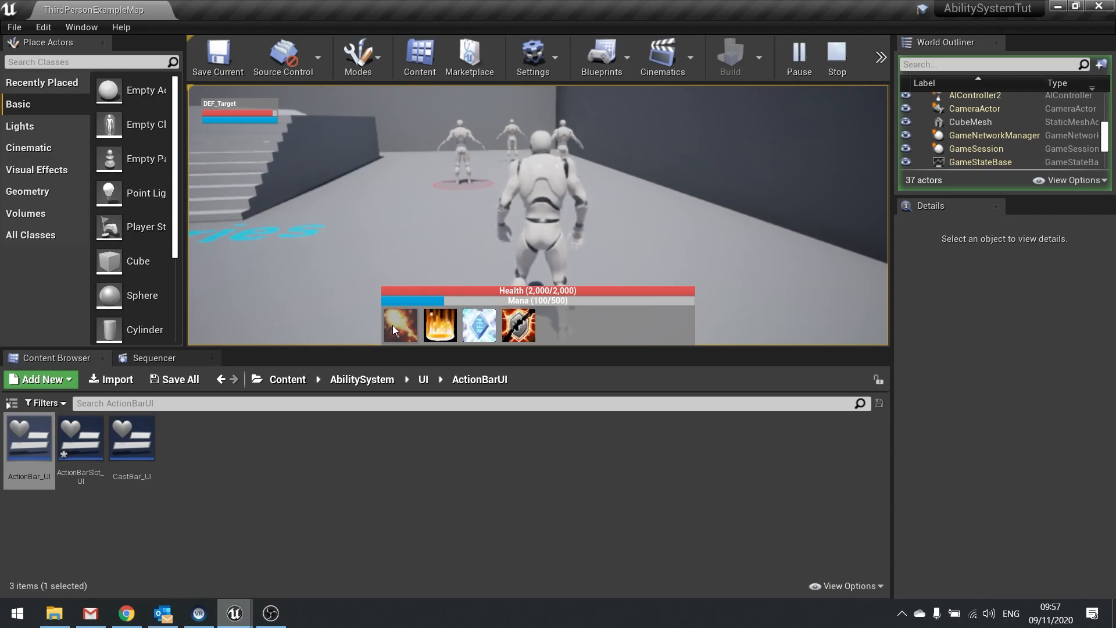
click(836, 57)
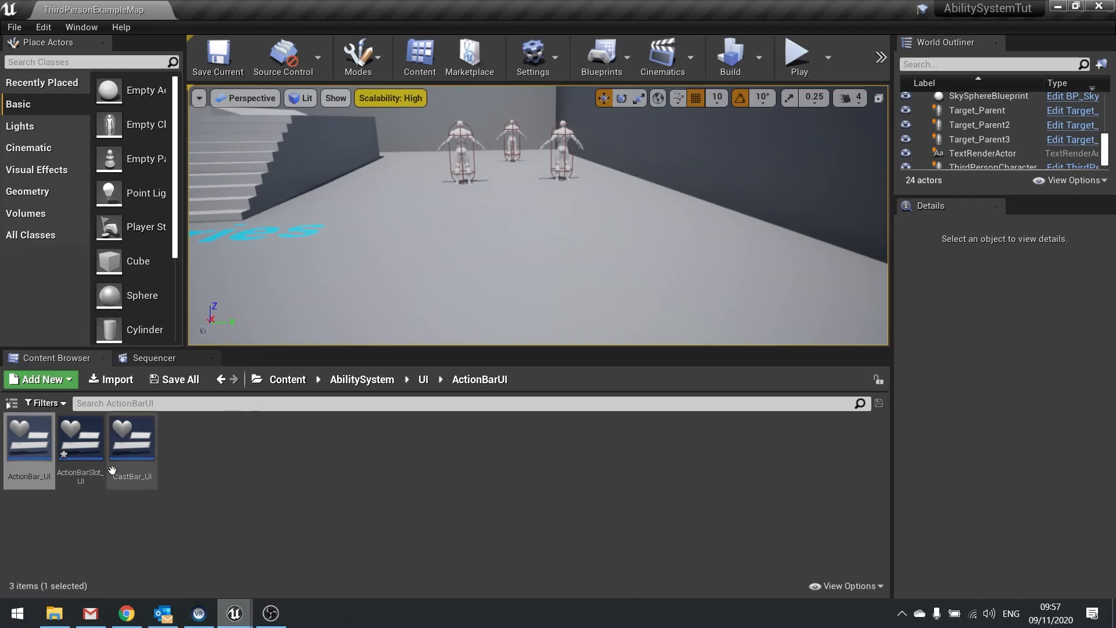
mouse_move(29, 438)
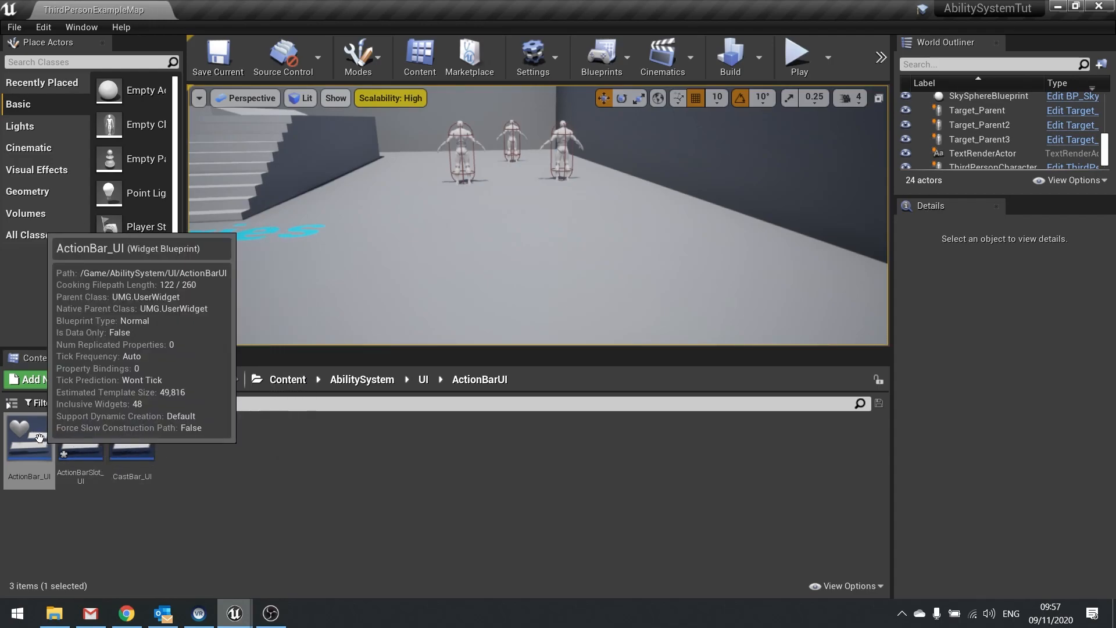
Open ActionBar_UI's event graph and select the ActionBarSlot_UI_7 variable
double_click(29, 428)
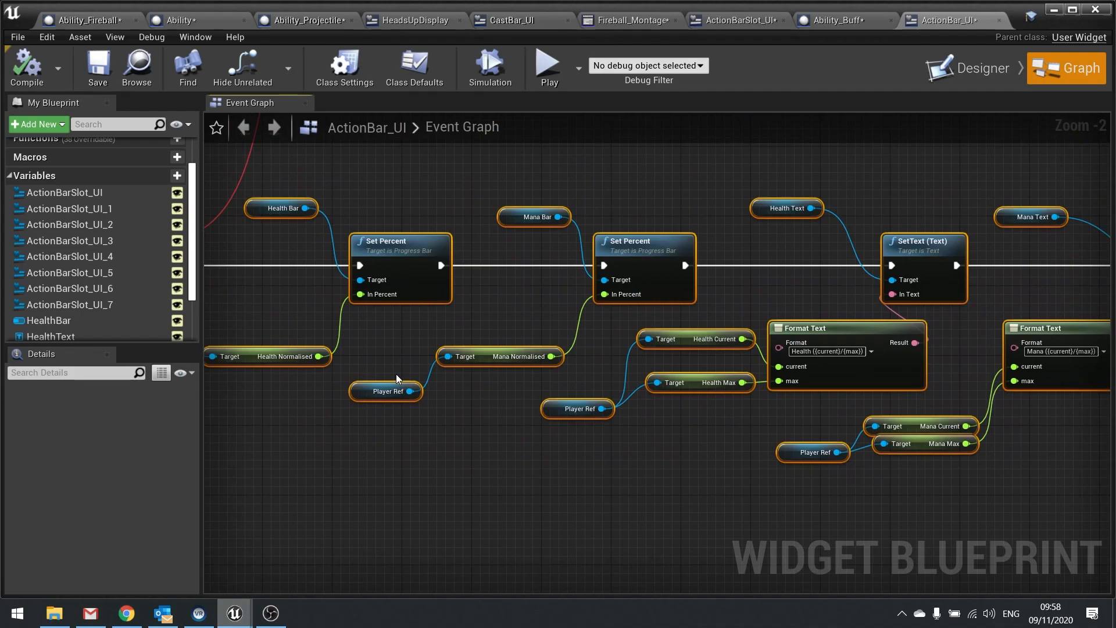
mouse_move(356, 375)
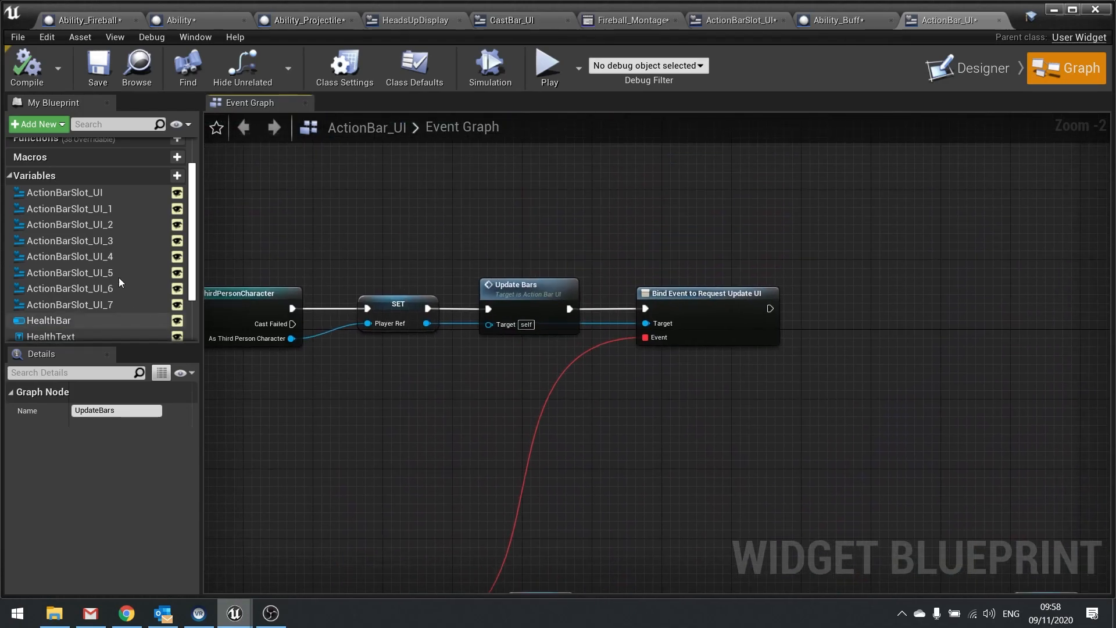
click(69, 304)
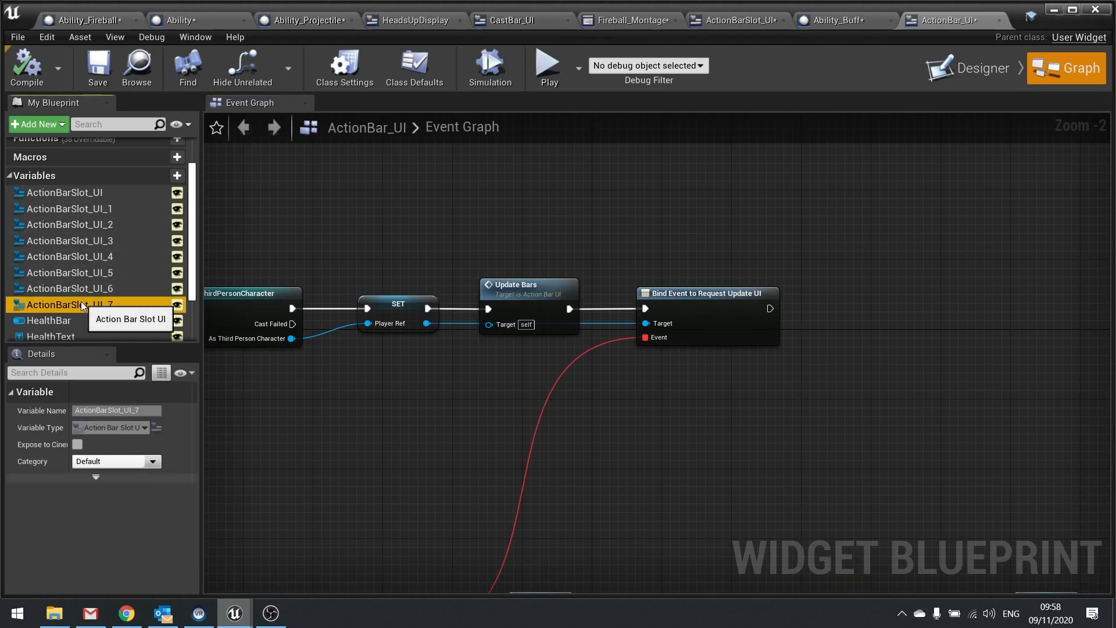
mouse_move(119, 272)
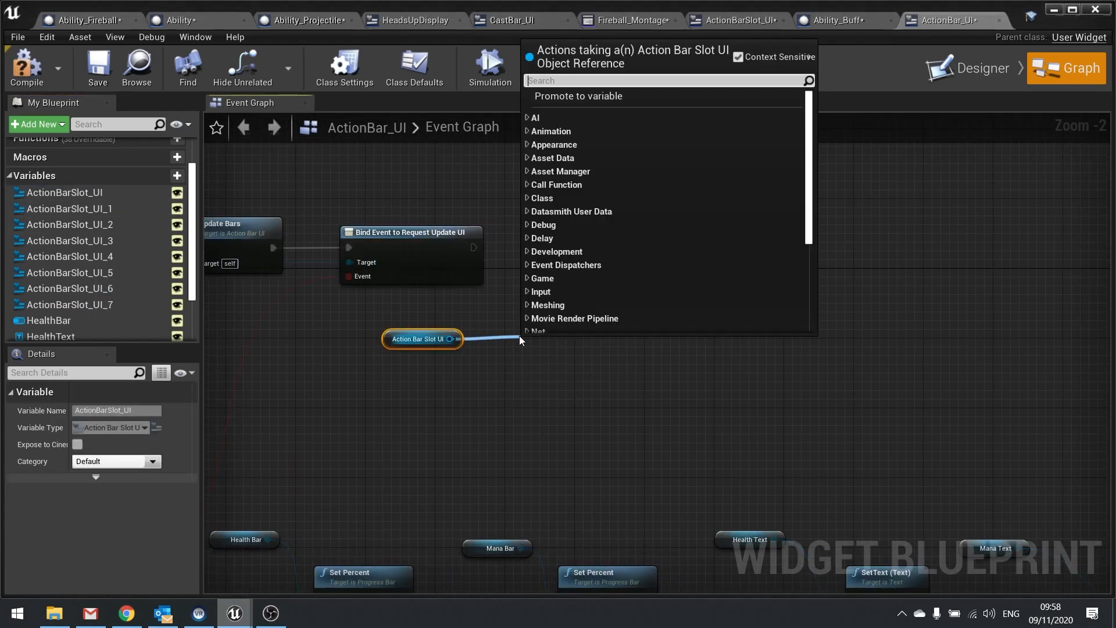
Wire all eight slot references into an eight-pin Make Array and promote it to ButtonArray
text(makea)
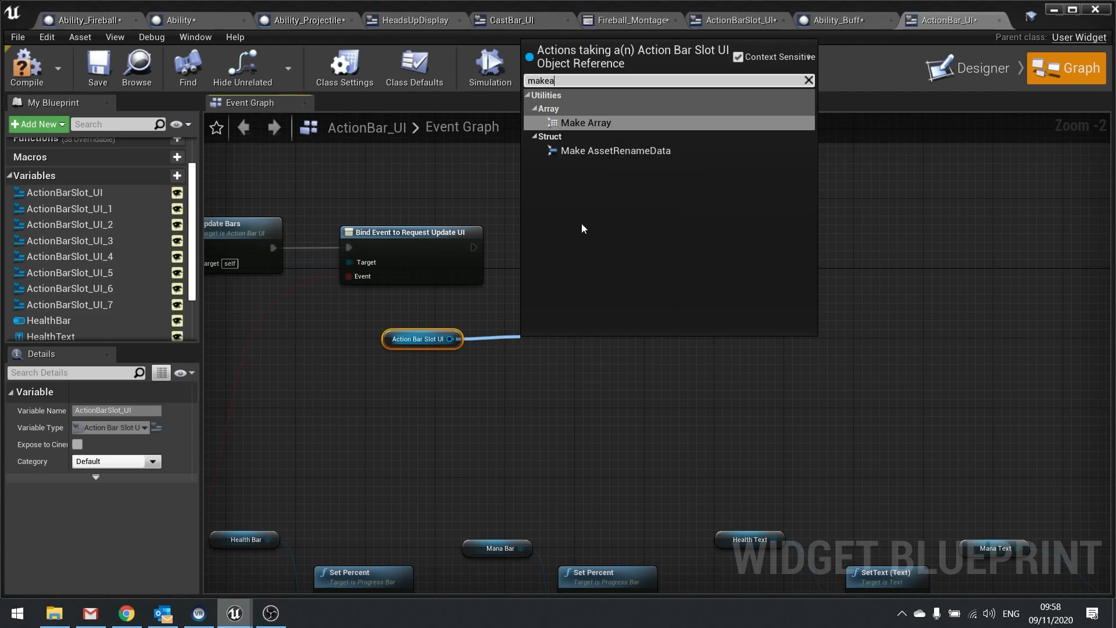
click(585, 123)
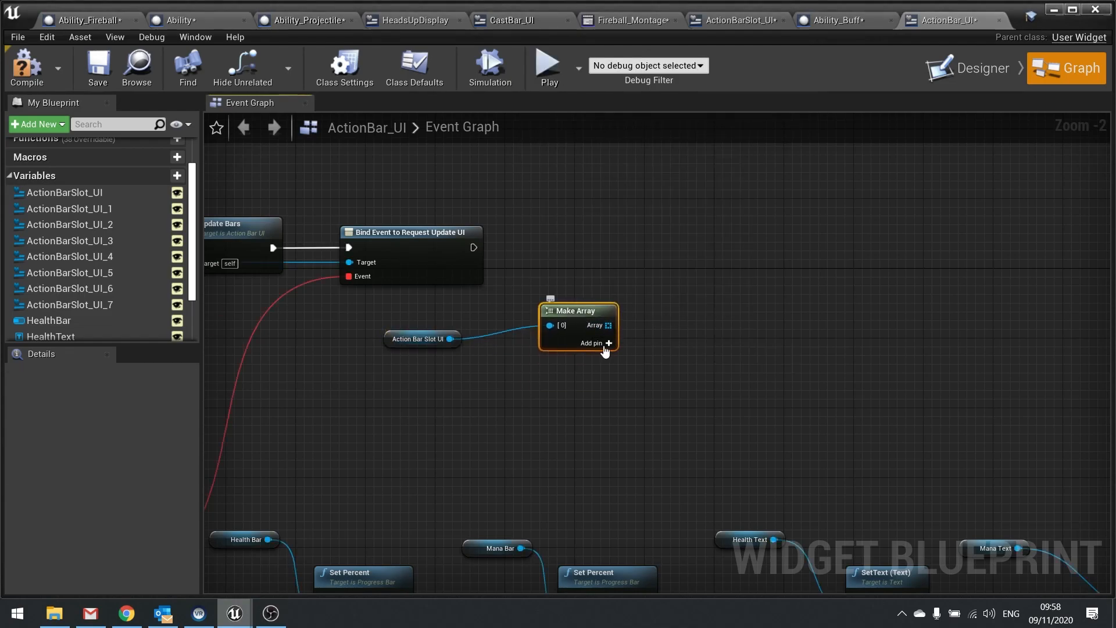
click(607, 343)
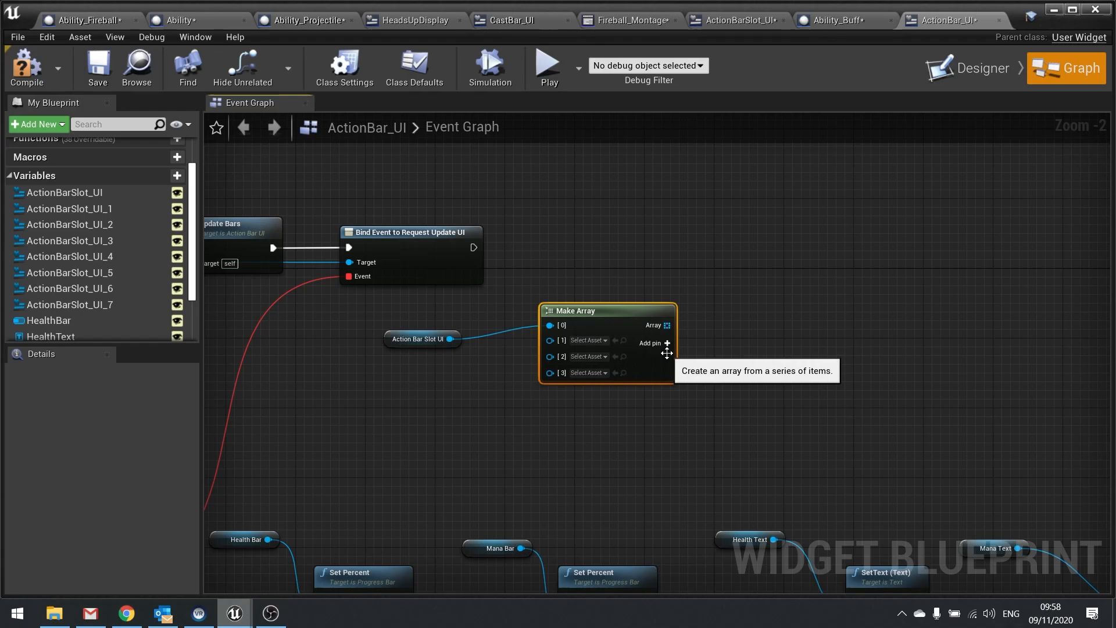
click(666, 342)
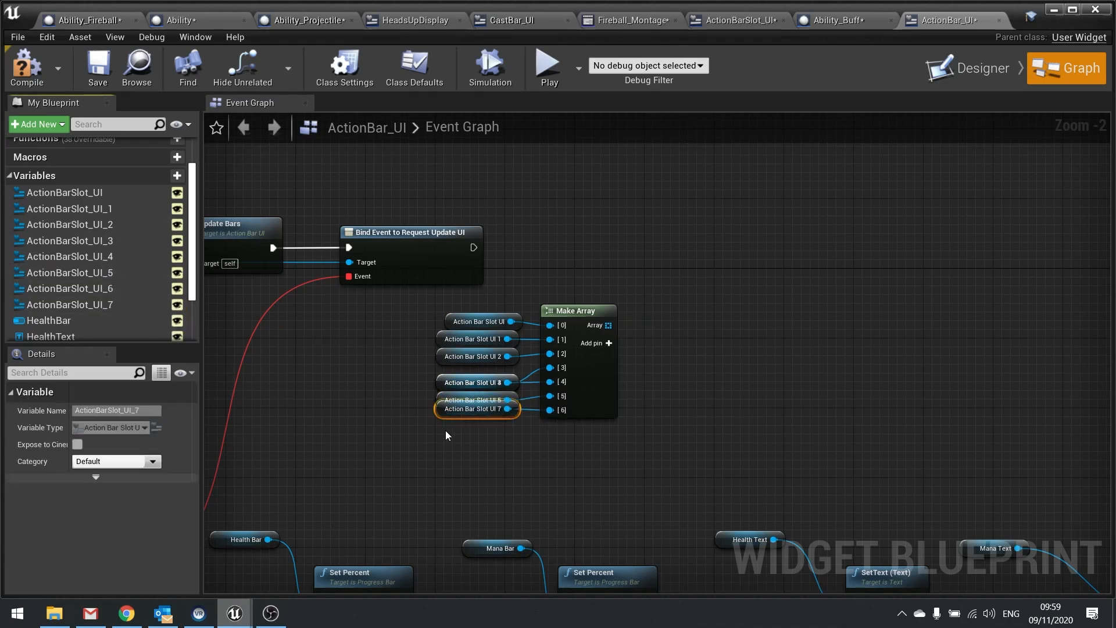
mouse_move(477, 409)
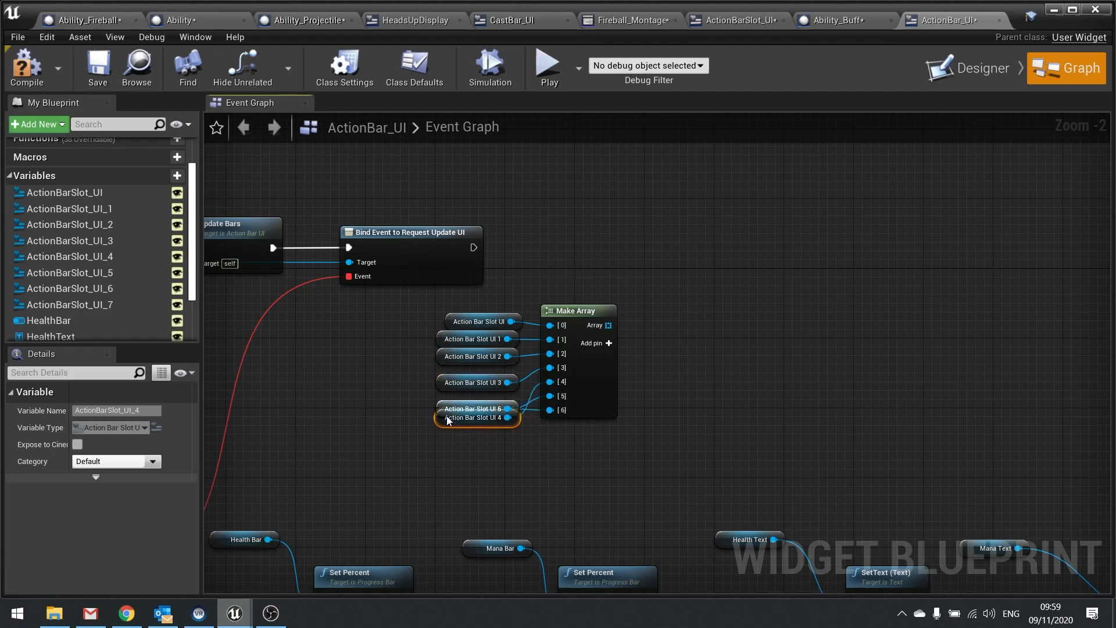
mouse_move(477, 417)
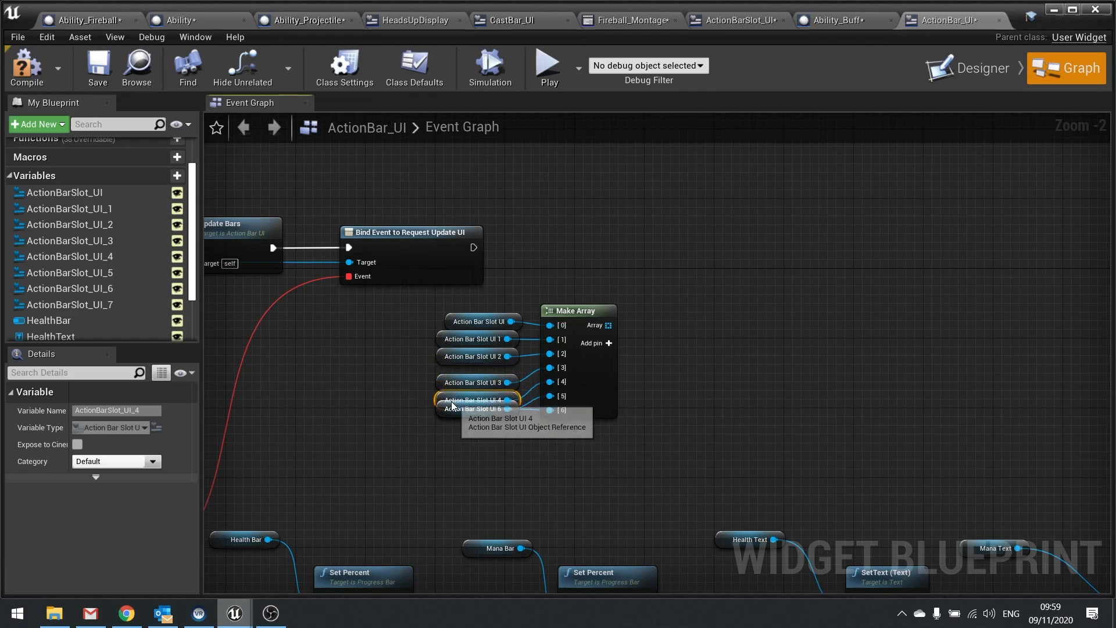
click(477, 418)
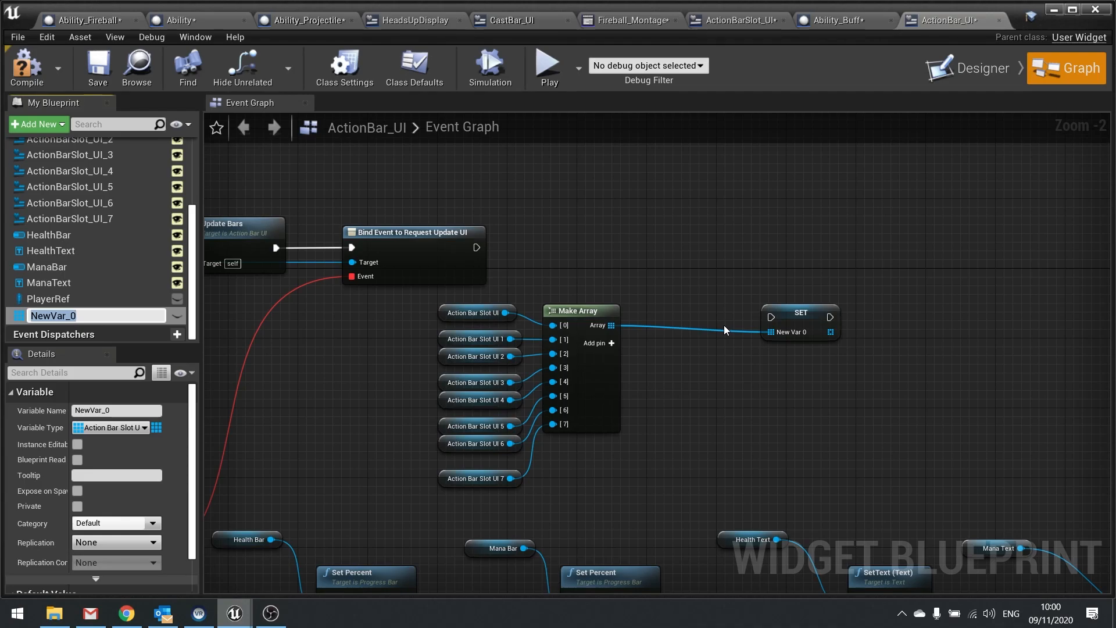
text(ButtonArray)
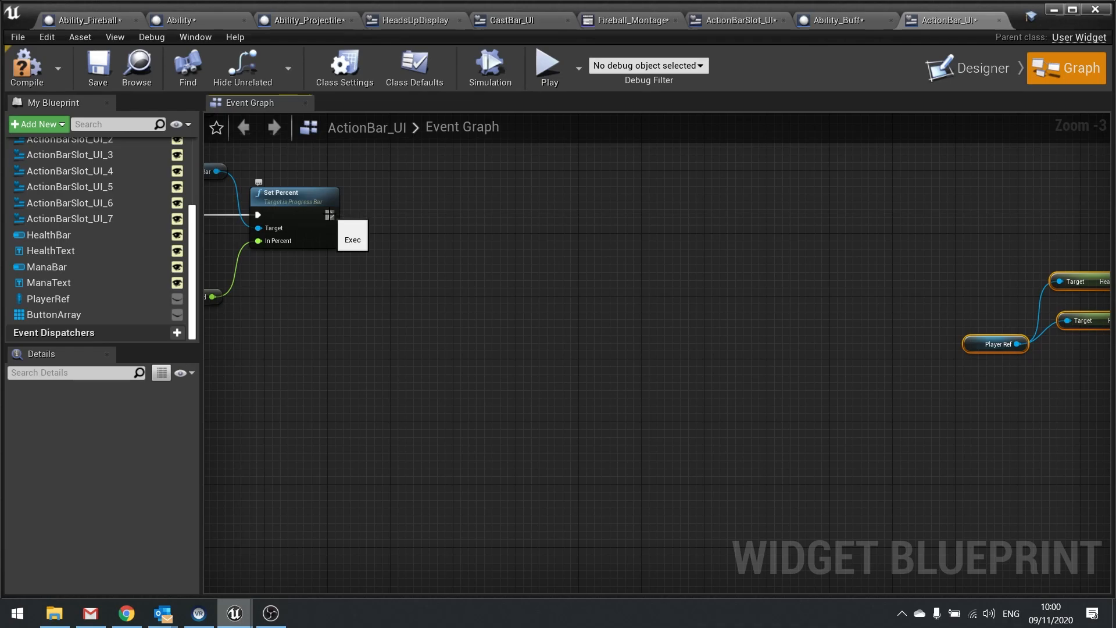
Add a For Each Loop iterating over ButtonArray
scroll(down, 3)
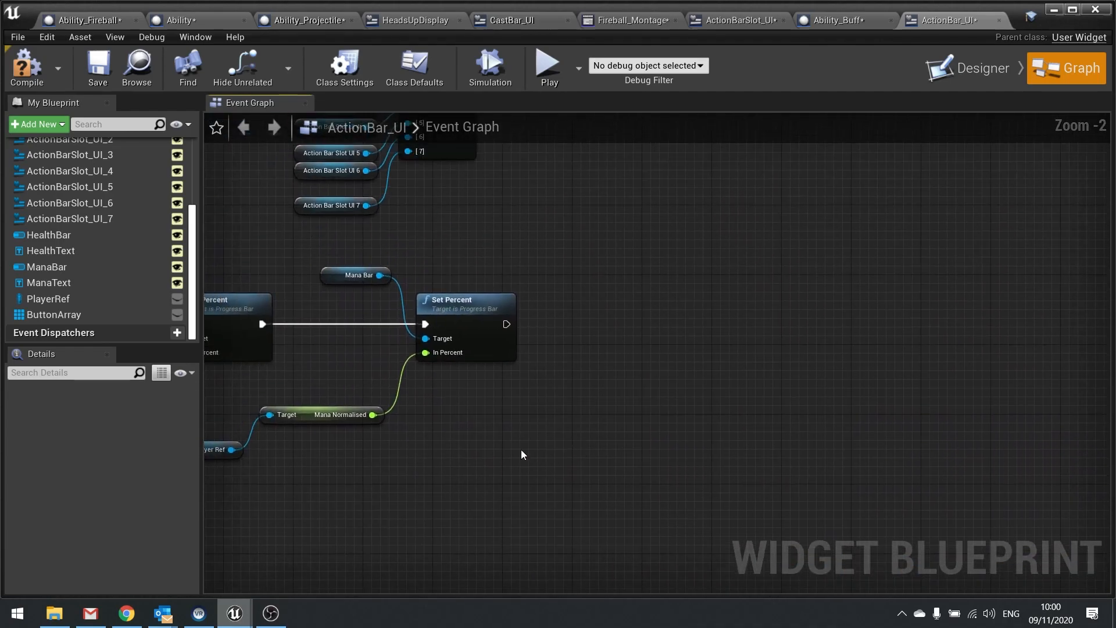
mouse_move(54, 314)
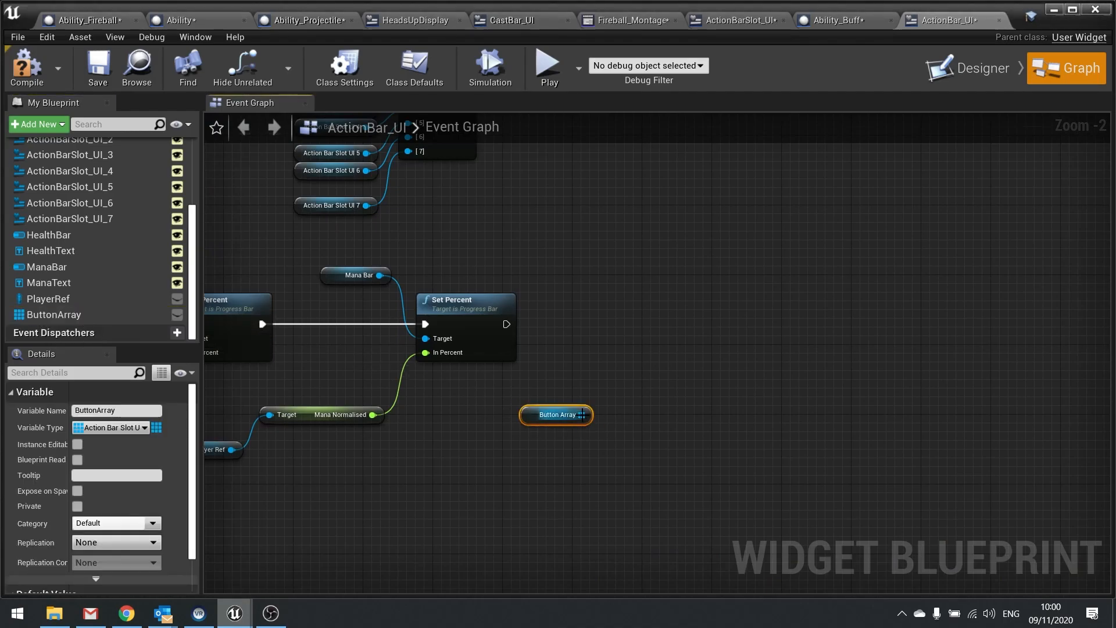
drag(581, 414, 618, 359)
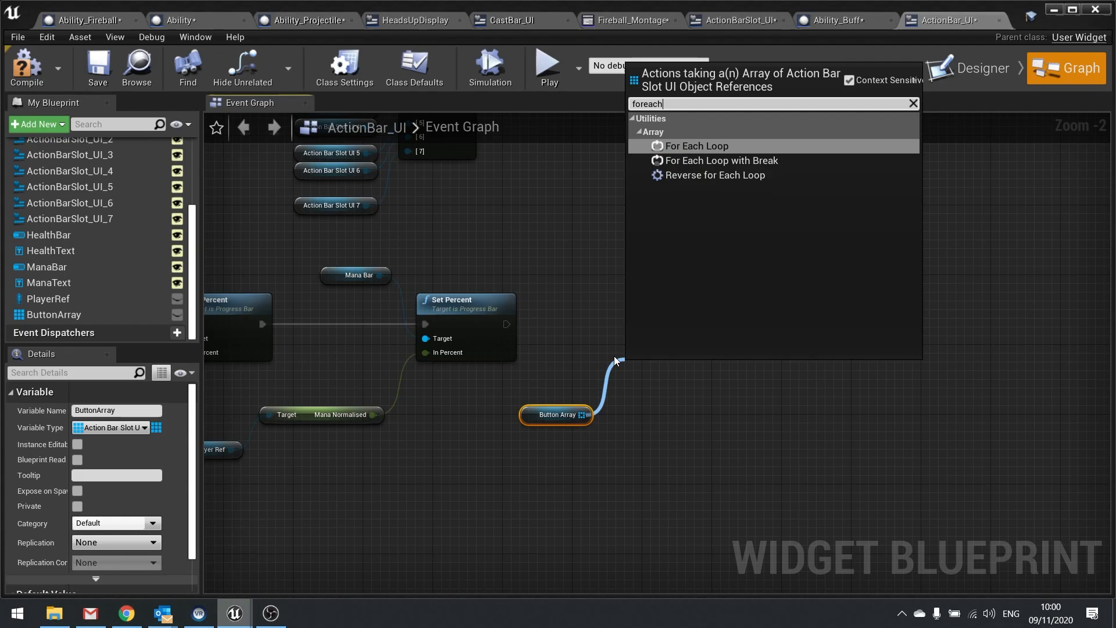
click(696, 146)
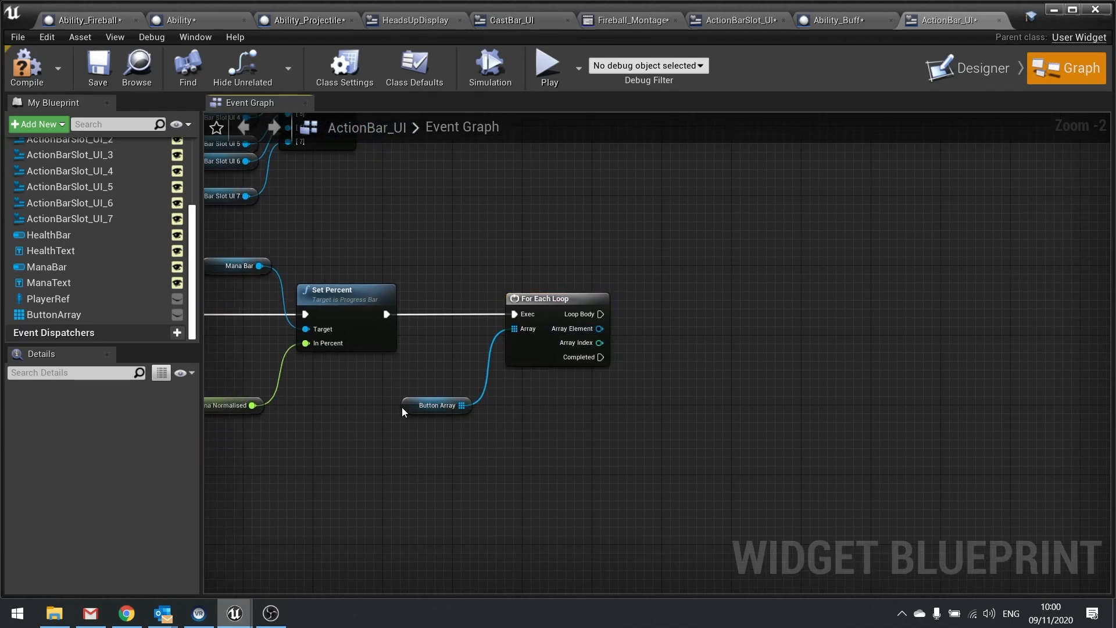
Feed each slot's Ability Class into a new Get Class Defaults node
click(437, 405)
text(g)
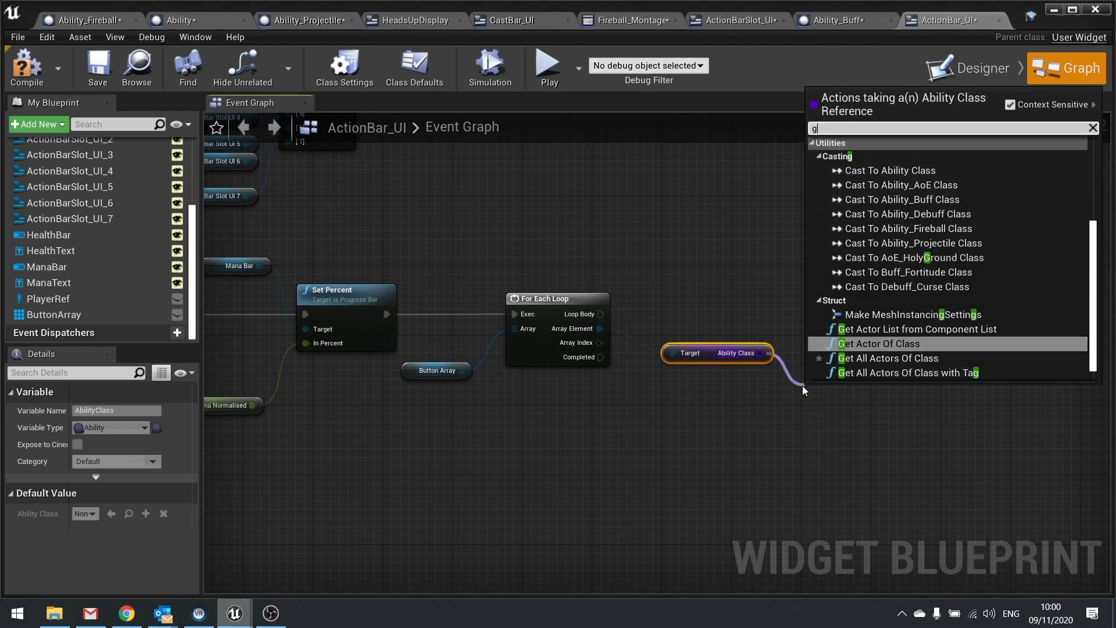
text(et classd)
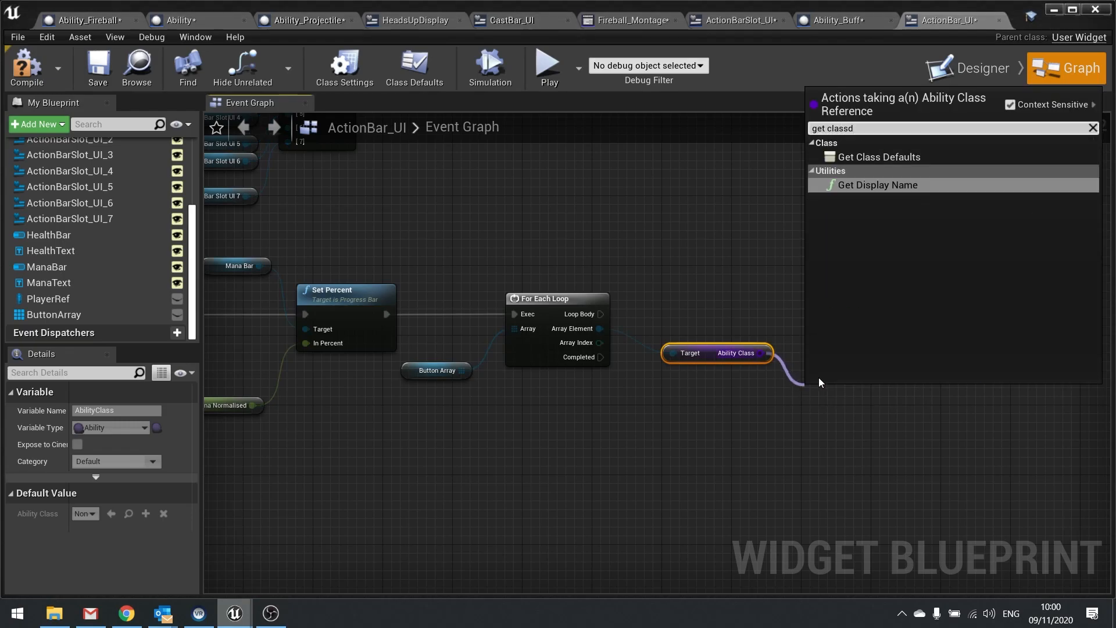
click(878, 155)
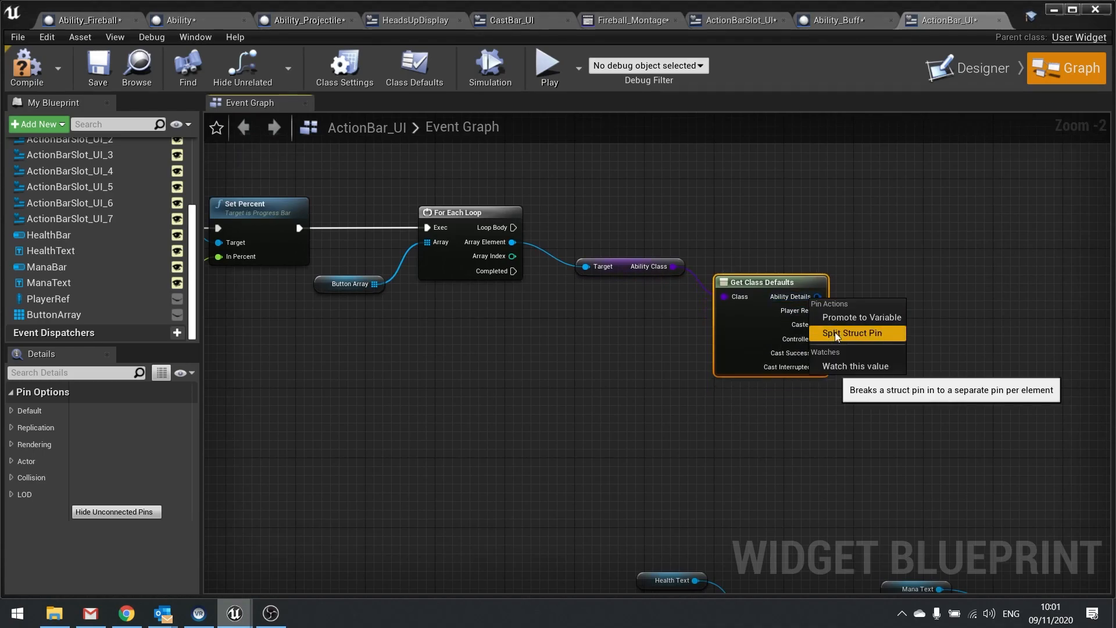
Split Ability Details and compare its Cost below Mana Normalised with a < node
click(851, 333)
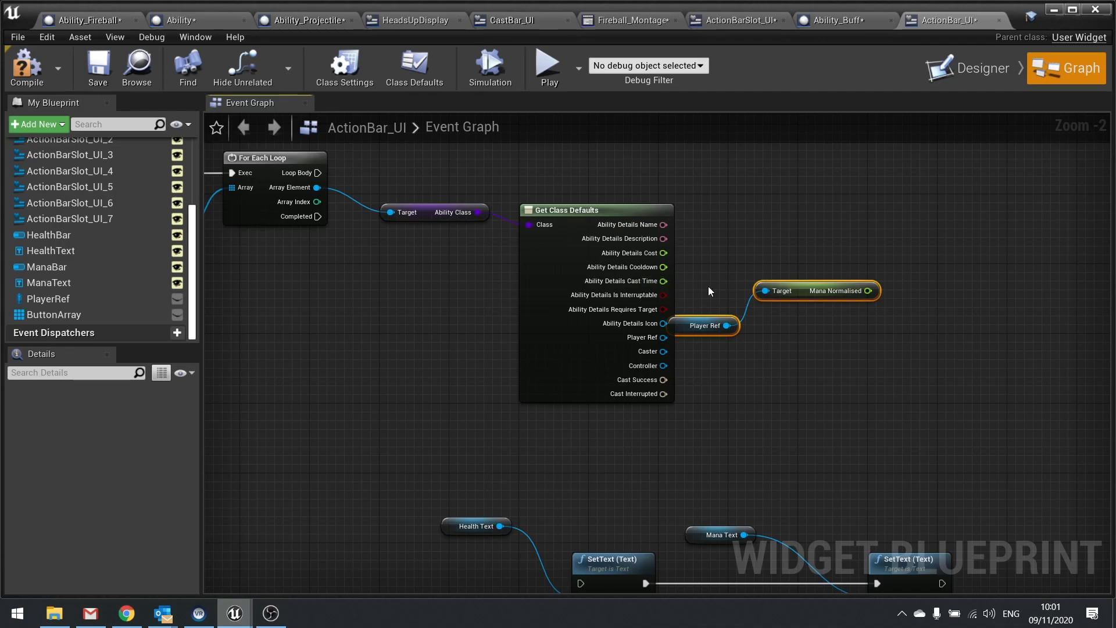
drag(705, 325, 720, 342)
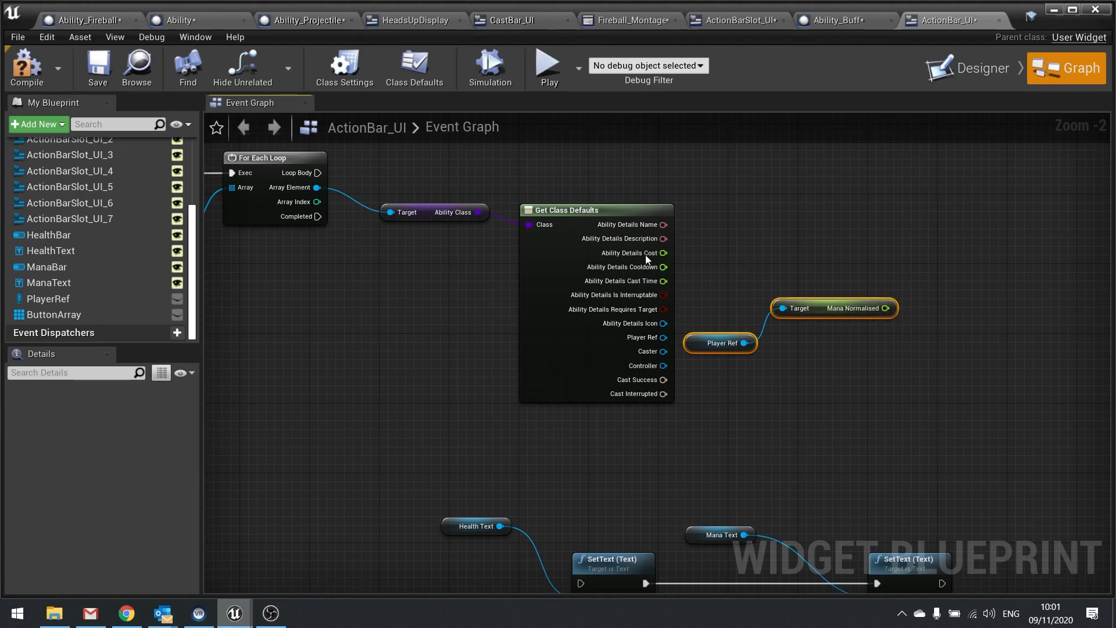
drag(663, 253, 825, 219)
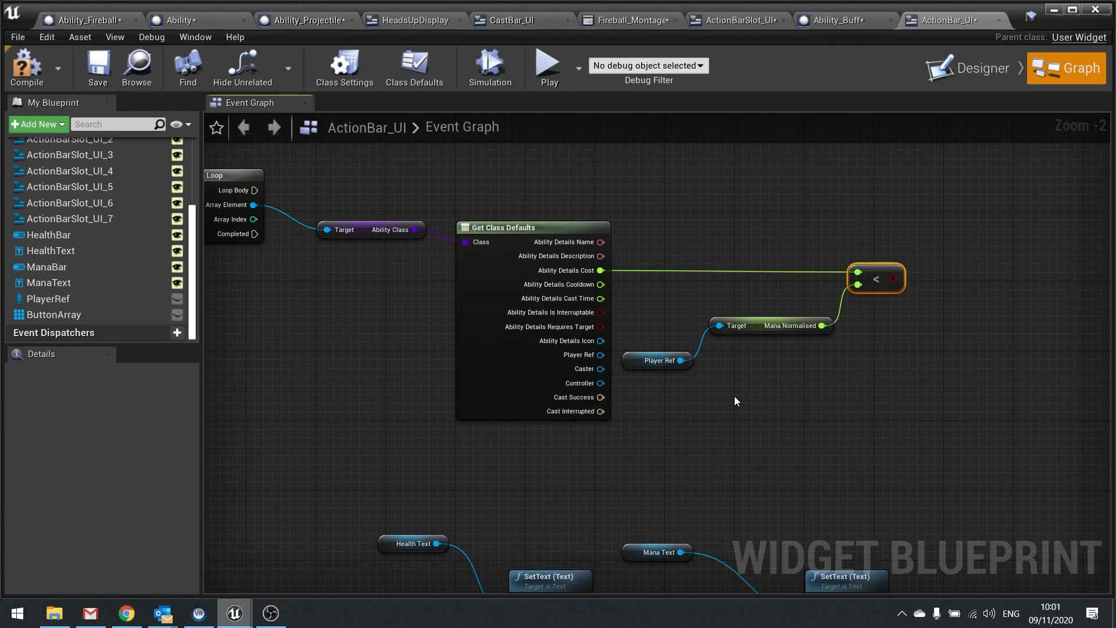
mouse_move(288, 219)
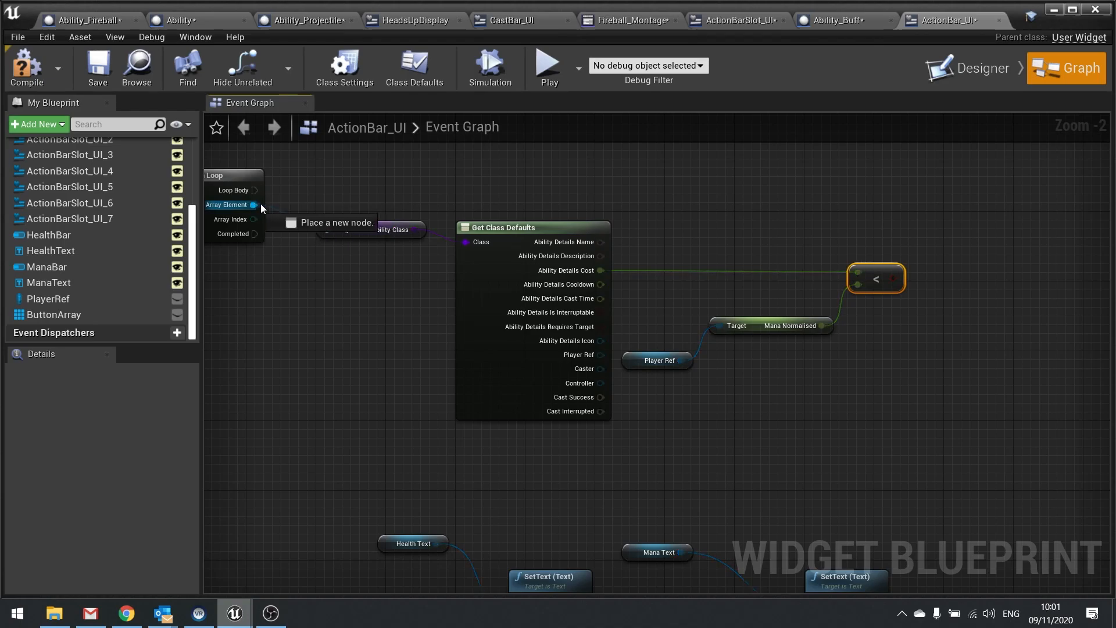
Add Set Is Available, Update Appearence and an Is Valid check; switch to ActionBarSlot_UI
text(set isa)
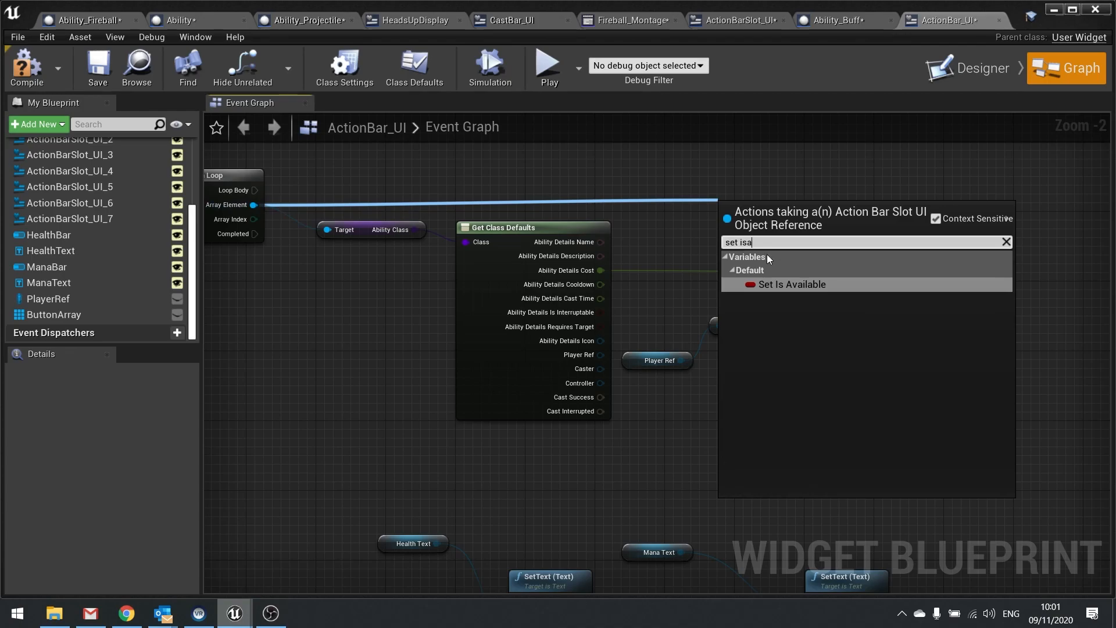
click(790, 285)
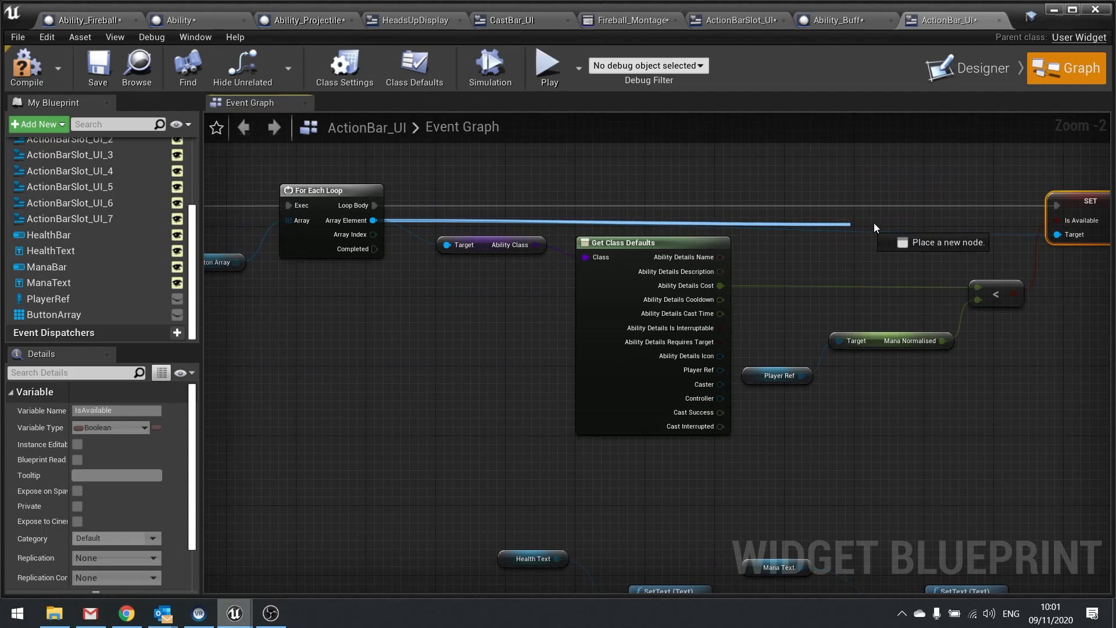
text(upd)
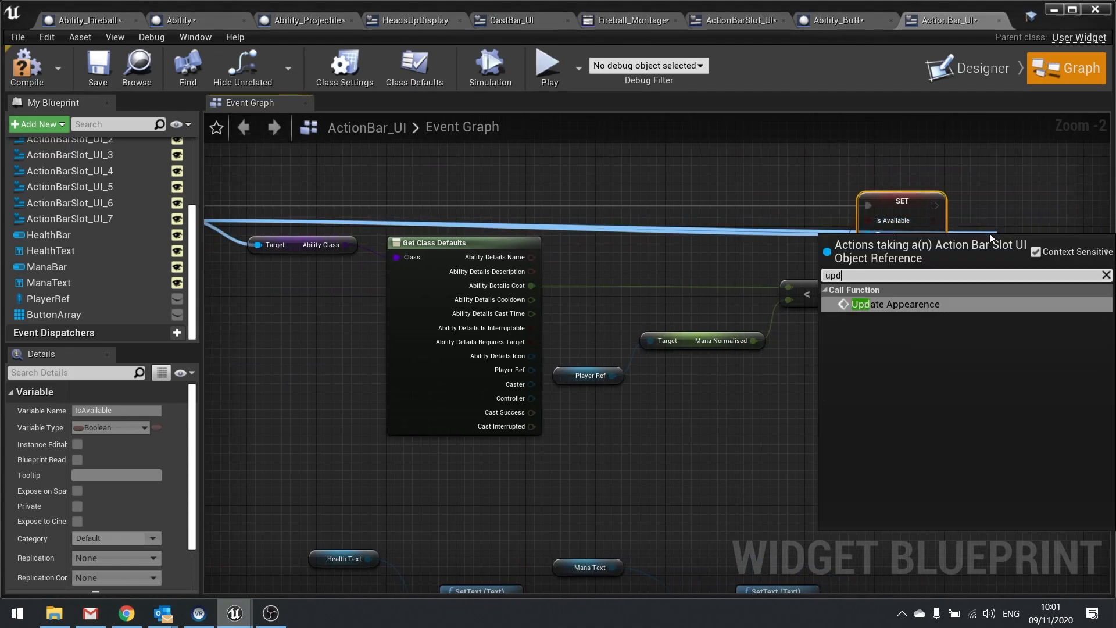
click(894, 304)
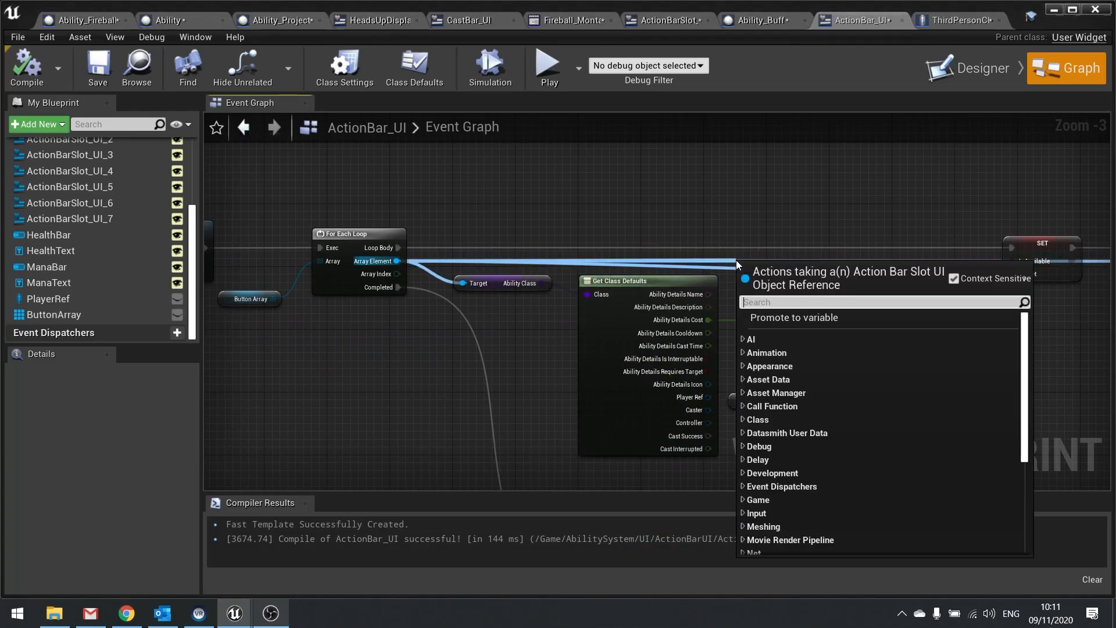
text(isvali)
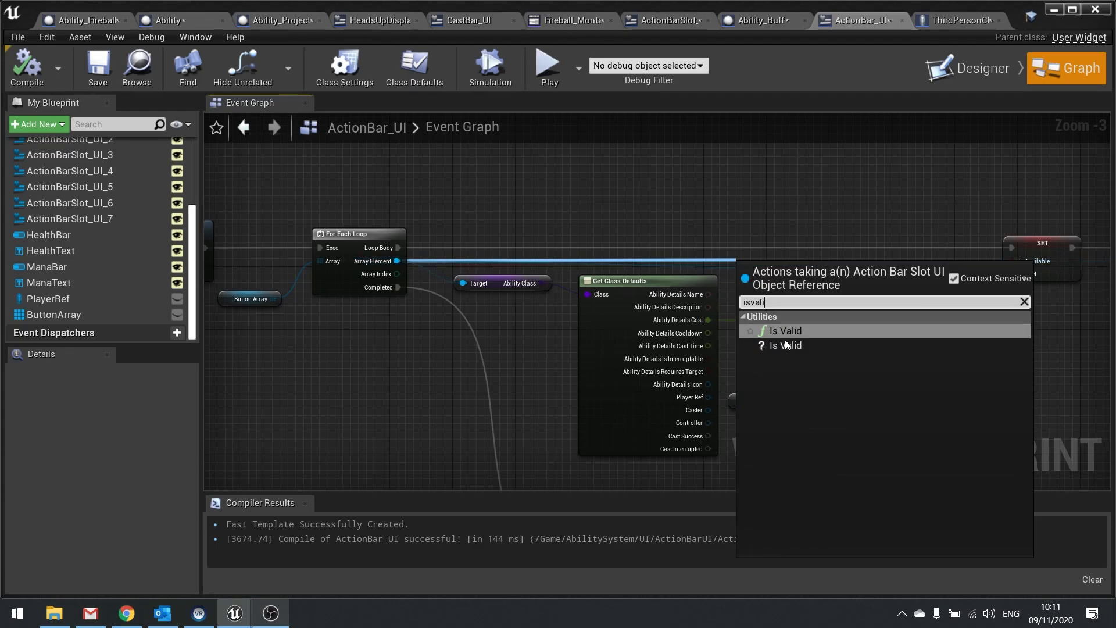
click(785, 345)
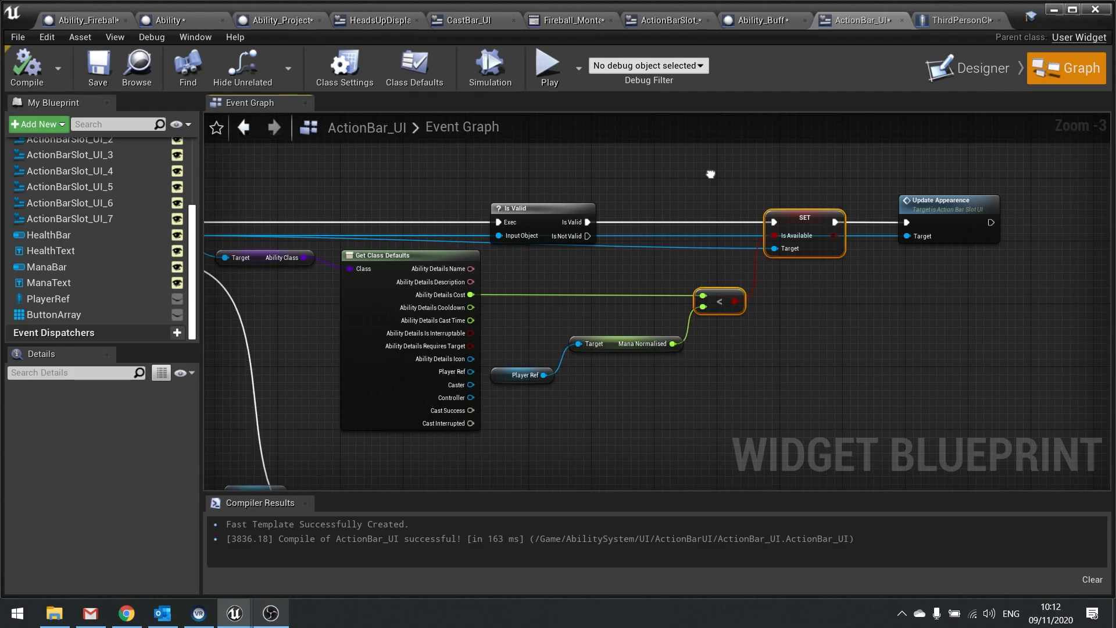
click(666, 19)
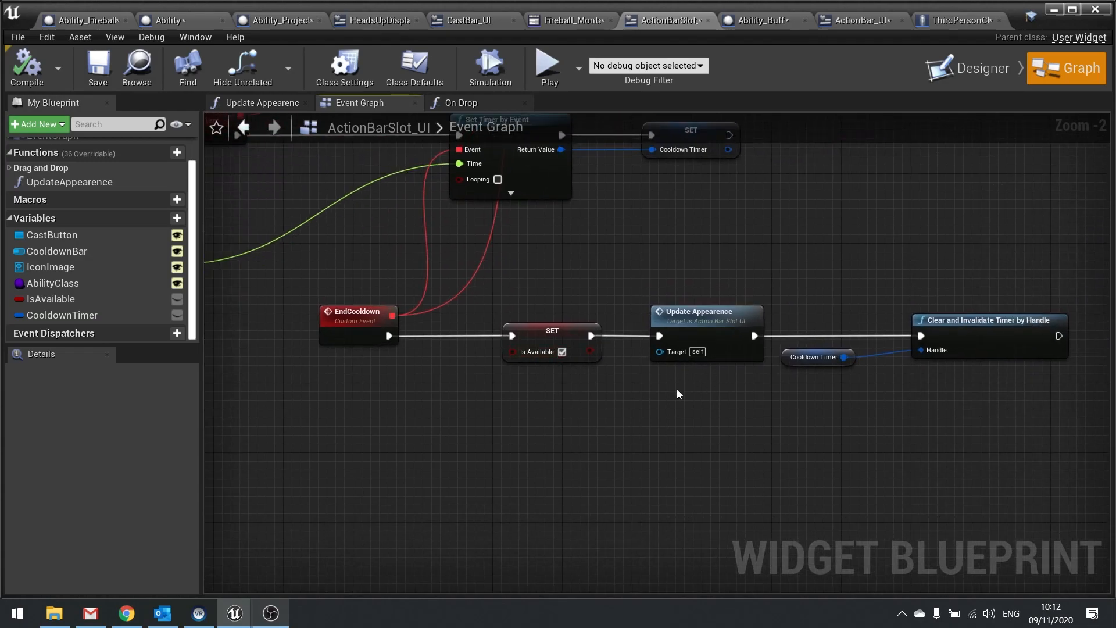
In EndCooldown, cast Get Player Character to ThirdPersonCharacter and call Request Update UI
click(858, 19)
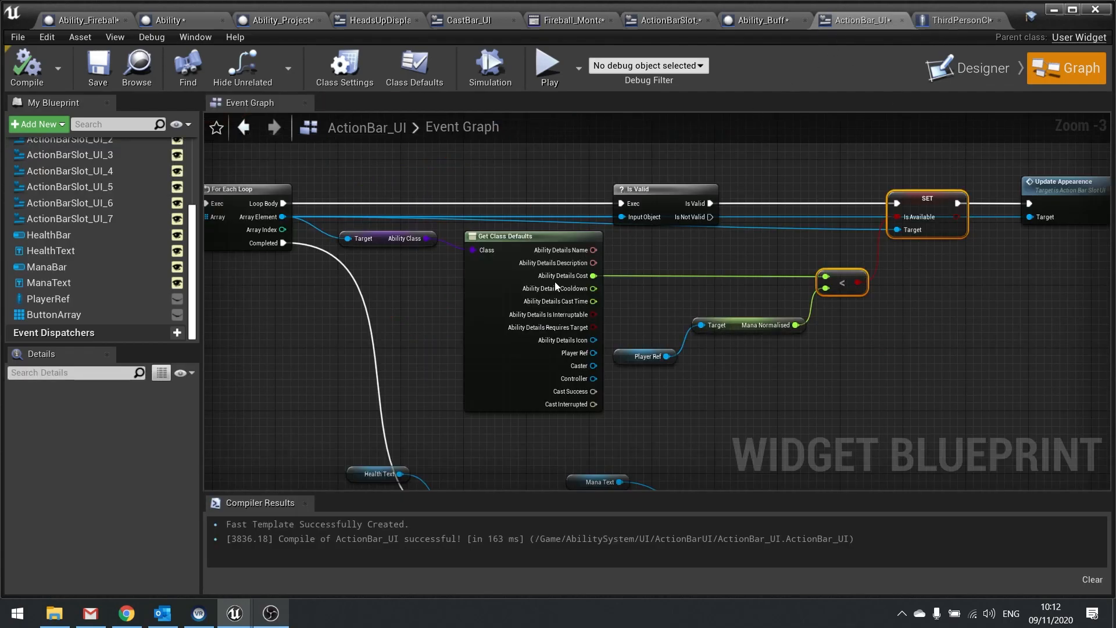
scroll(down, 3)
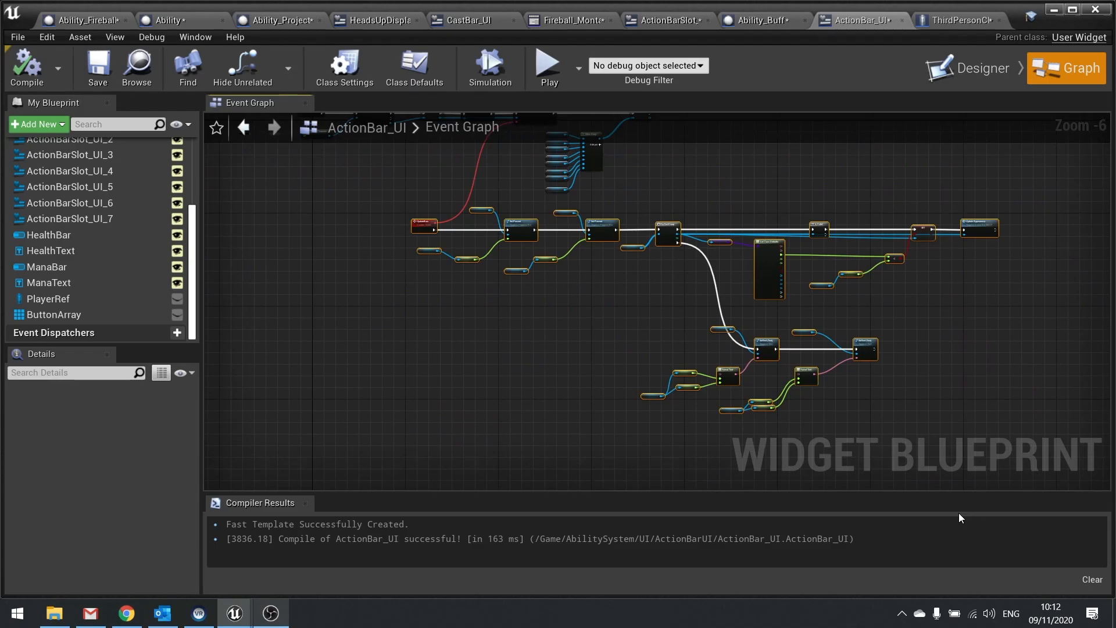
click(665, 20)
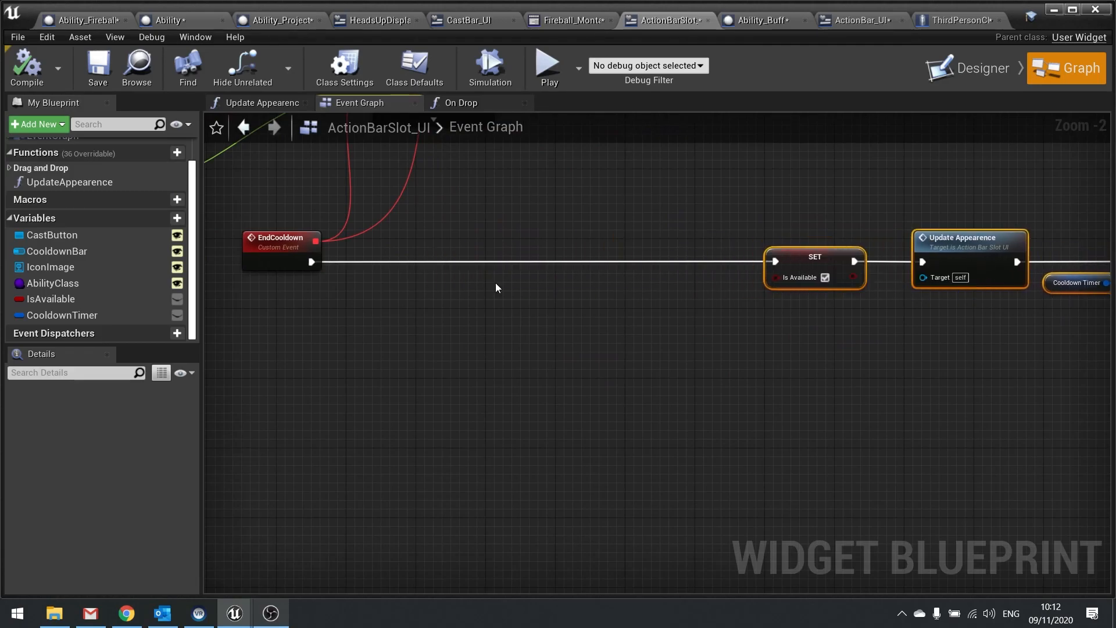
text(get playe)
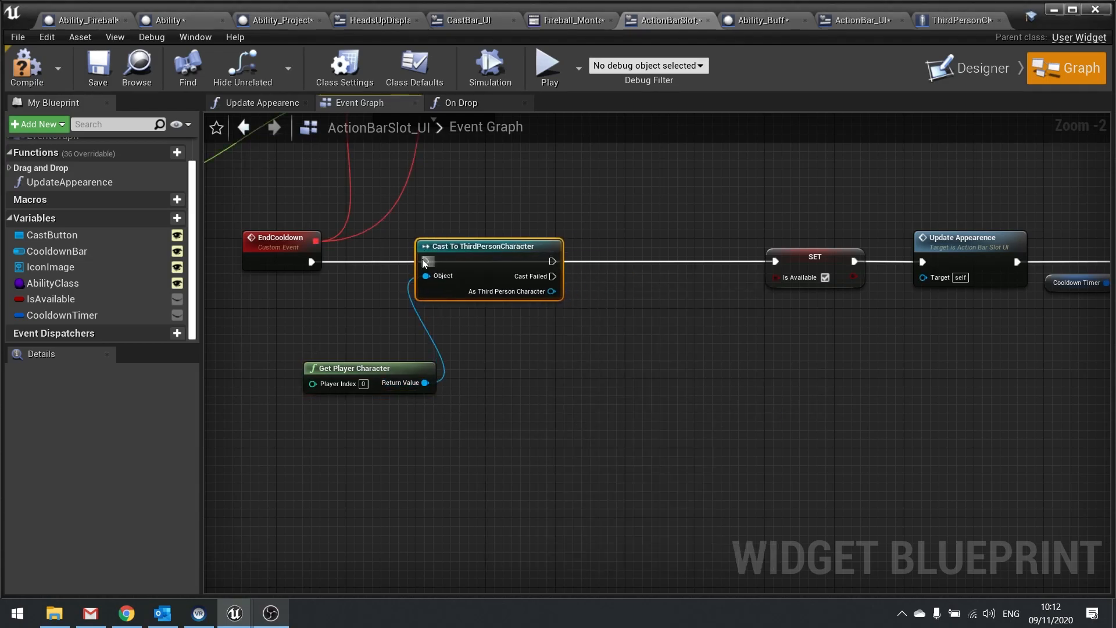
drag(369, 368, 281, 332)
text(c)
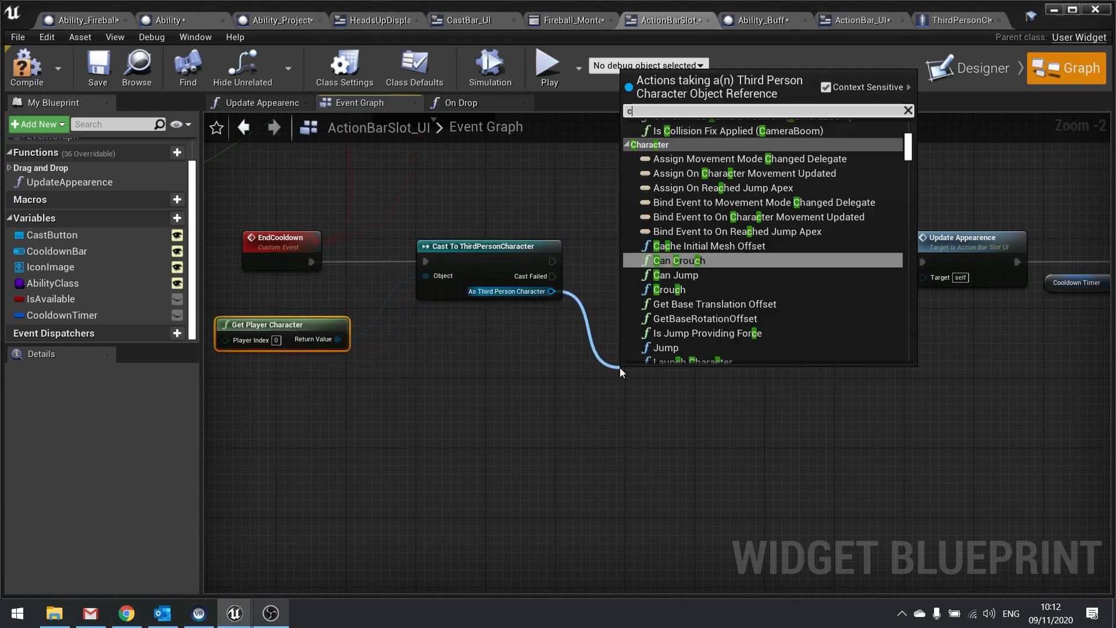
text(all request)
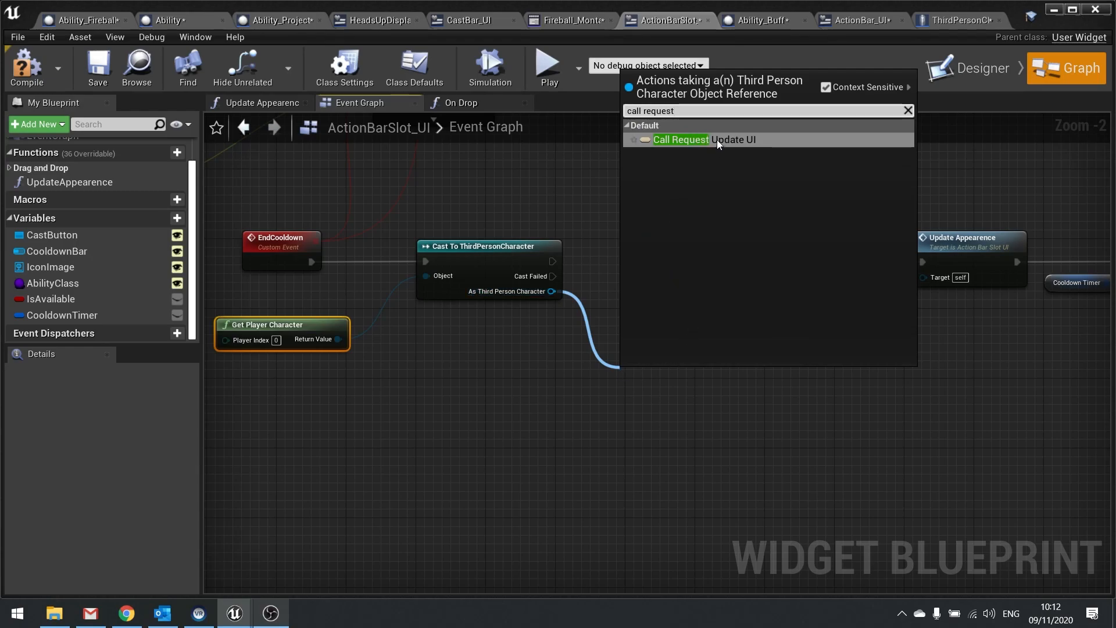
click(681, 139)
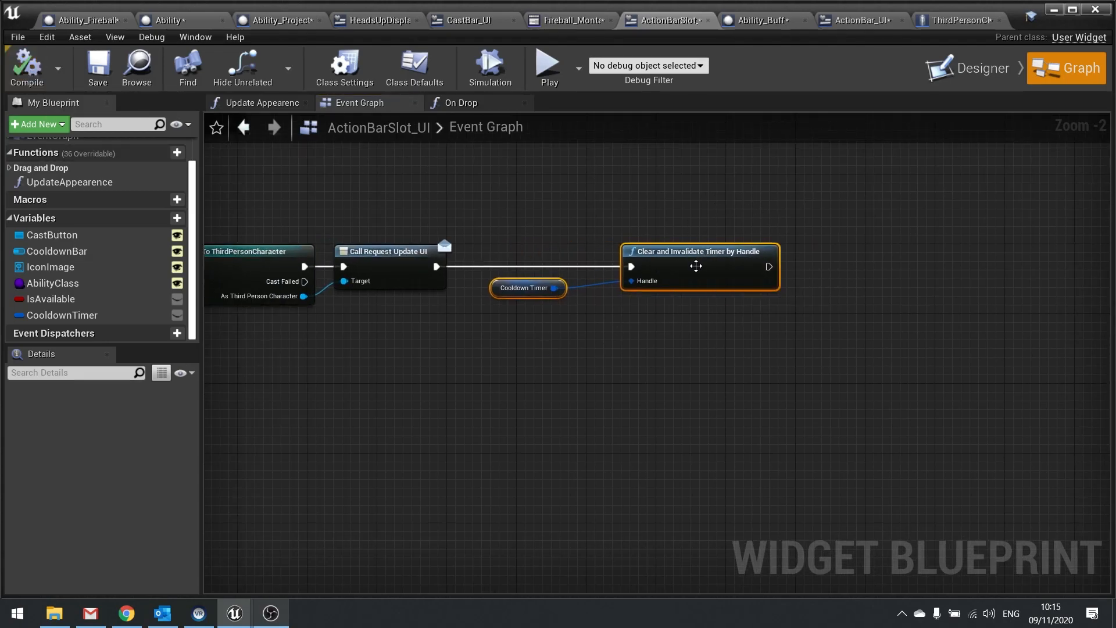
click(859, 20)
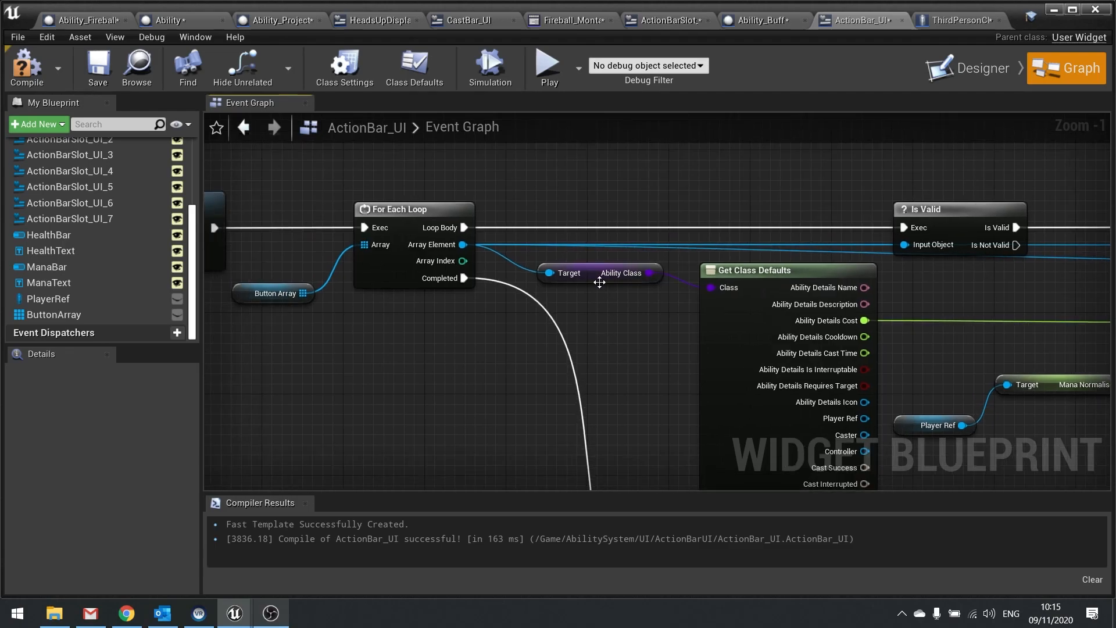
Go to the level editor and browse the Content Browser to Content > ThirdPersonBP
right_click(599, 273)
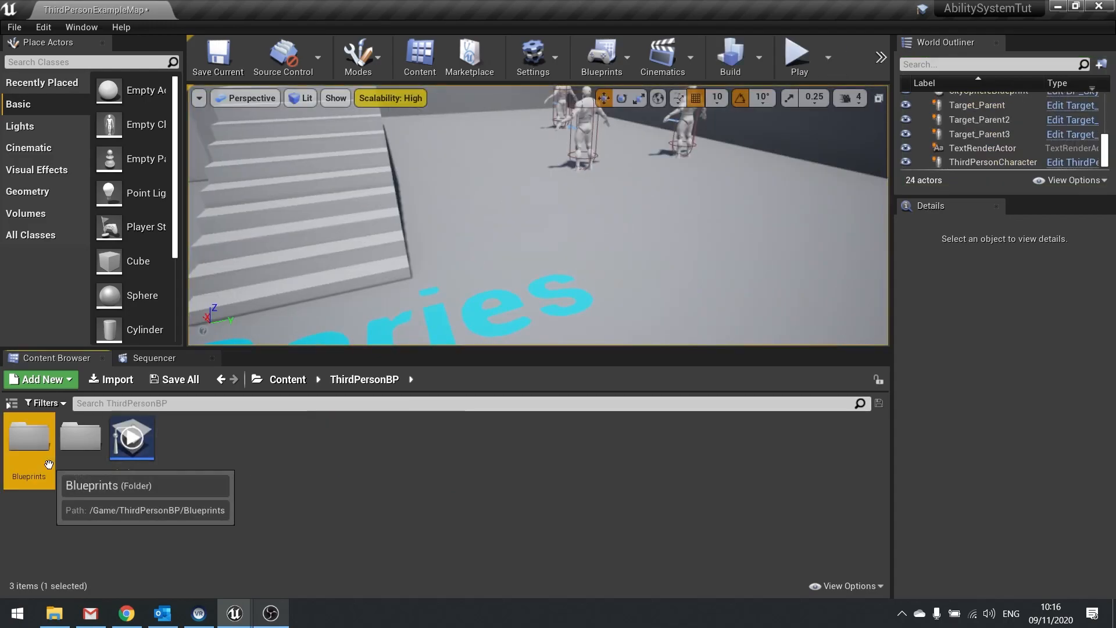
Open ThirdPersonCharacter's event graph and add a looping 1.0s Set Timer by Event after BeginPlay
double_click(29, 437)
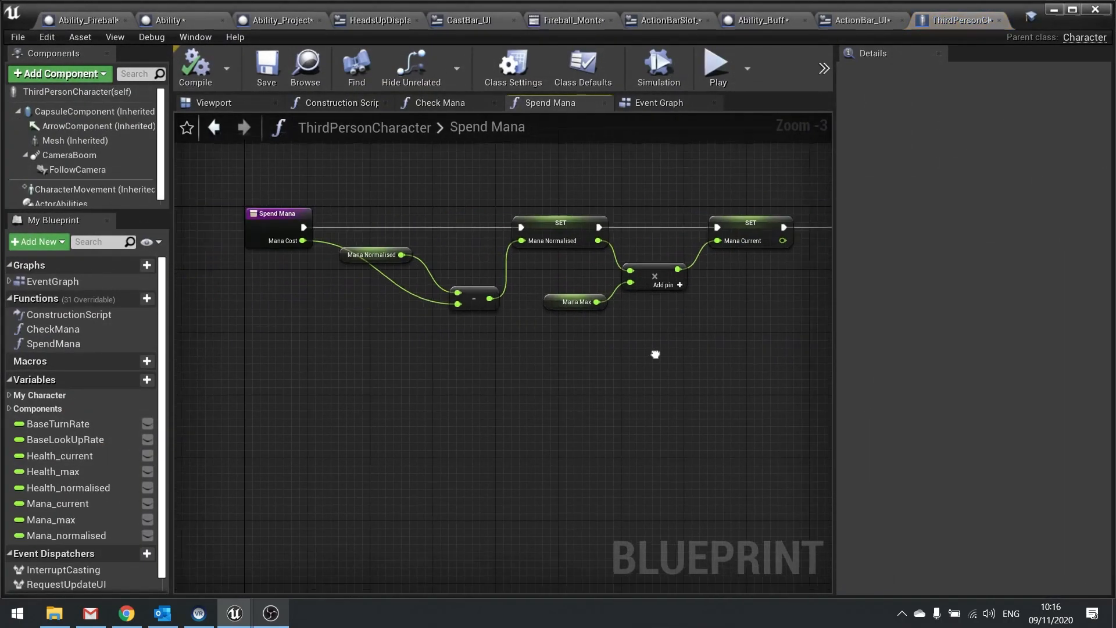
click(658, 102)
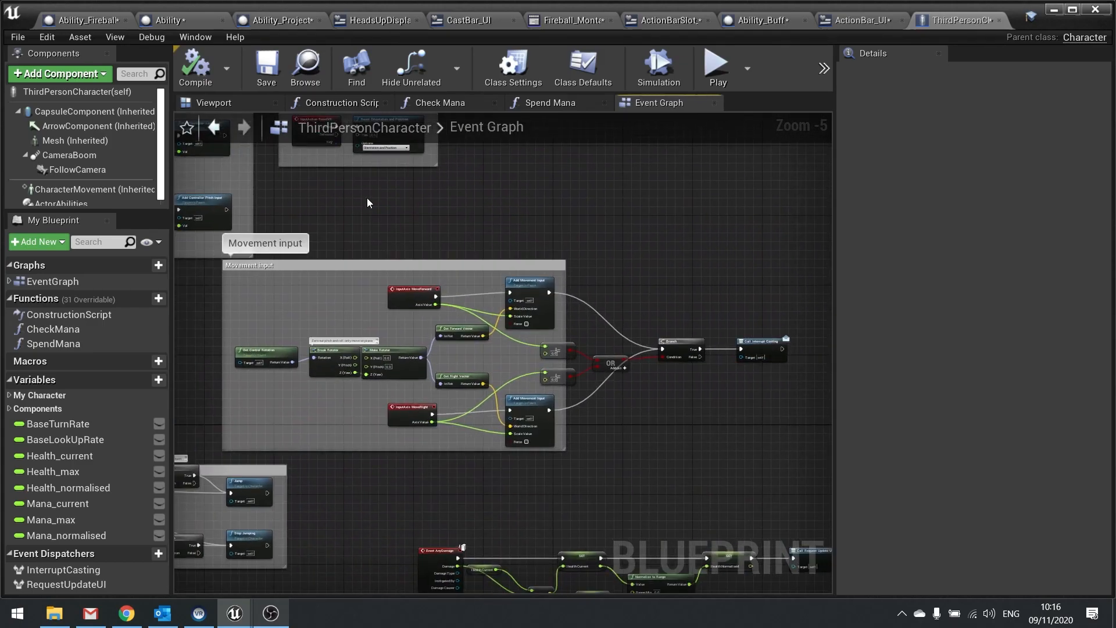
right_click(367, 202)
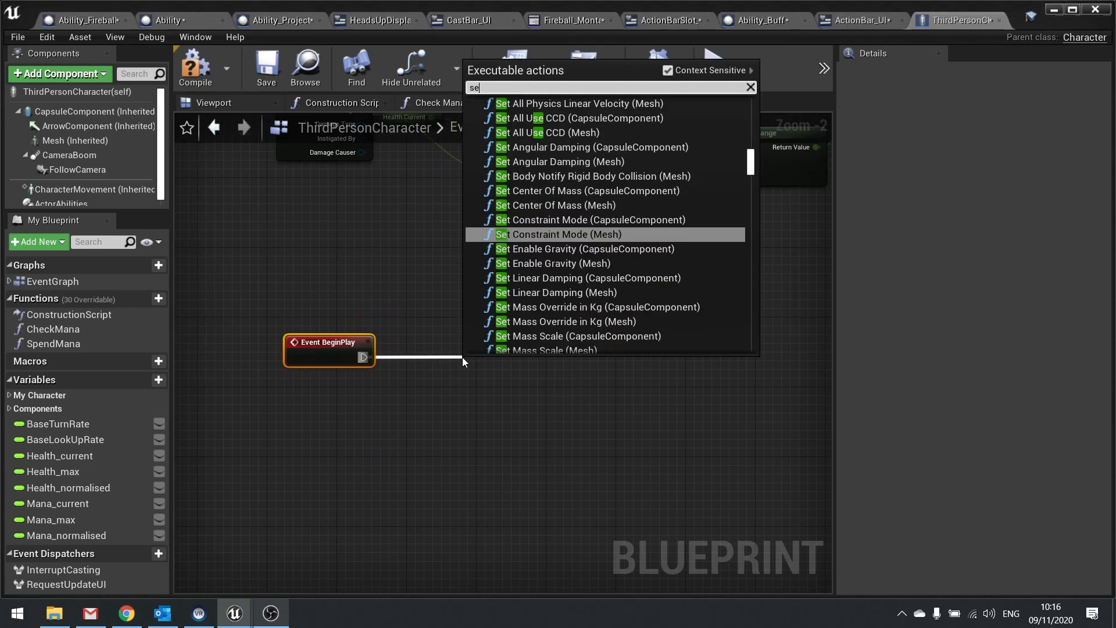
text(set timer by)
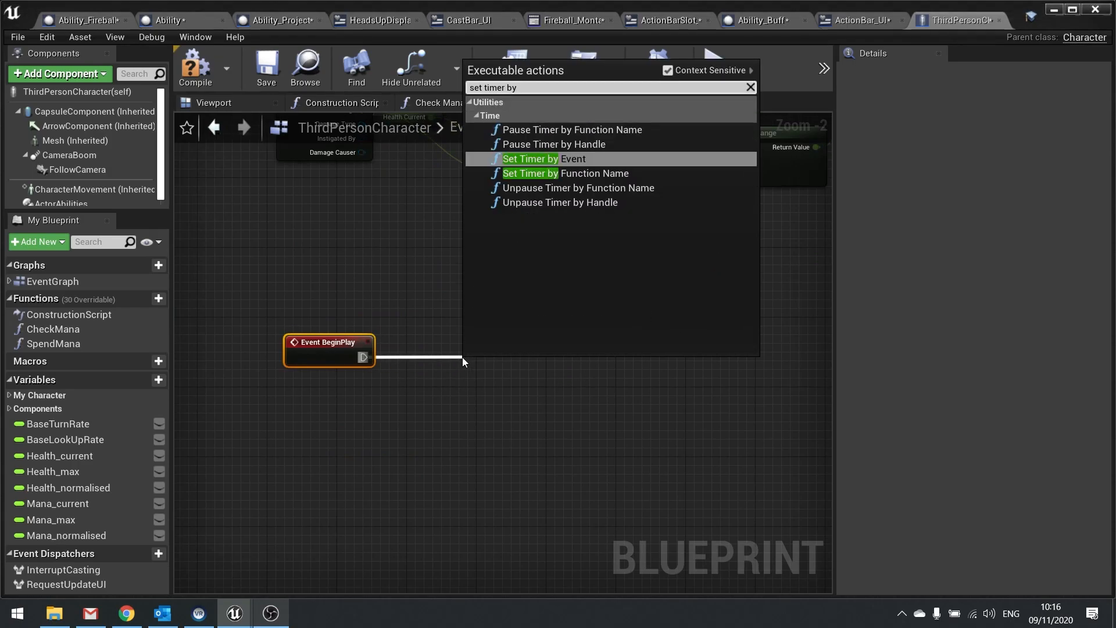
click(543, 158)
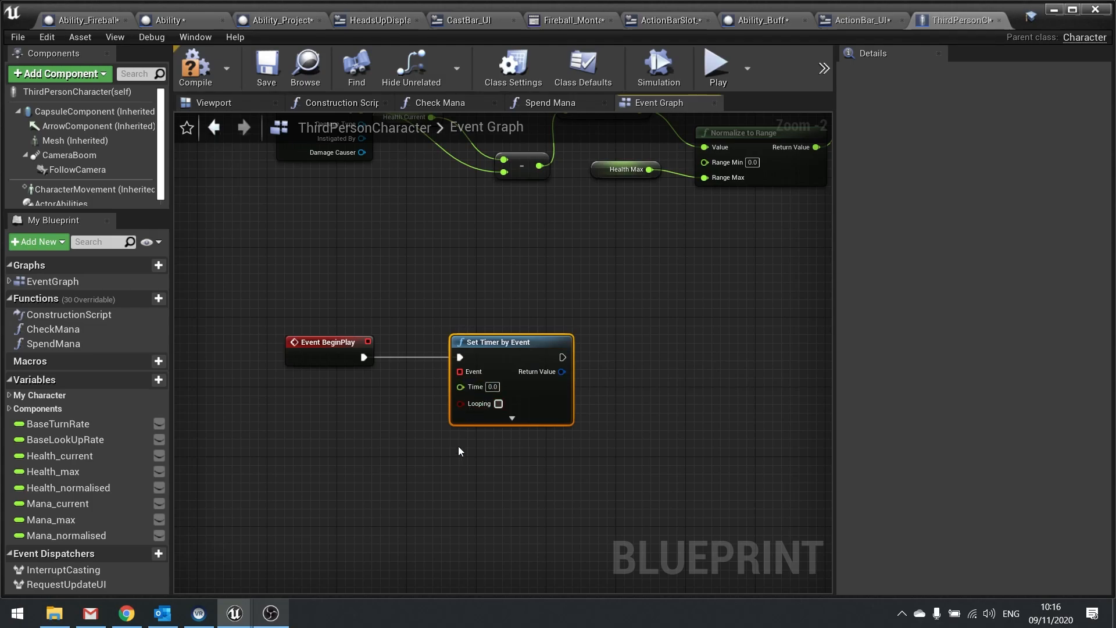
mouse_move(529, 403)
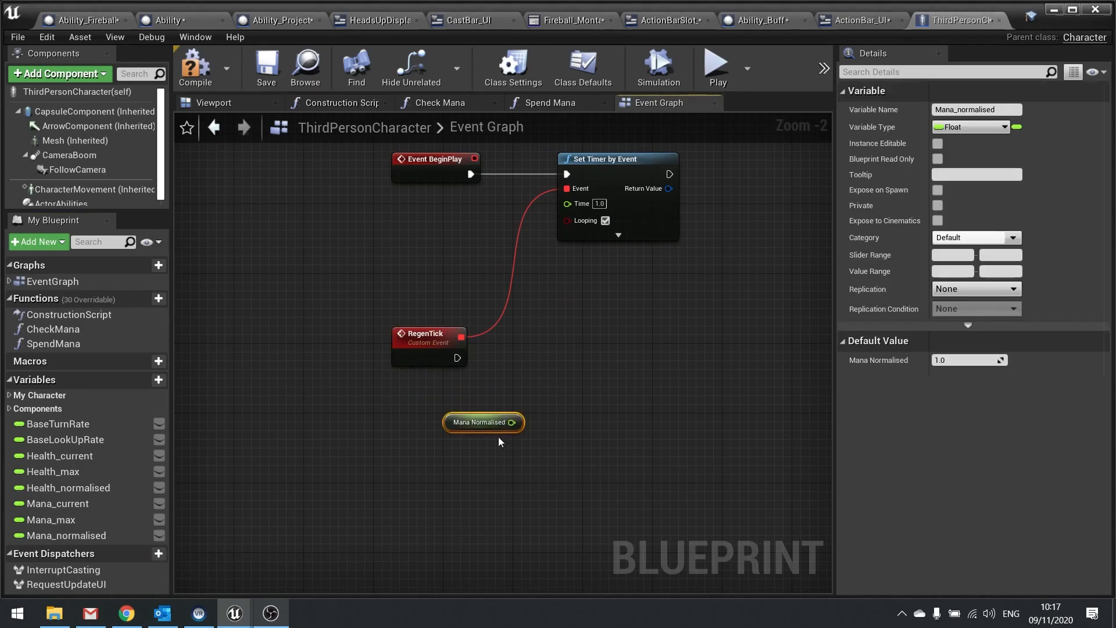
Branch RegenTick on Mana Current < Mana Max and add Mana Current to 0.1 × Mana Max
drag(482, 422, 405, 421)
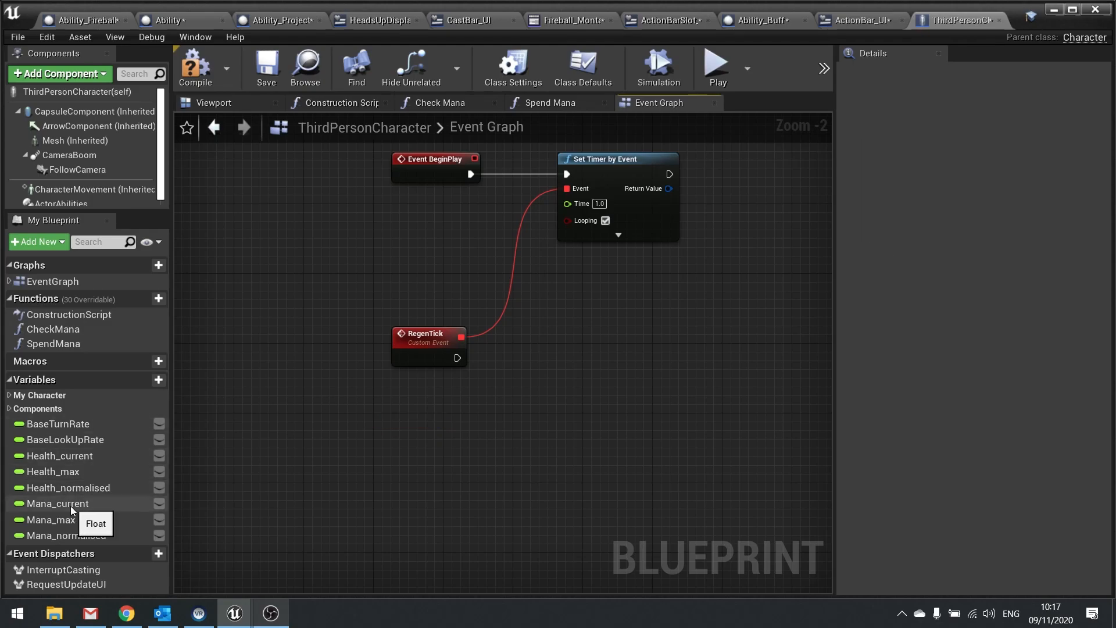
drag(58, 504, 427, 430)
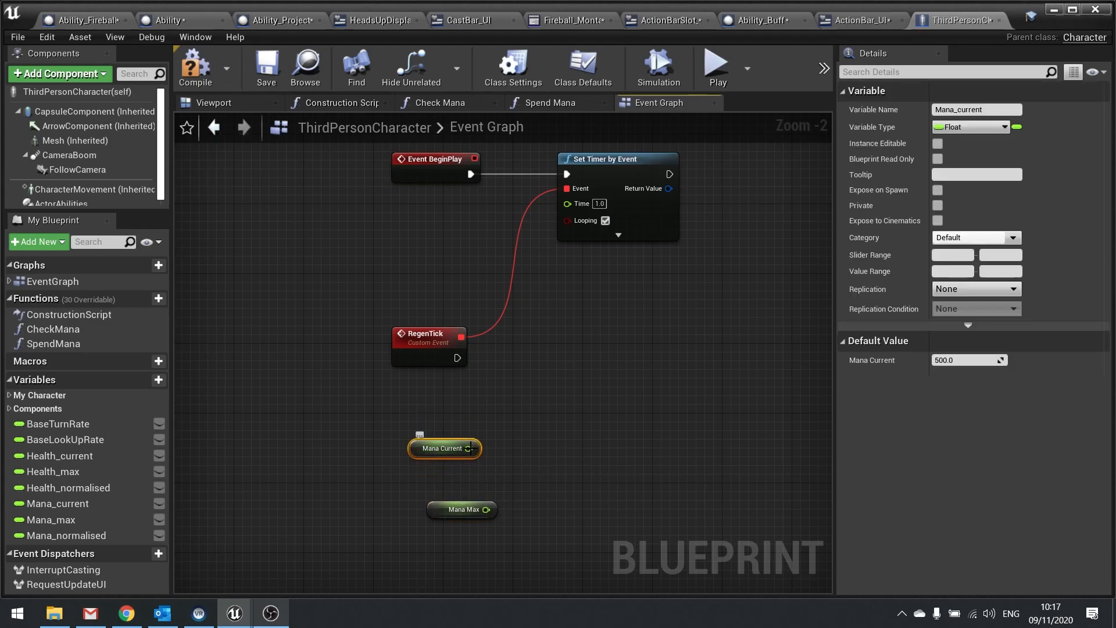
drag(470, 449, 527, 415)
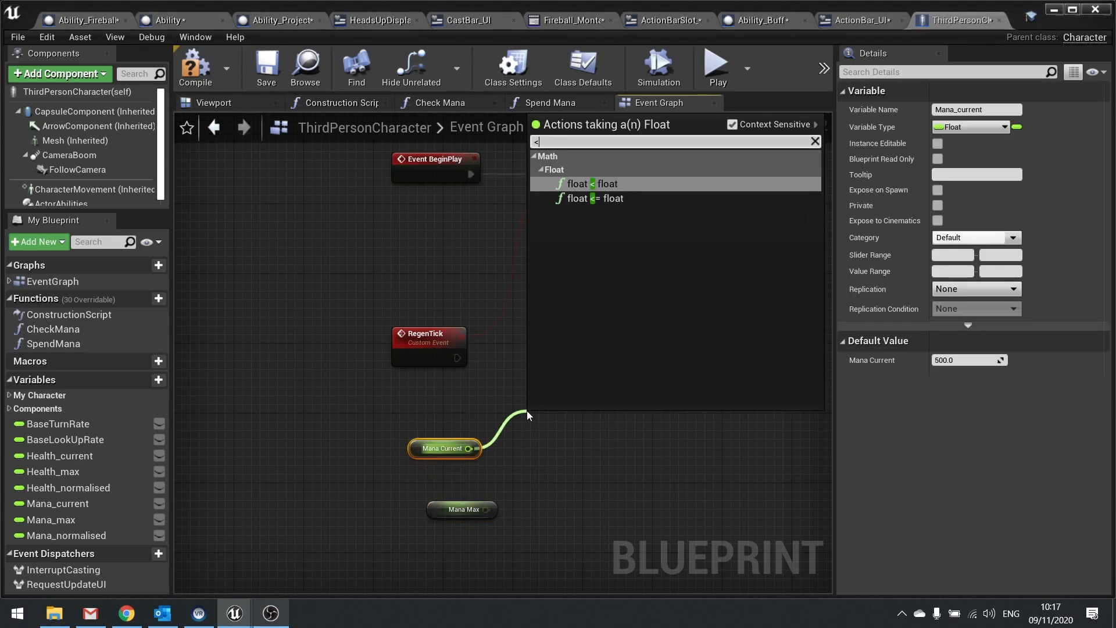
click(591, 184)
text(+)
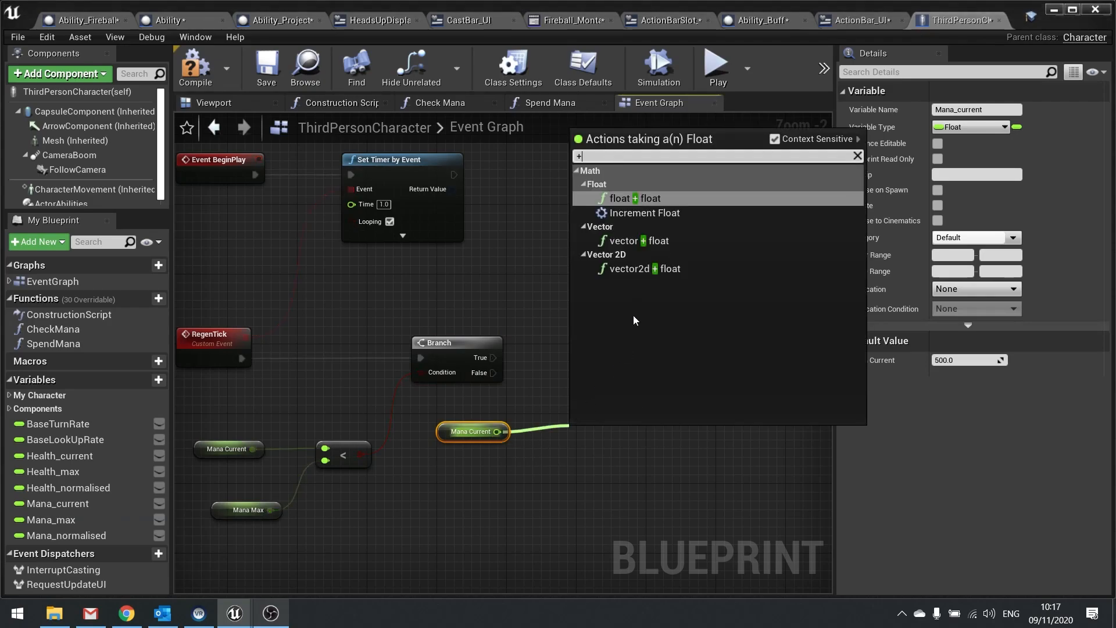
click(634, 198)
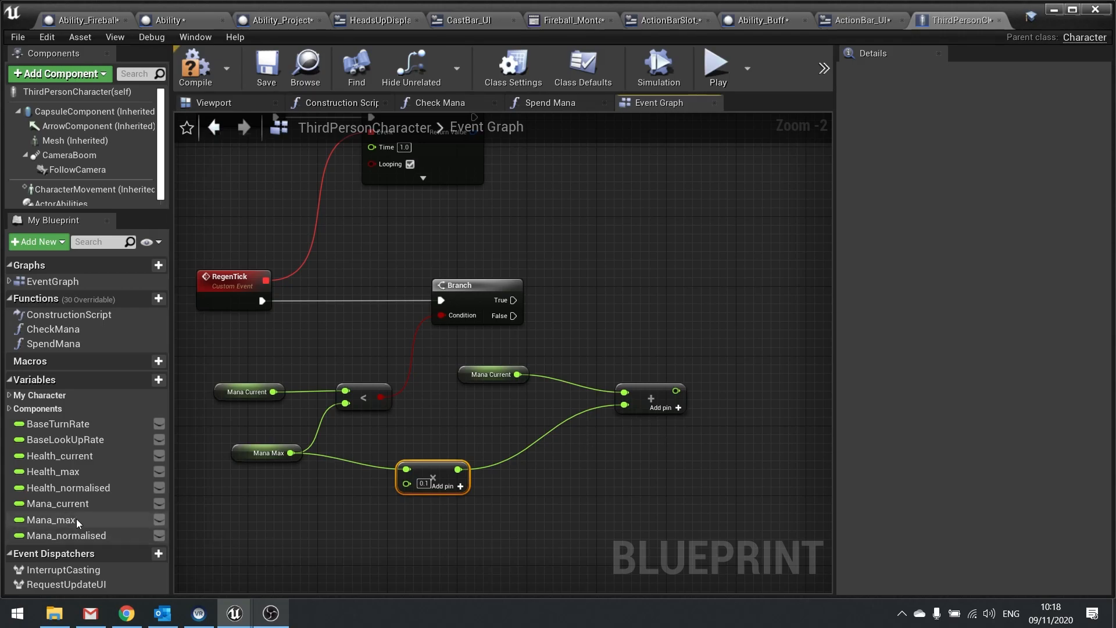
Set Mana Current to the regenerated value clamped to Mana Max
click(57, 504)
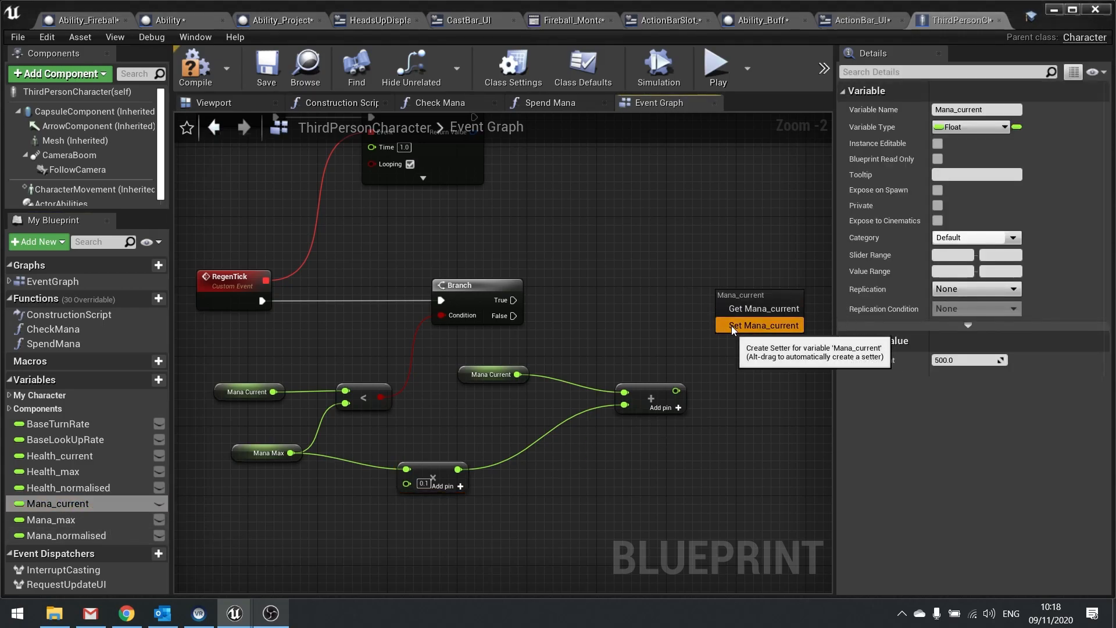
click(762, 326)
text(c)
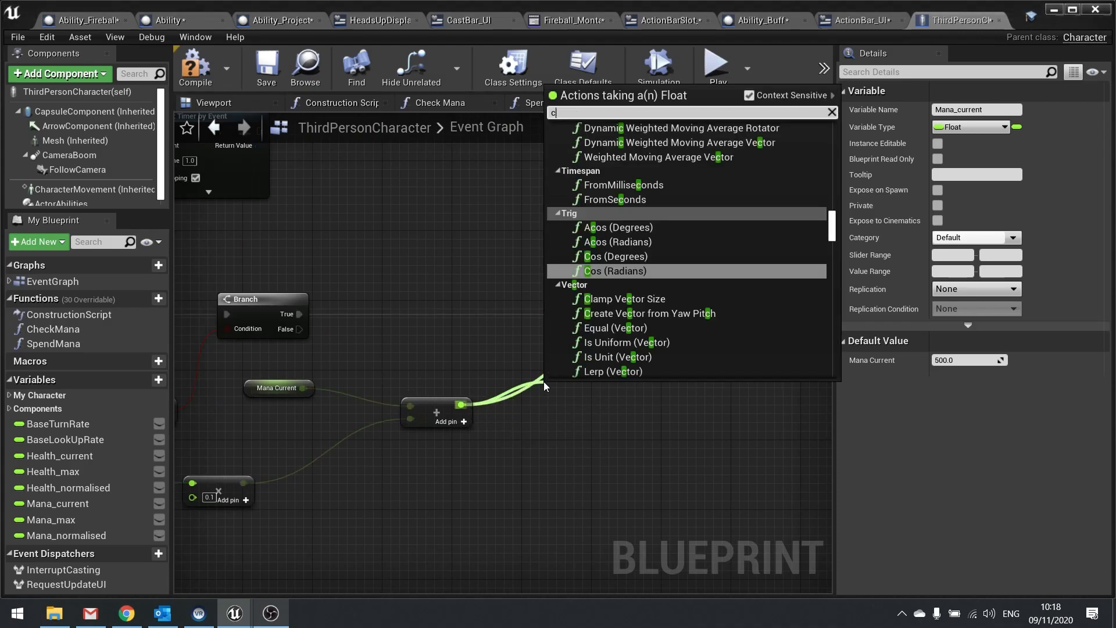
text(lamp)
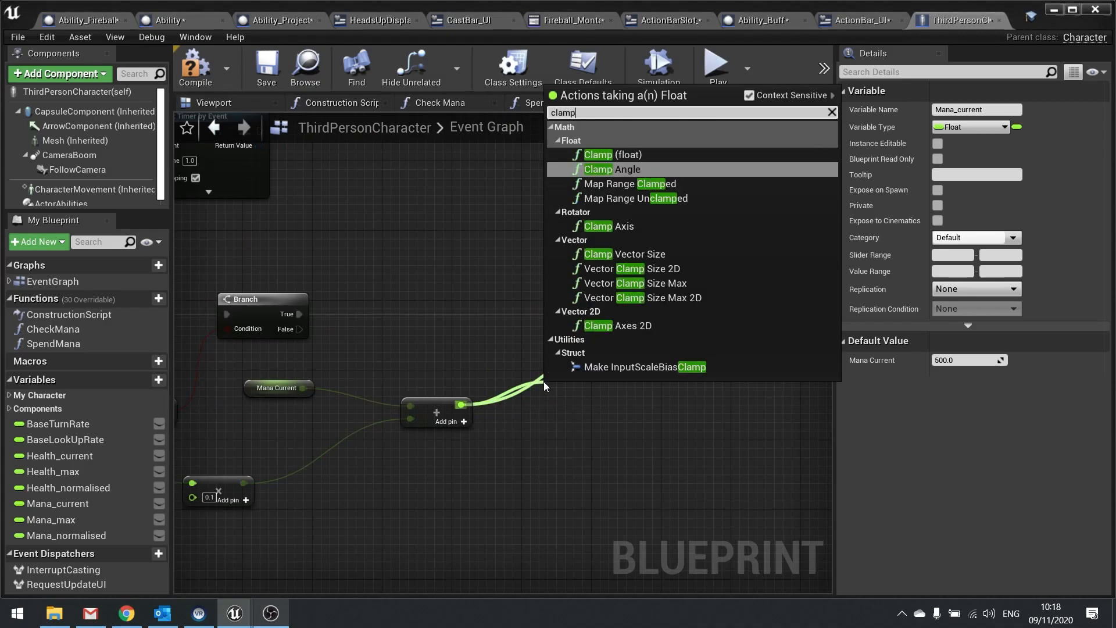
click(610, 154)
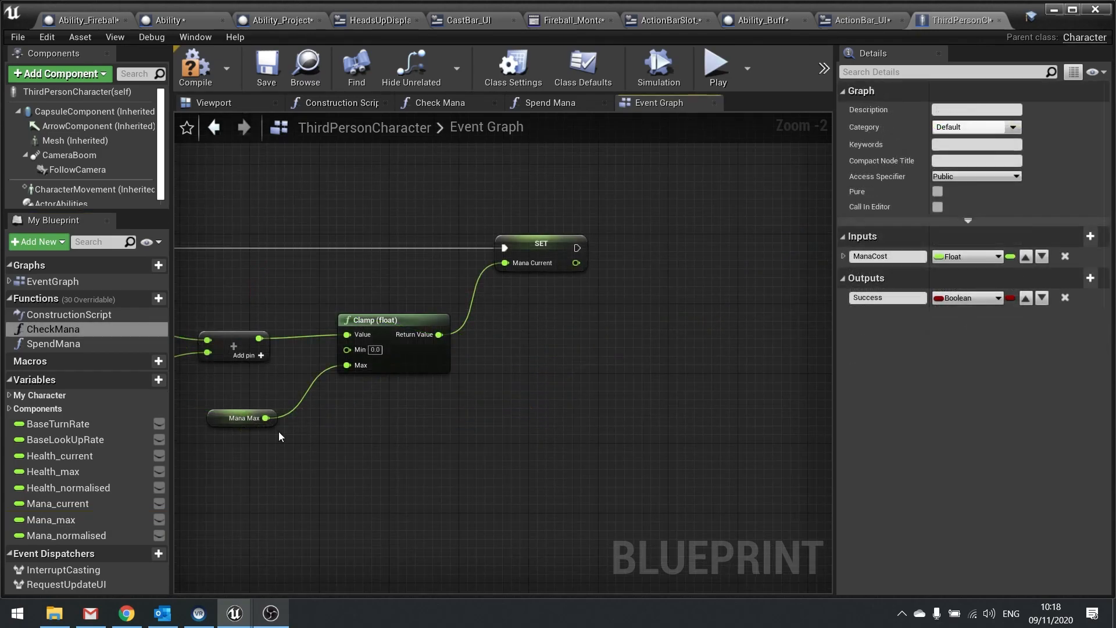
mouse_move(416, 505)
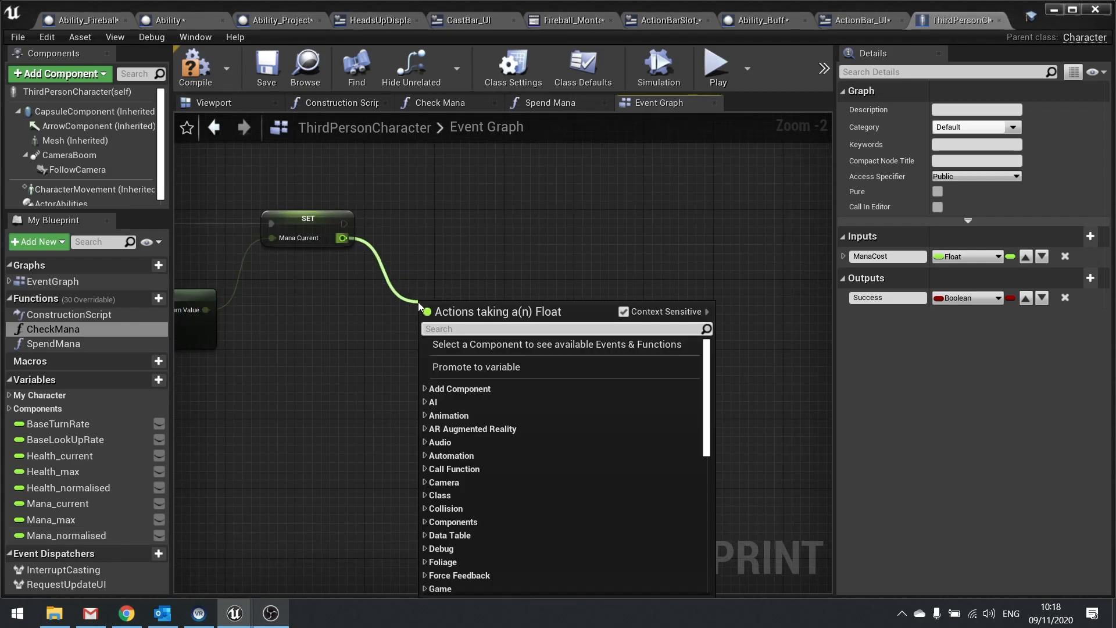
Normalize Mana Current to range 0–Mana Max and store it in Mana Normalised
text(normali)
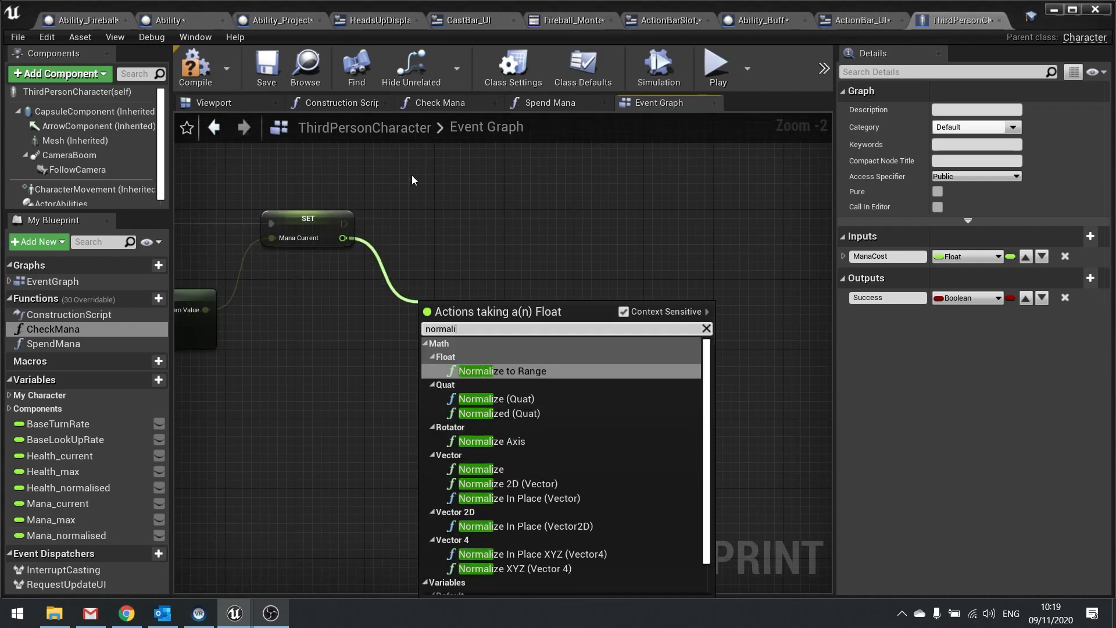
click(502, 370)
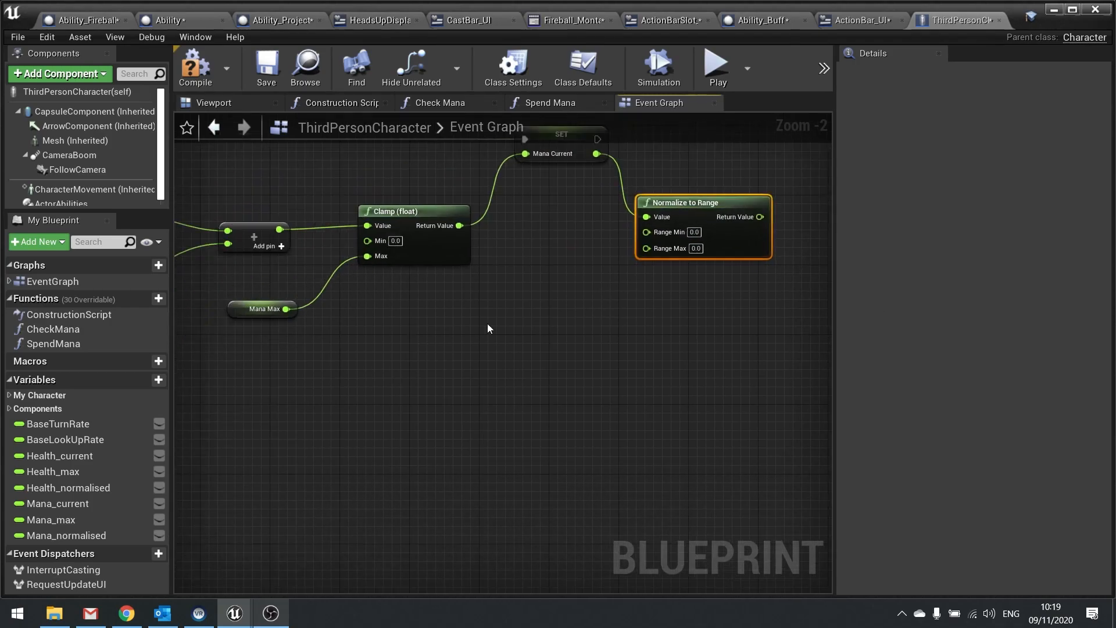
drag(285, 308, 644, 249)
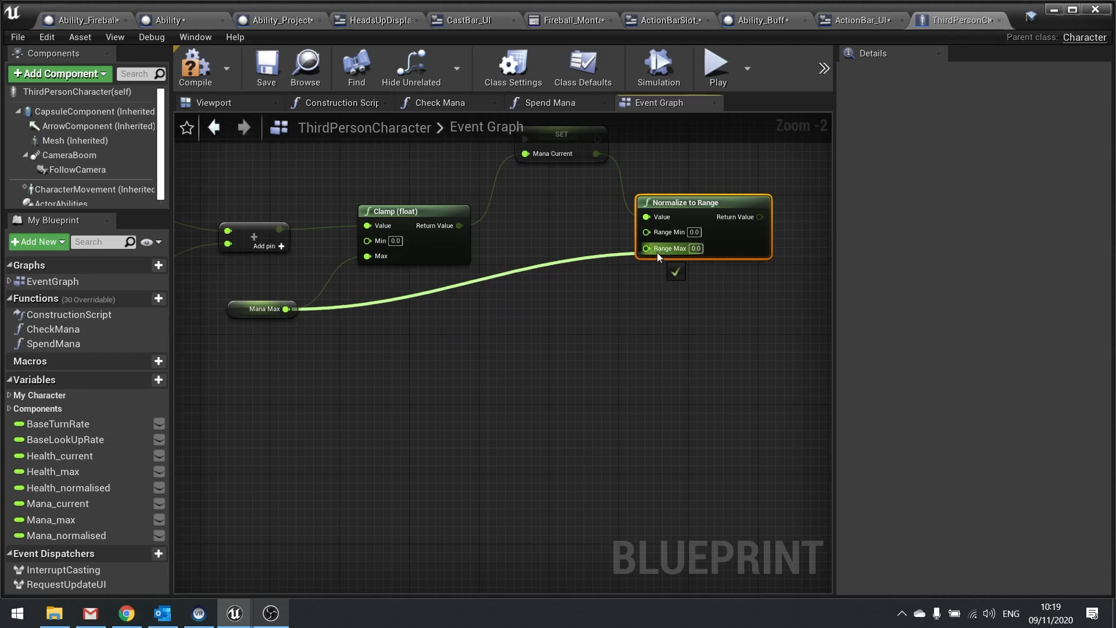
click(66, 535)
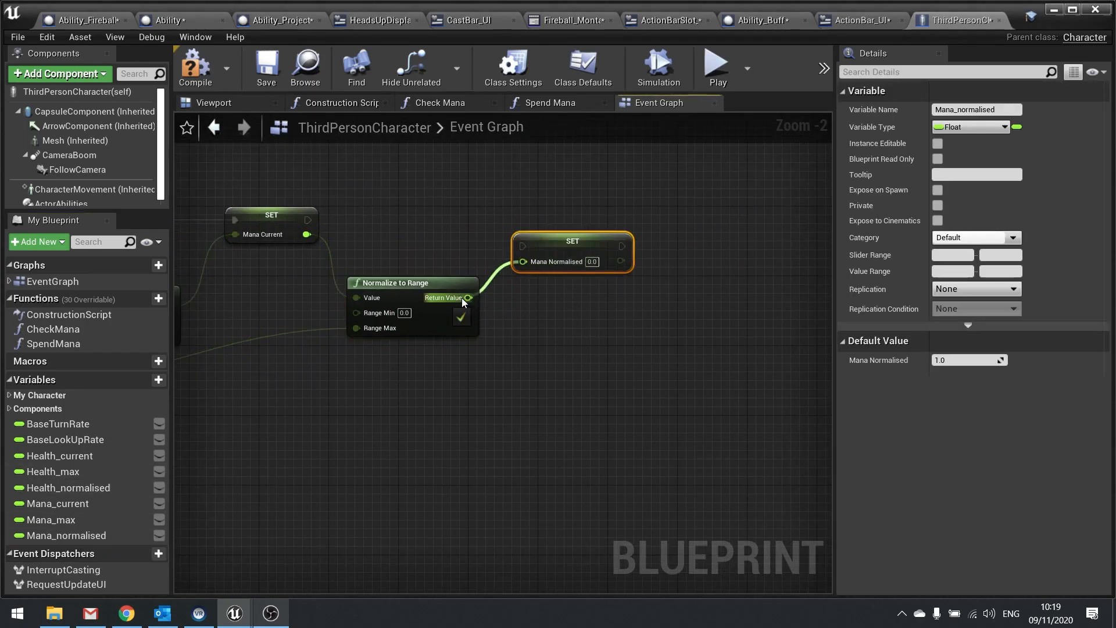
mouse_move(572, 248)
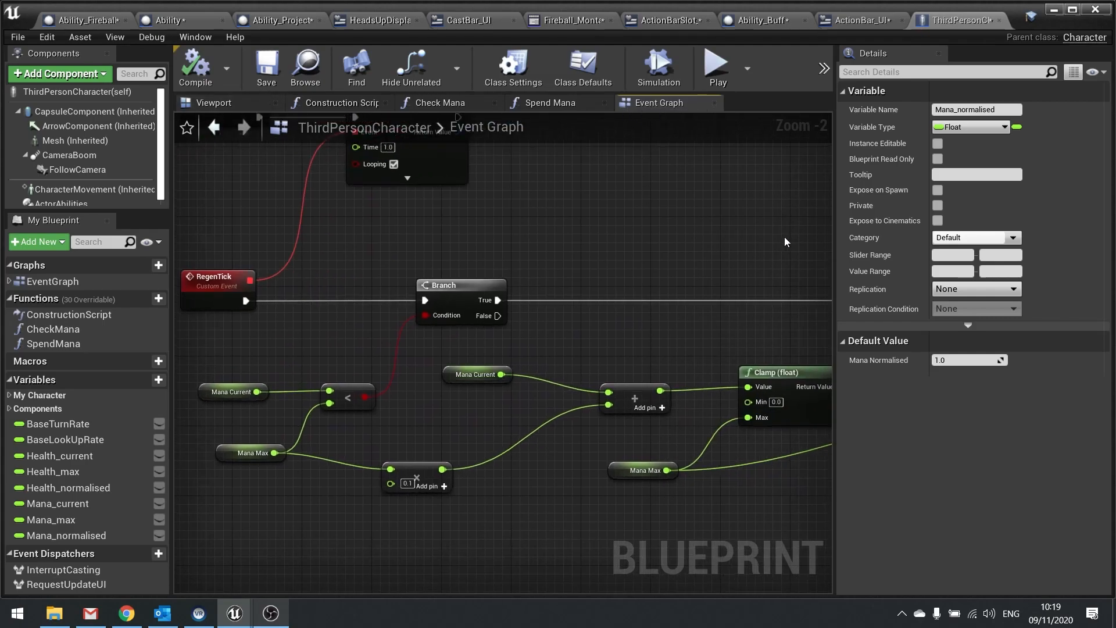
mouse_move(475, 306)
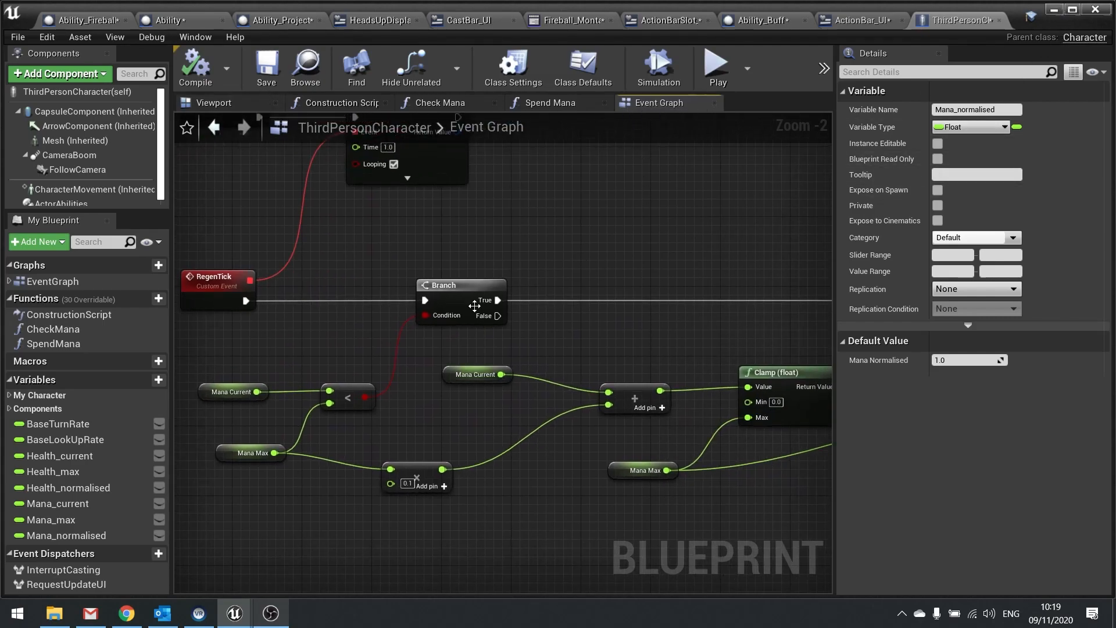
Call Request Update UI after setting Mana Normalised, then compile and play
click(551, 103)
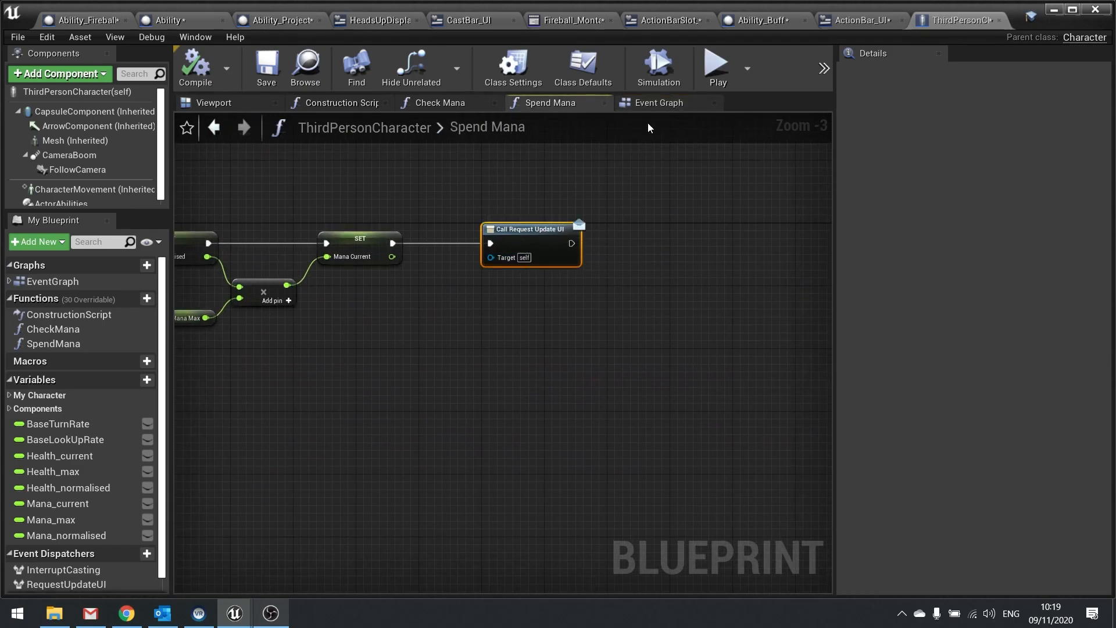
click(658, 102)
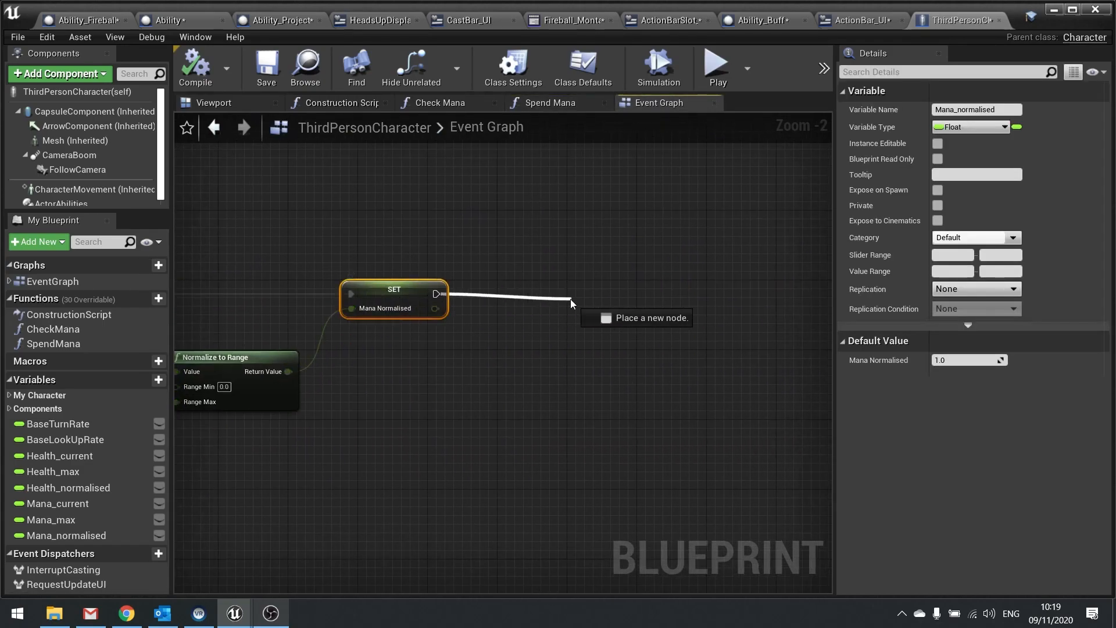
text(request)
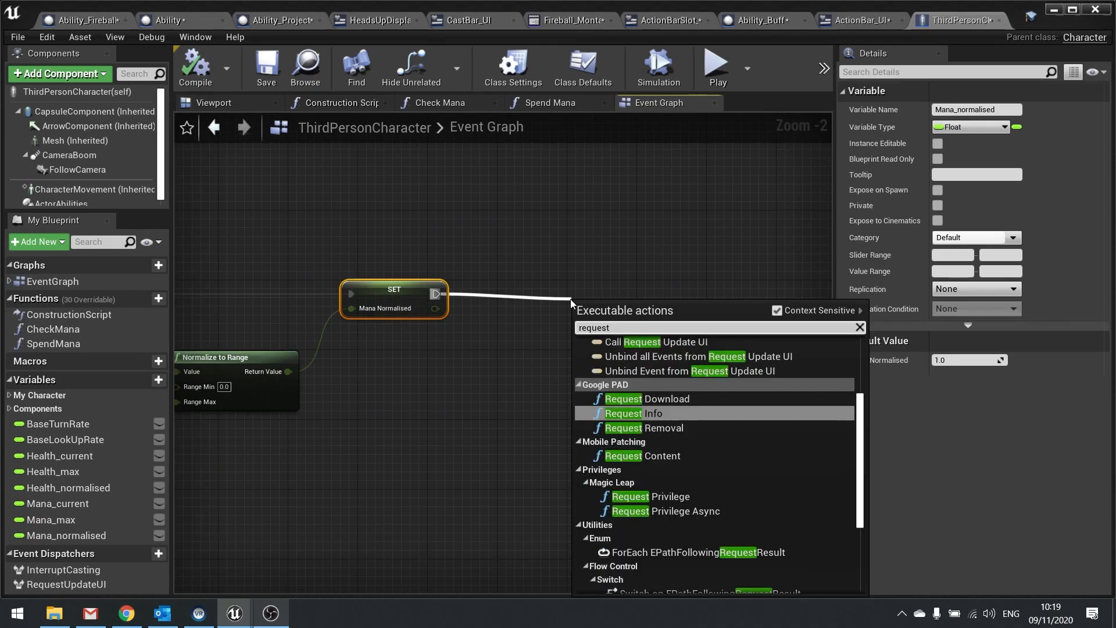
click(656, 342)
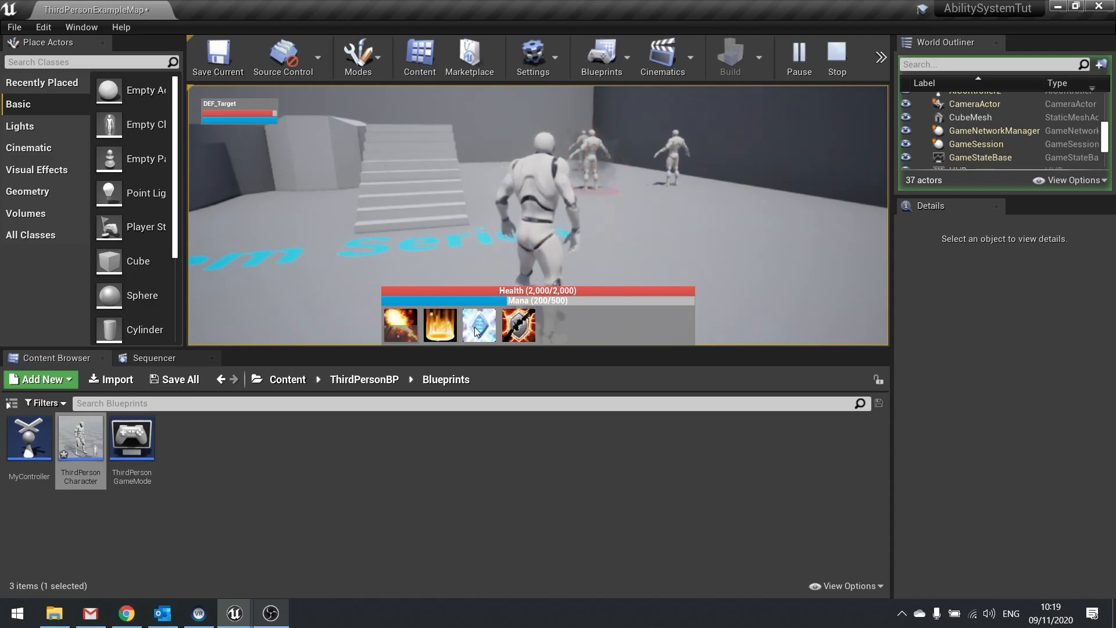
Cast the holy ground effect, then try the fireball while mana regenerates to 450/500
click(439, 325)
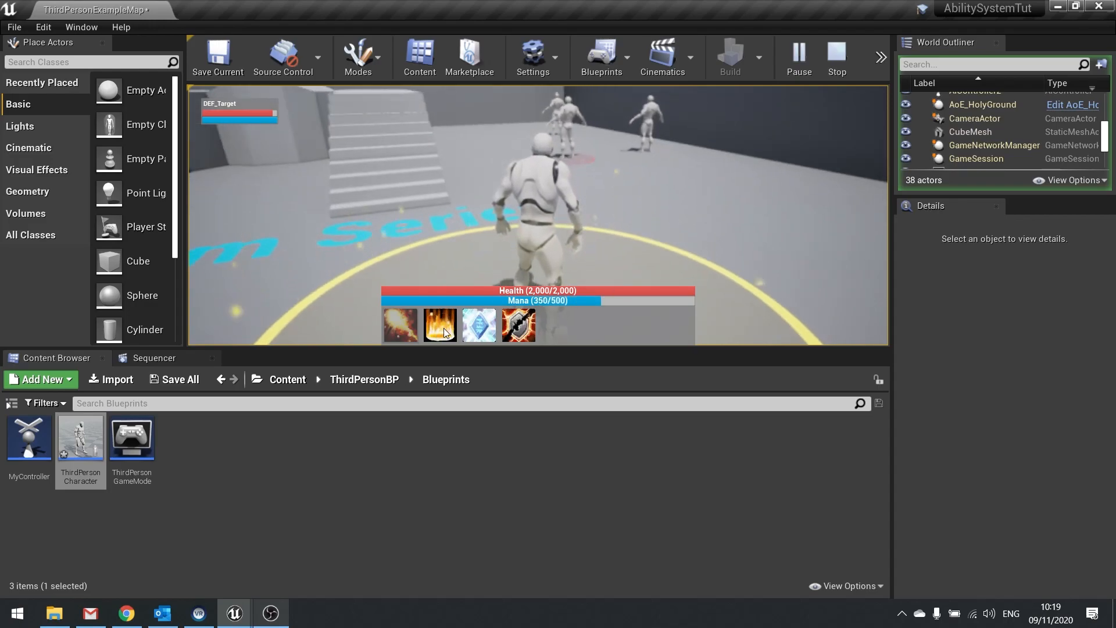
click(399, 324)
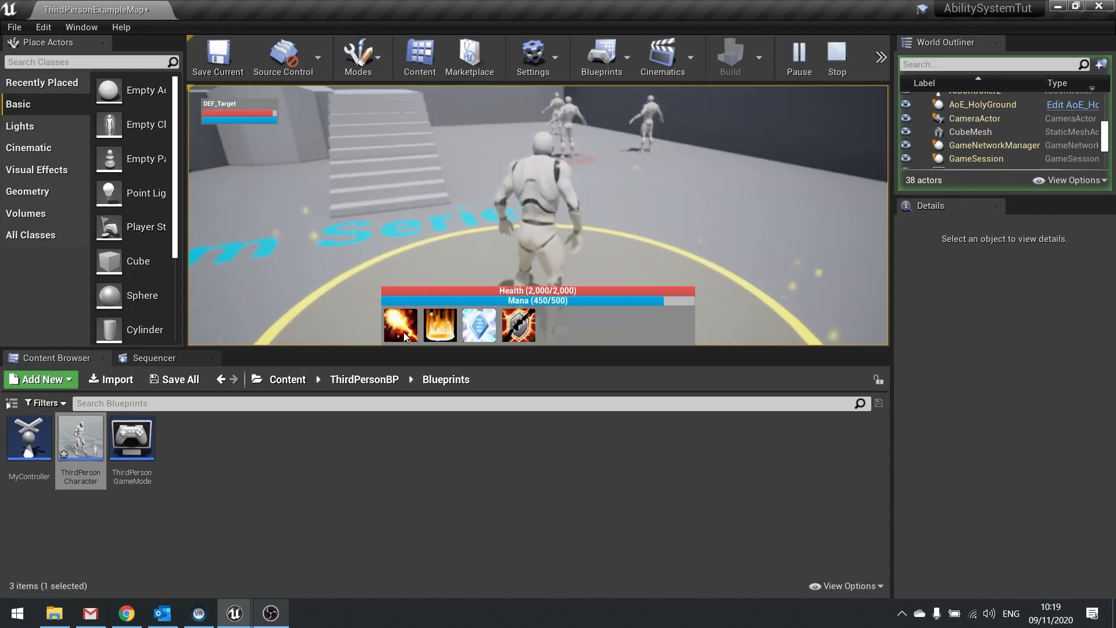